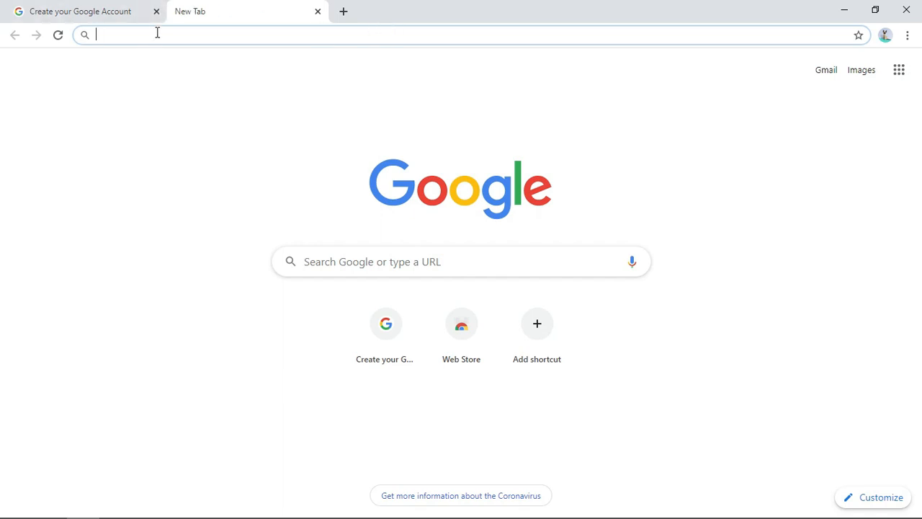
pyautogui.moveTo(166, 35)
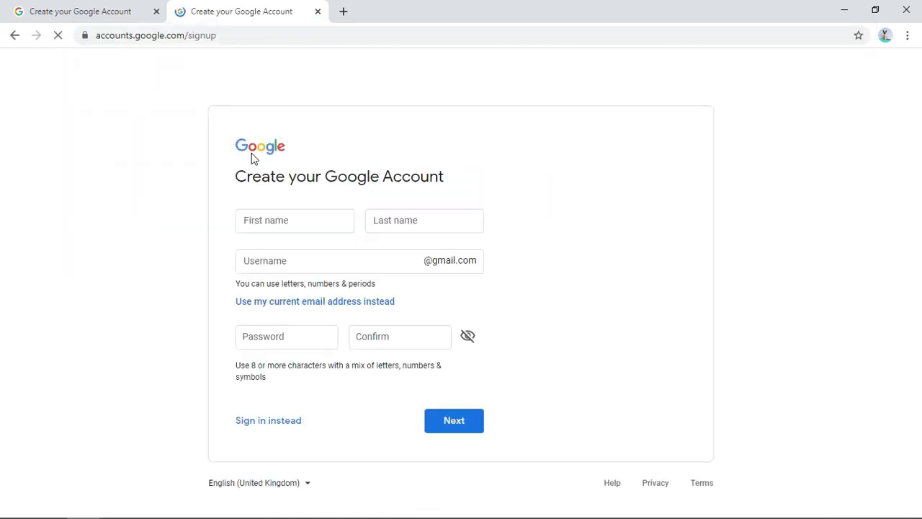
# Step: Enter the first and last name, edit the suggested username, and submit the sign-up form
pyautogui.click(295, 221)
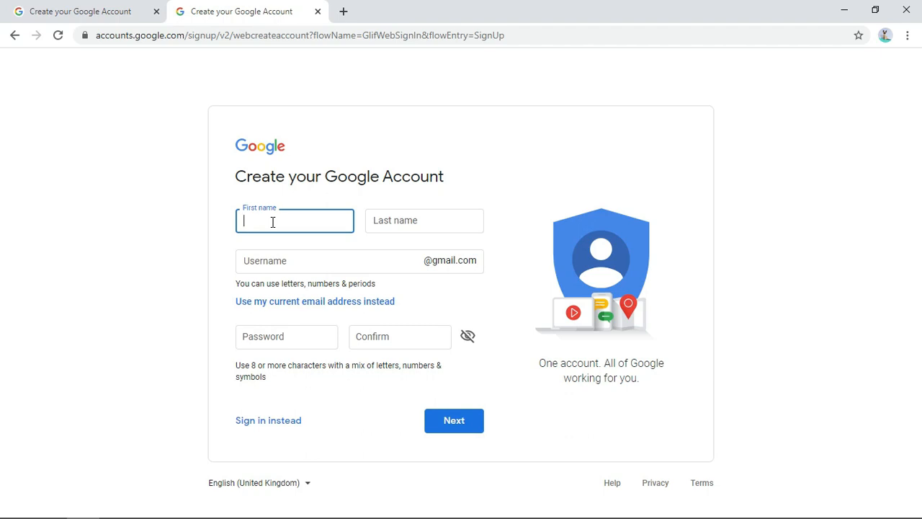
pyautogui.write('s')
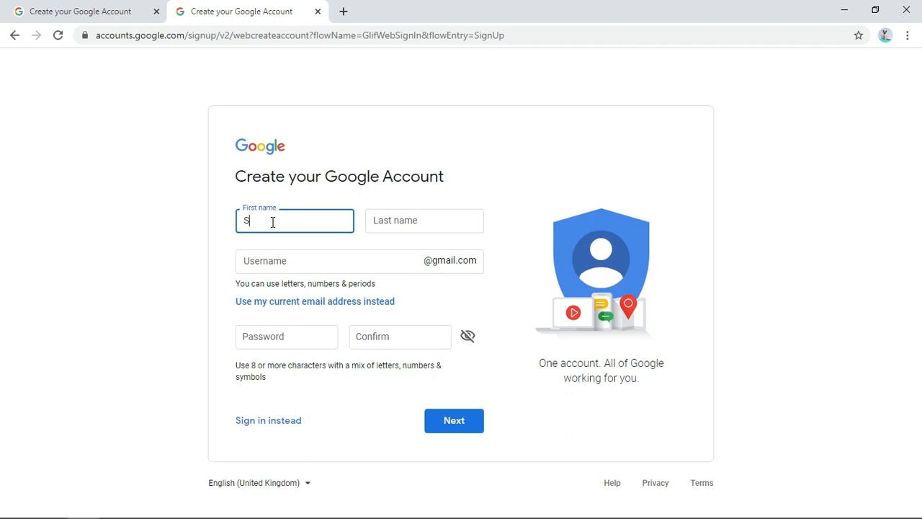
pyautogui.write('AKOLA')
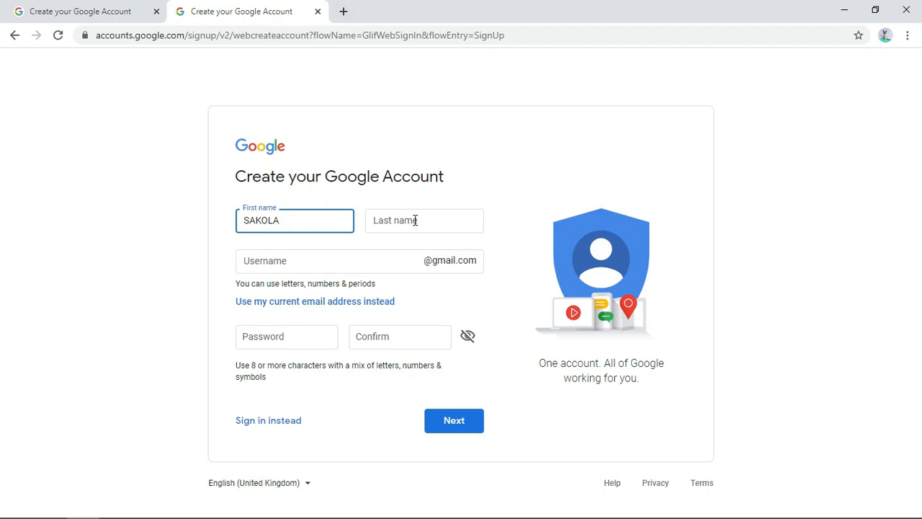
pyautogui.click(423, 220)
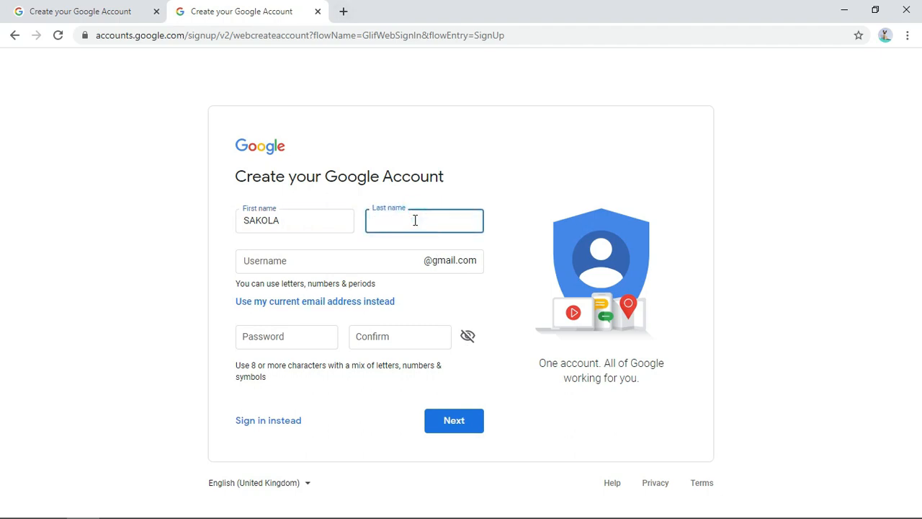
pyautogui.write('V')
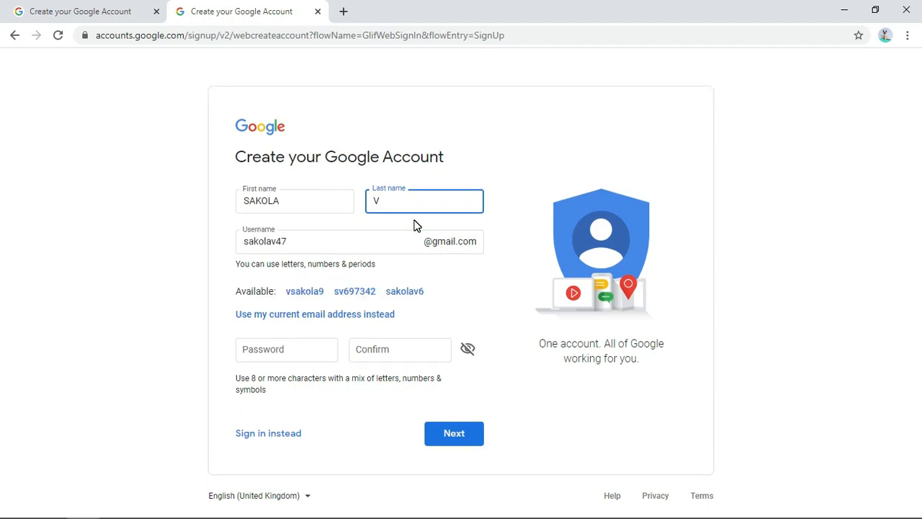
pyautogui.write('IRGI')
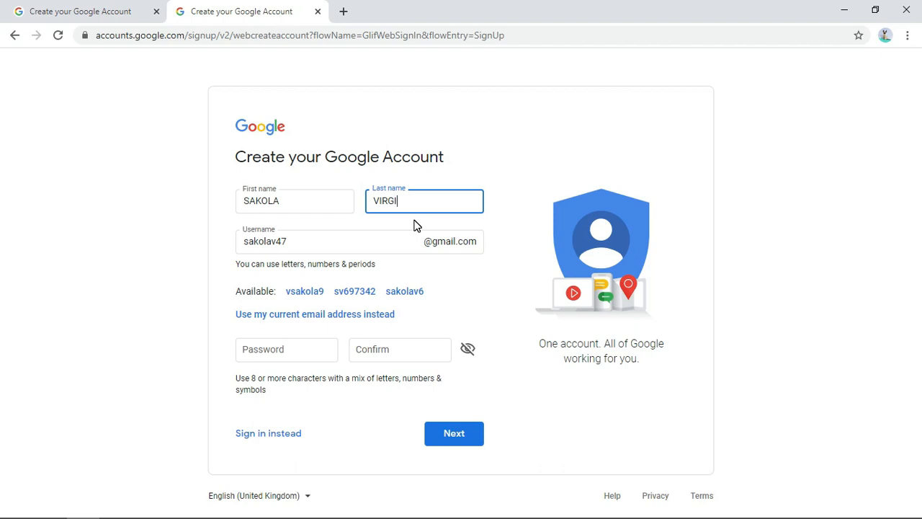
pyautogui.write('N')
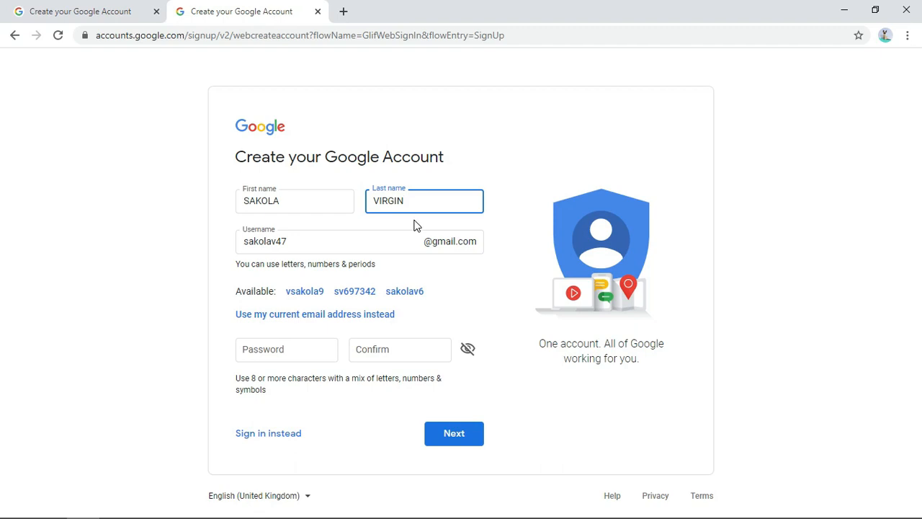
pyautogui.click(425, 201)
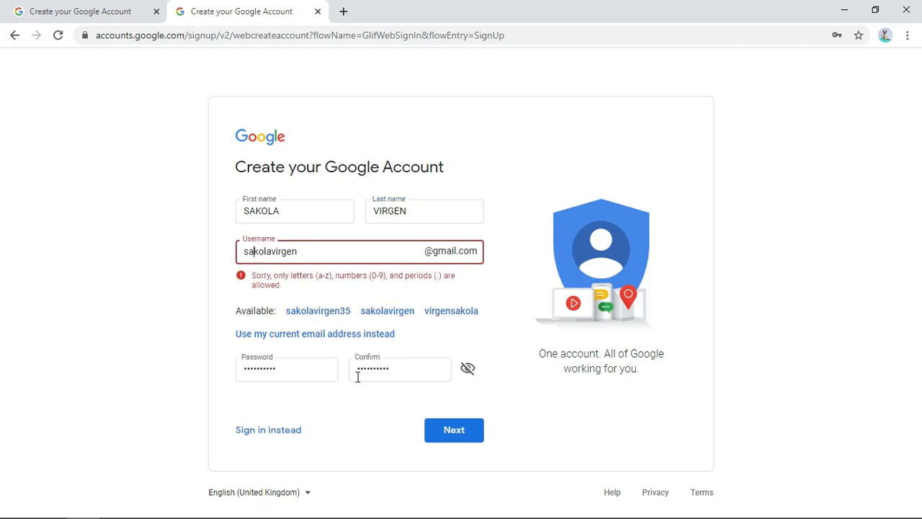
pyautogui.click(454, 429)
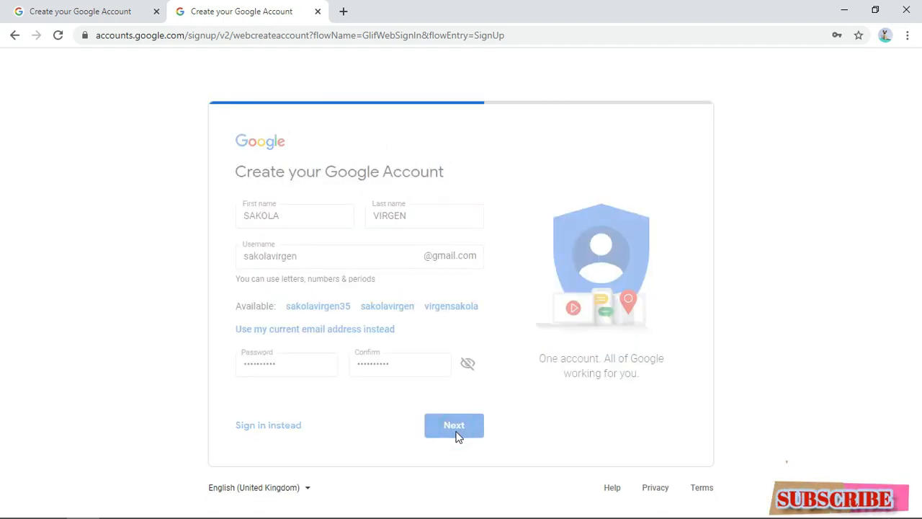
pyautogui.click(454, 425)
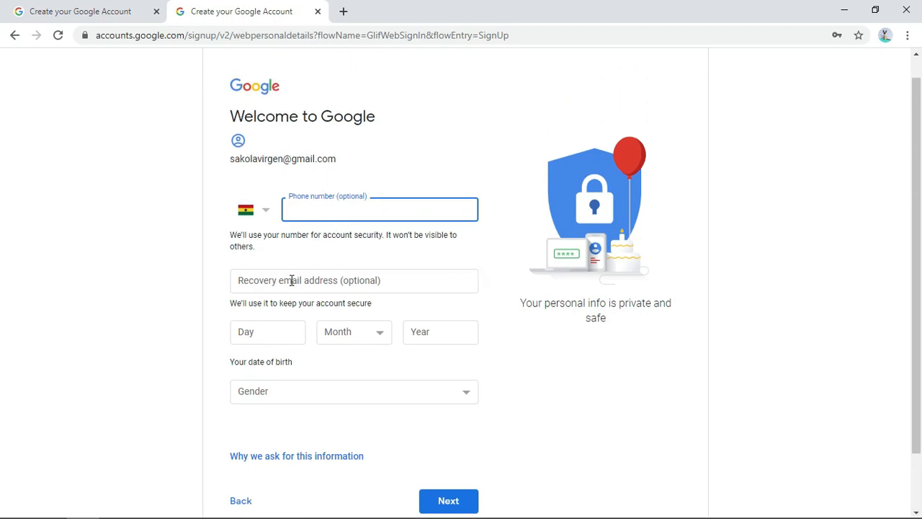
pyautogui.scroll(-3)
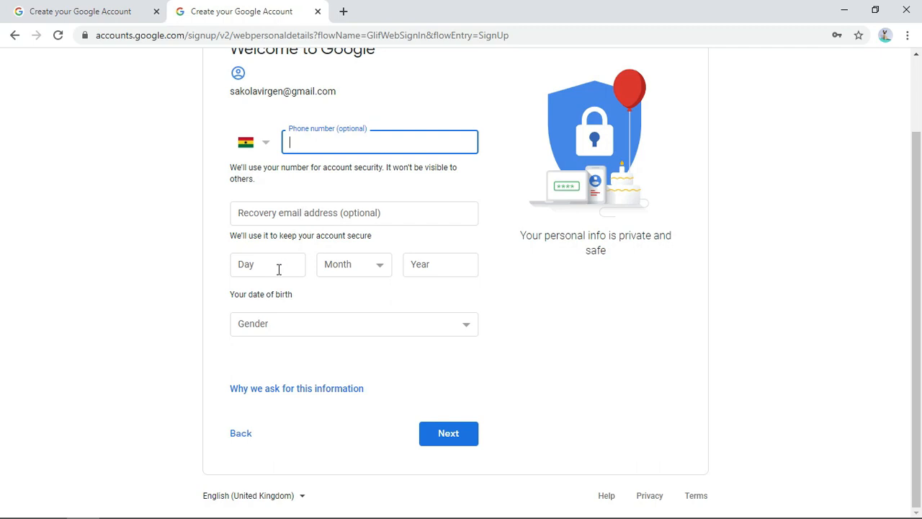
pyautogui.click(267, 264)
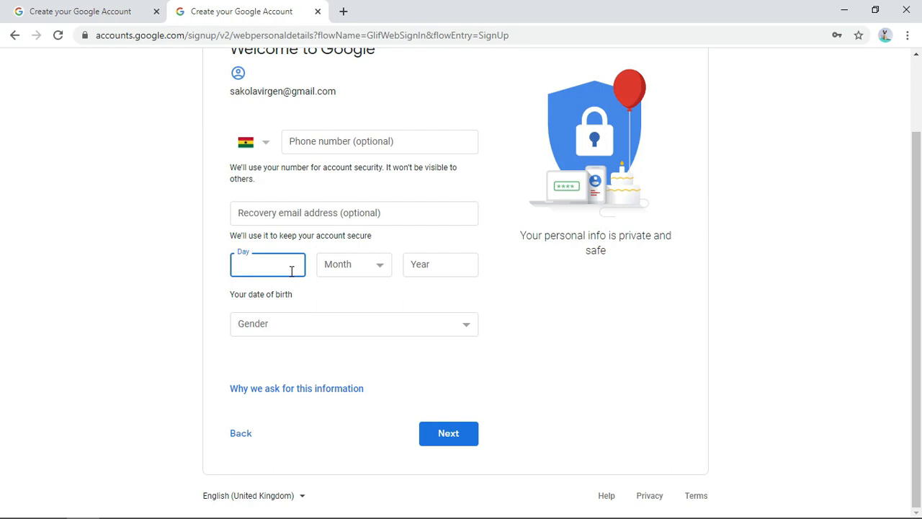
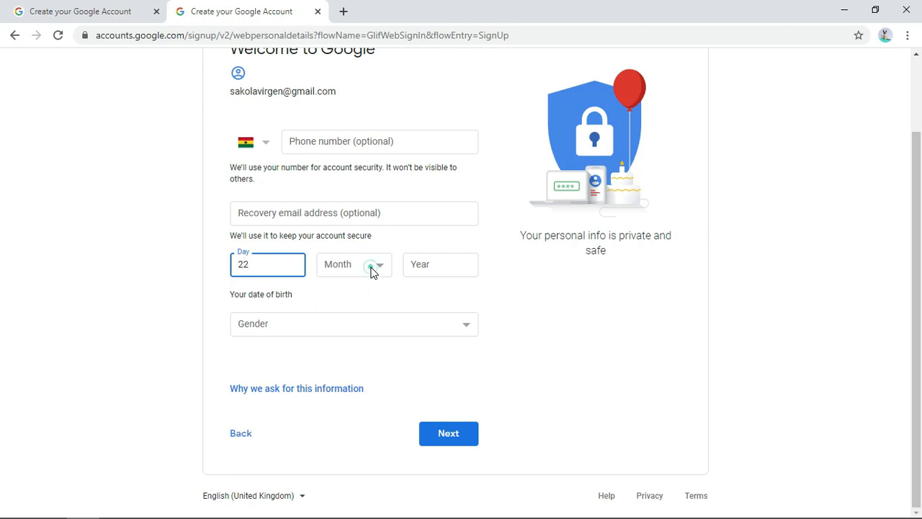
pyautogui.click(353, 264)
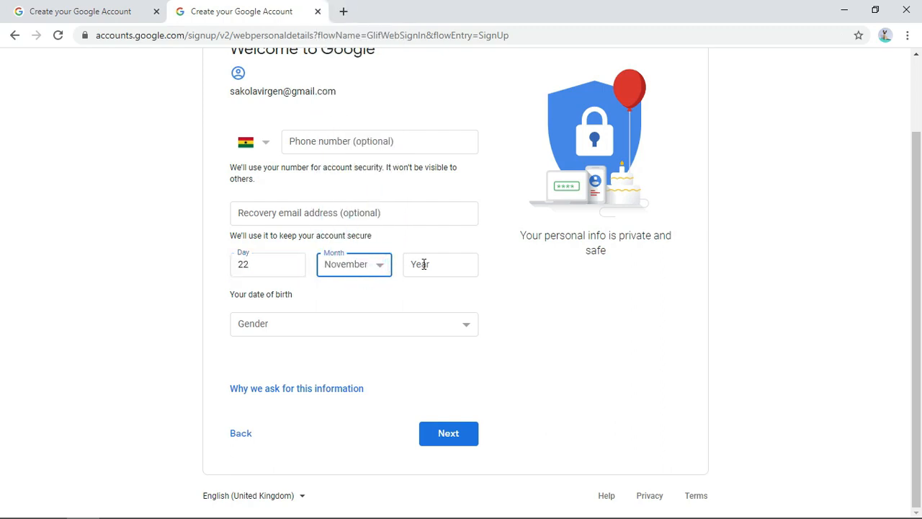
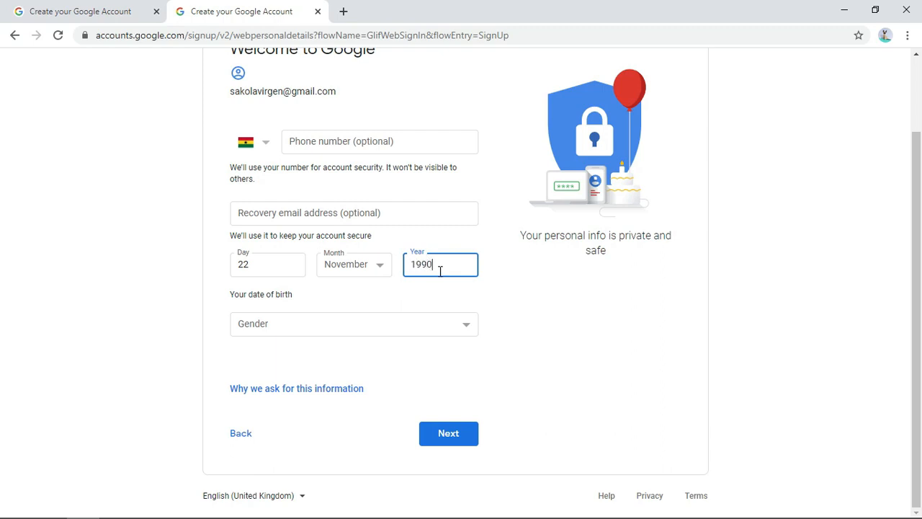
pyautogui.moveTo(448, 433)
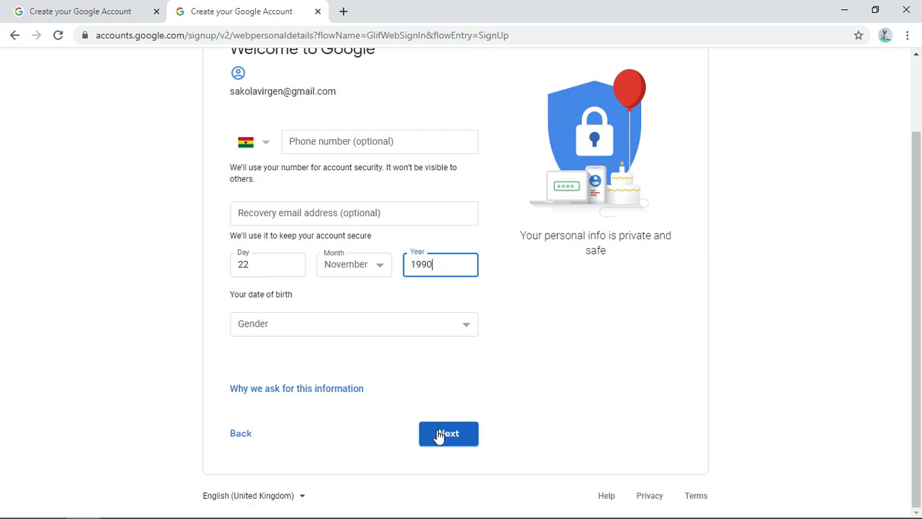
pyautogui.click(353, 323)
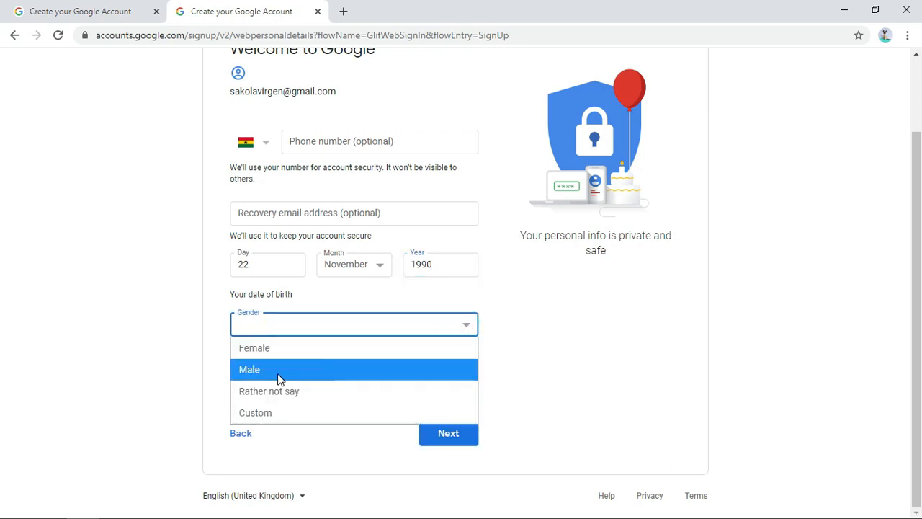
pyautogui.click(249, 369)
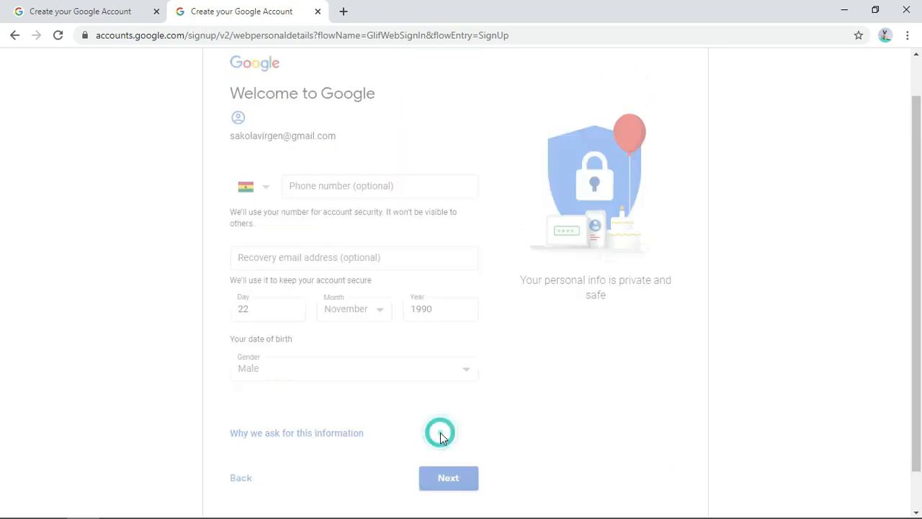
pyautogui.click(448, 477)
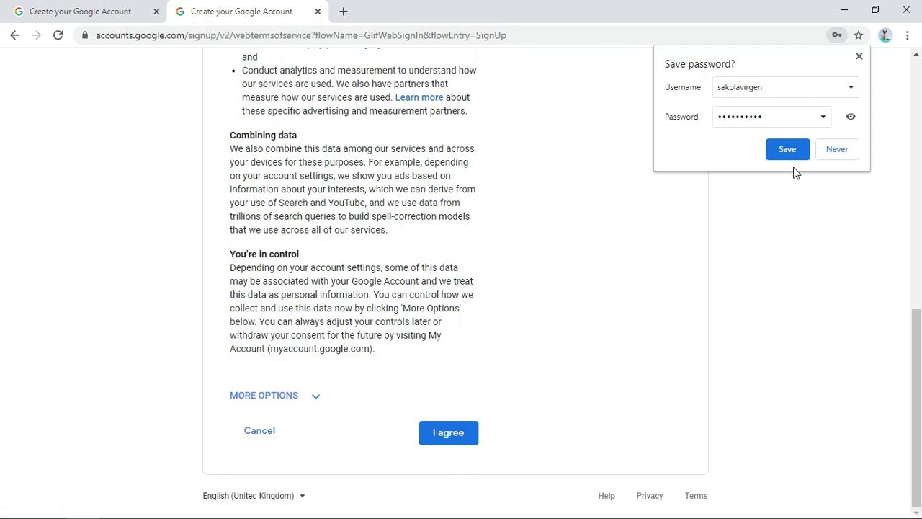
# Step: Save the password in Chrome and agree to Google's privacy terms
pyautogui.click(787, 149)
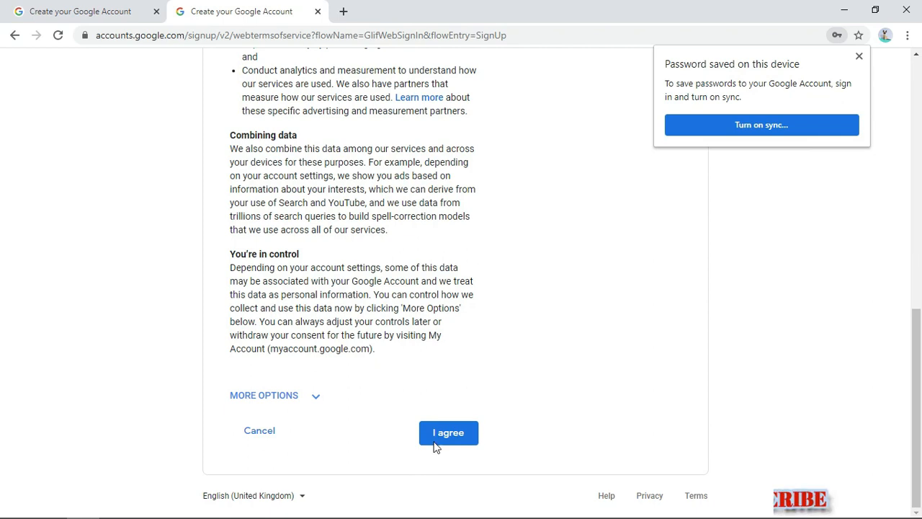
pyautogui.scroll(-3)
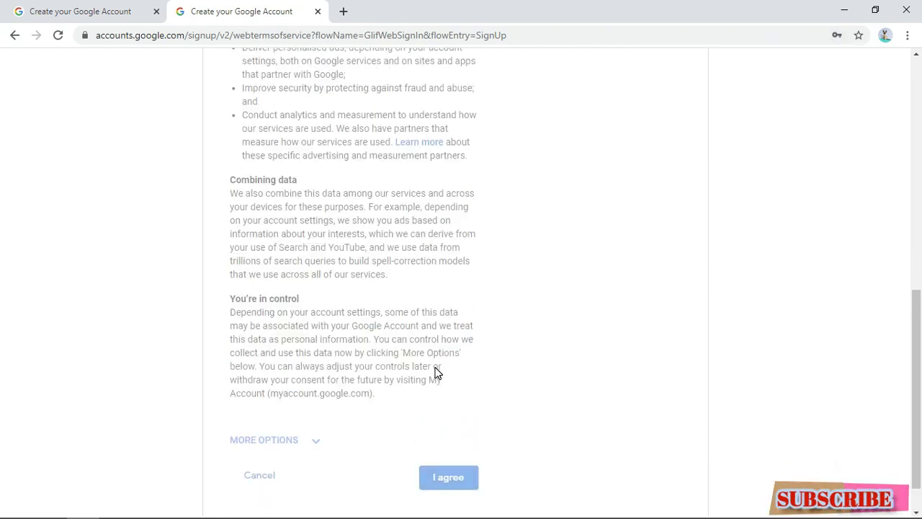
pyautogui.click(448, 476)
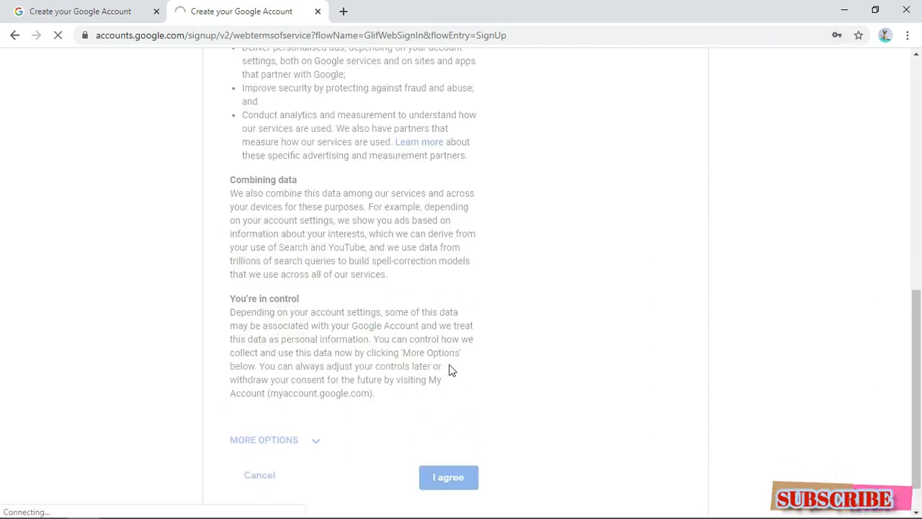
pyautogui.click(448, 476)
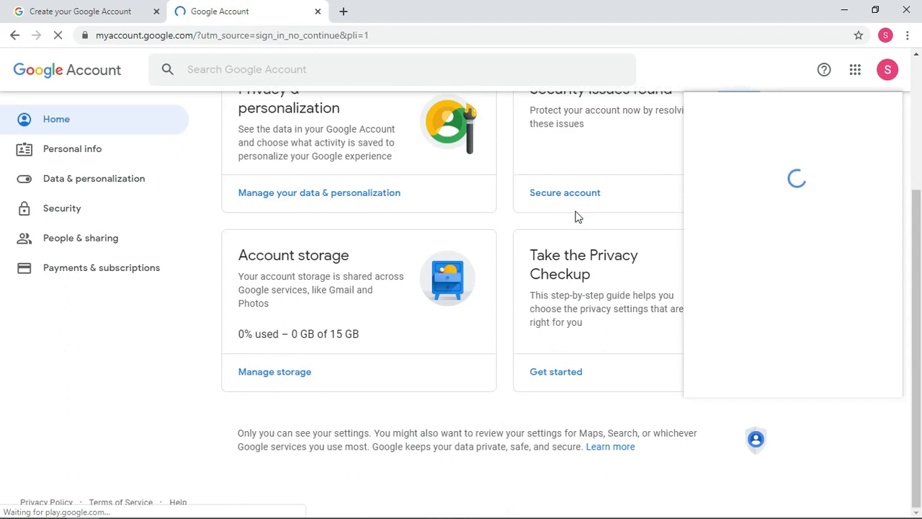
# Step: Upload 20200319_153606, the SAKOLA poster from Downloads, and confirm it as profile photo
pyautogui.click(855, 70)
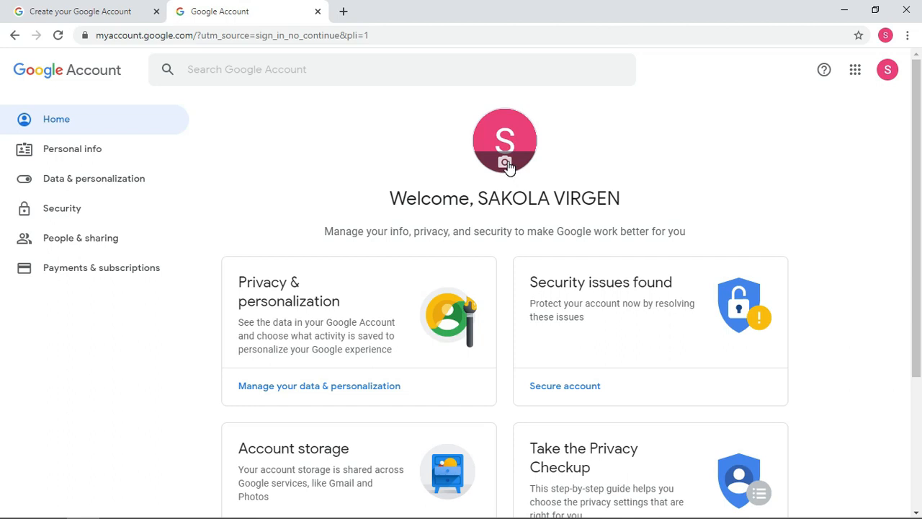
pyautogui.click(504, 162)
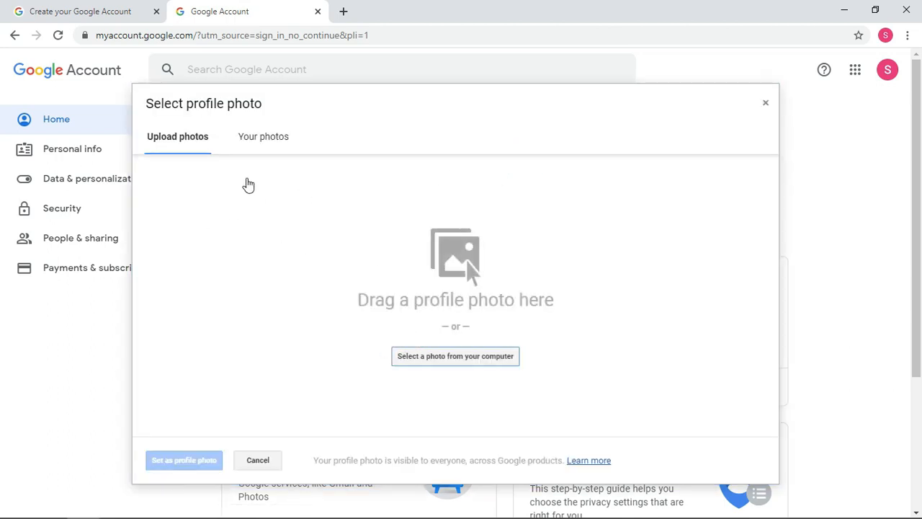
pyautogui.moveTo(455, 356)
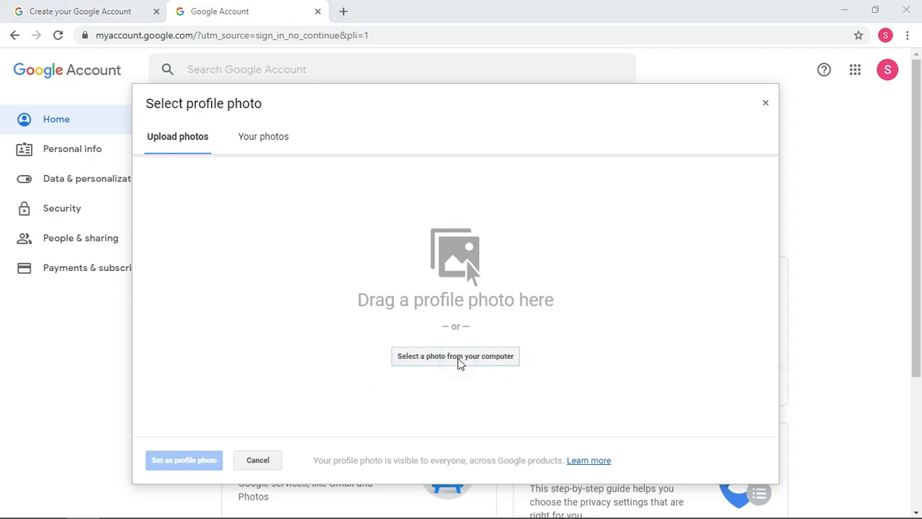
pyautogui.click(456, 356)
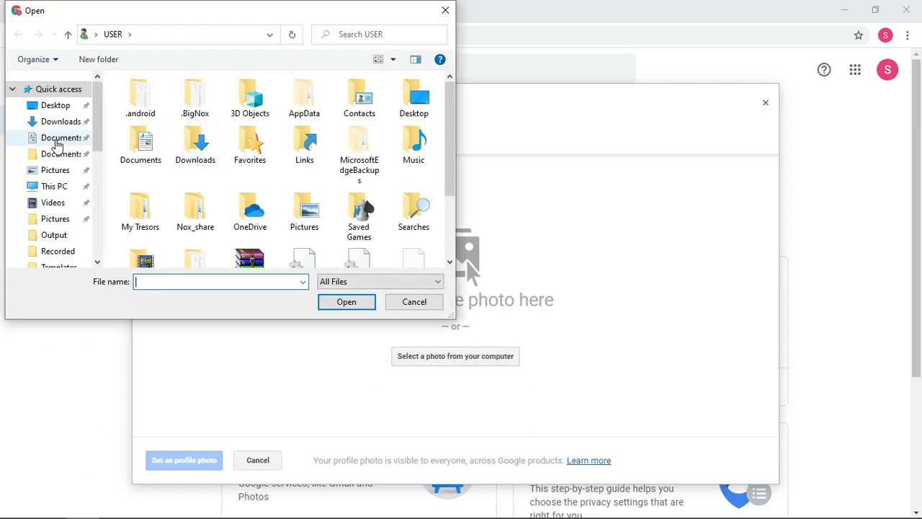
pyautogui.click(60, 121)
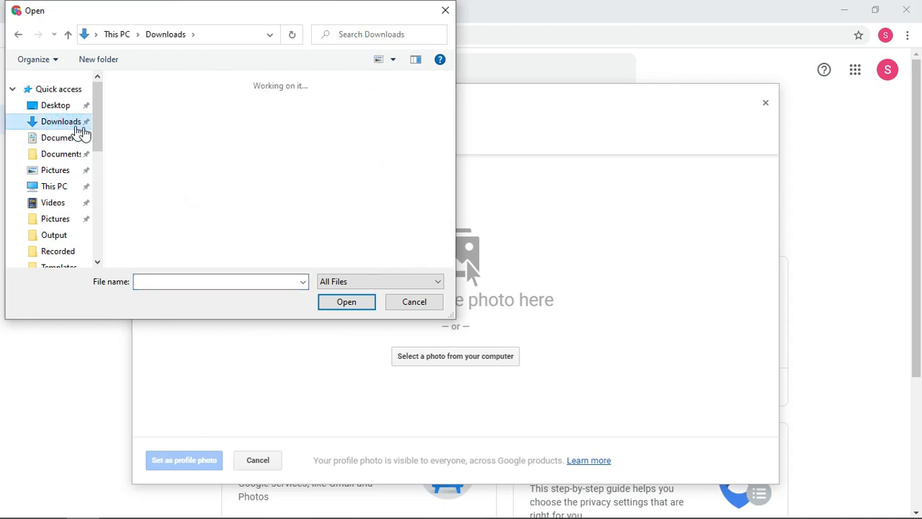
pyautogui.click(150, 129)
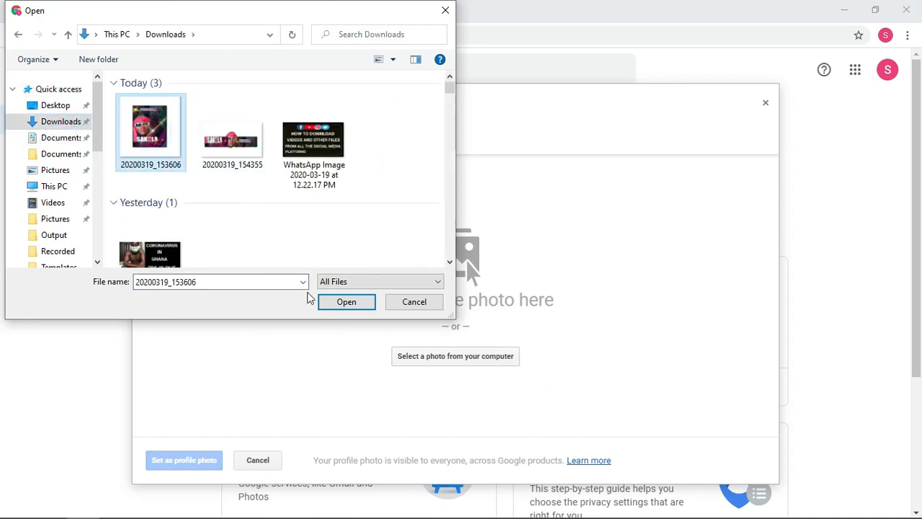
pyautogui.click(346, 302)
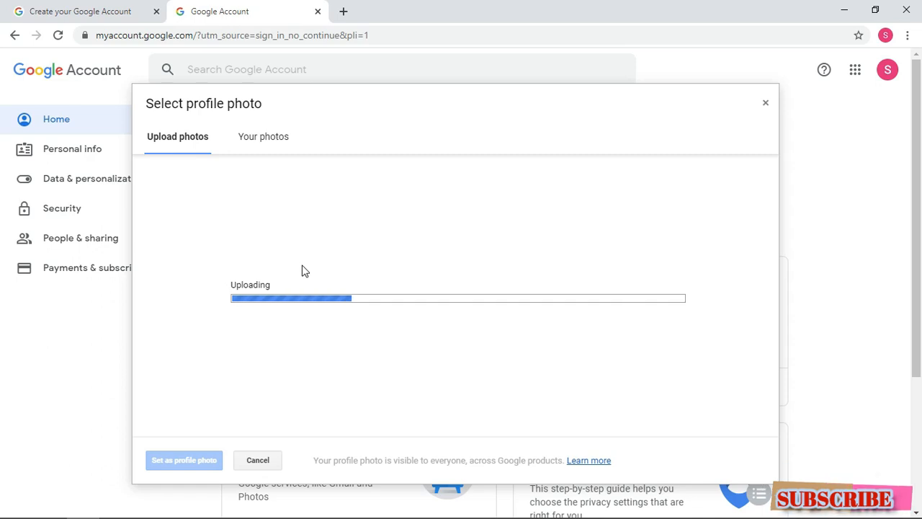
pyautogui.moveTo(344, 283)
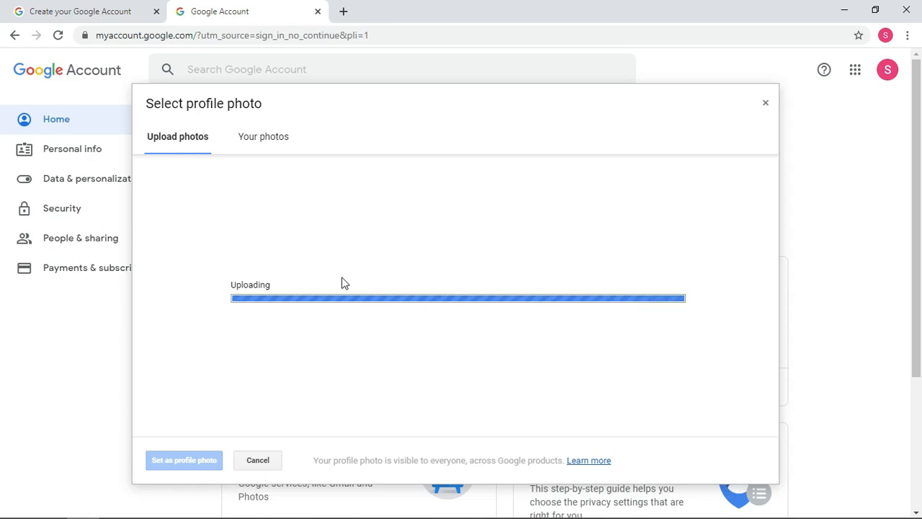
pyautogui.moveTo(340, 287)
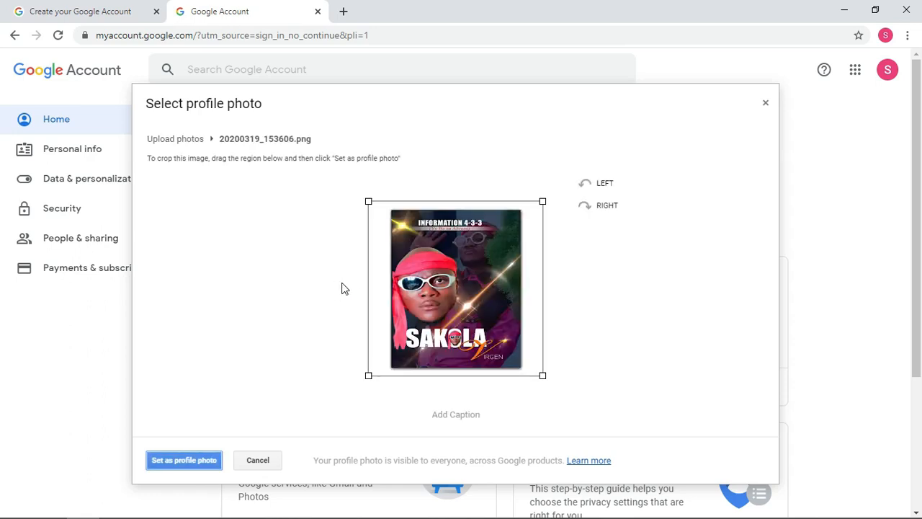
pyautogui.moveTo(448, 475)
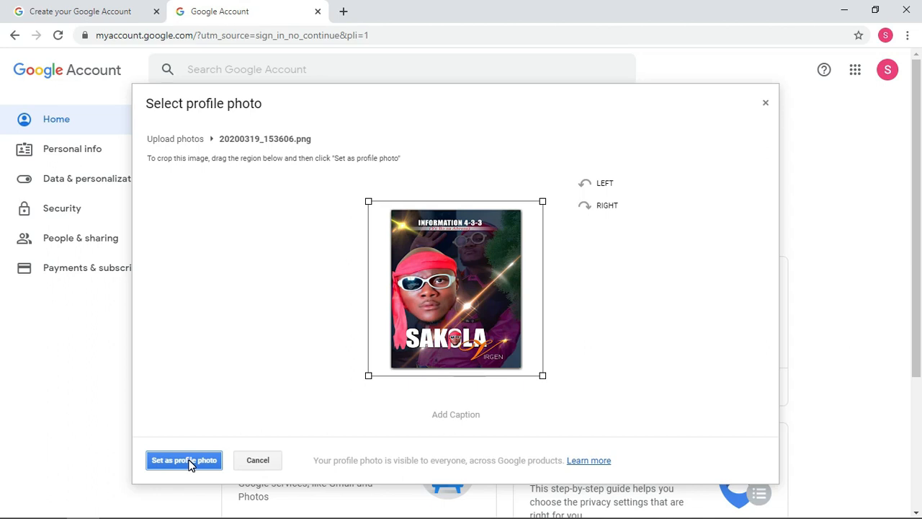
pyautogui.click(183, 460)
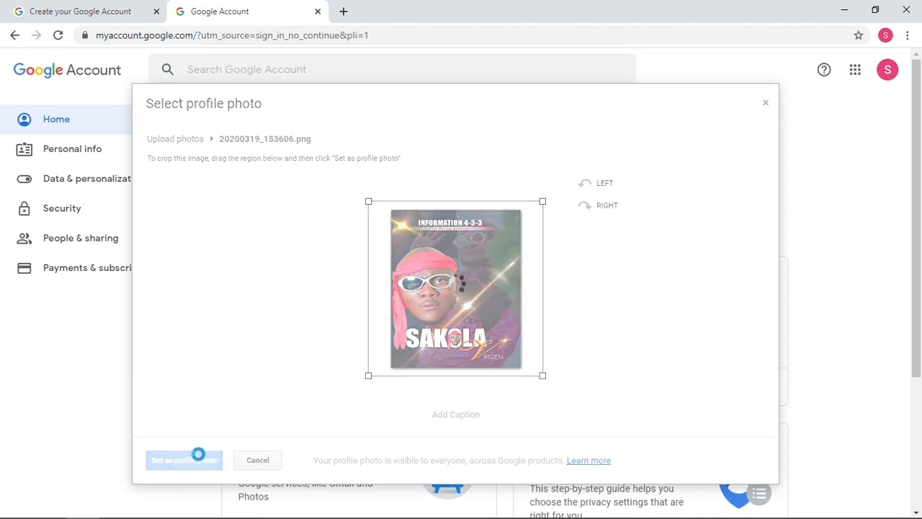
pyautogui.click(184, 459)
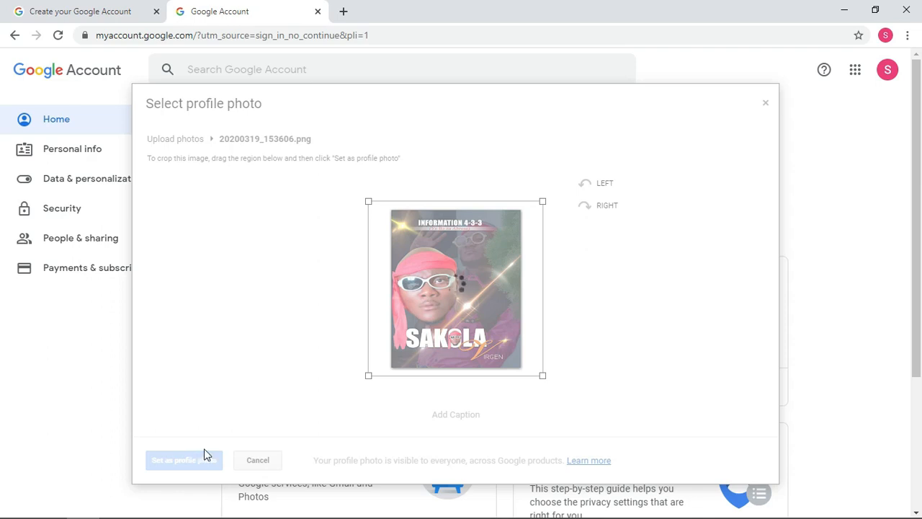
pyautogui.click(184, 460)
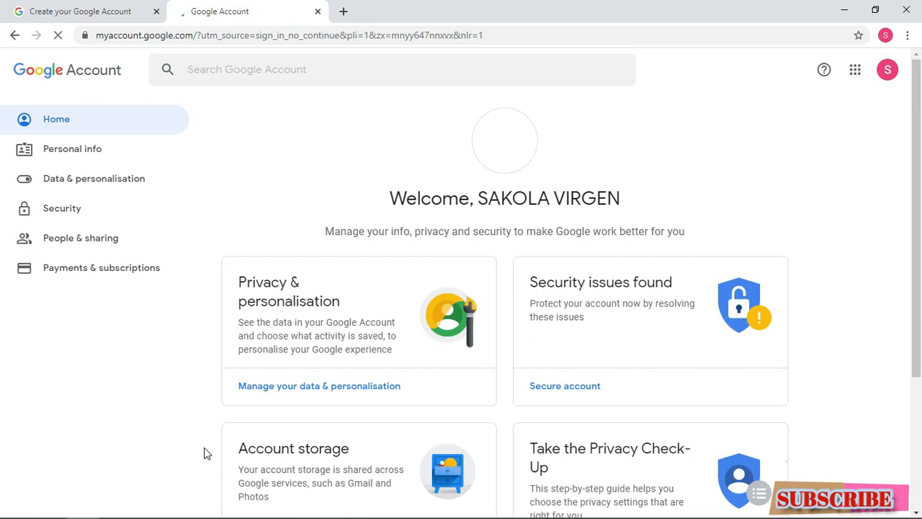
# Step: Go to youtube from the address bar of a new Chrome tab
pyautogui.click(855, 69)
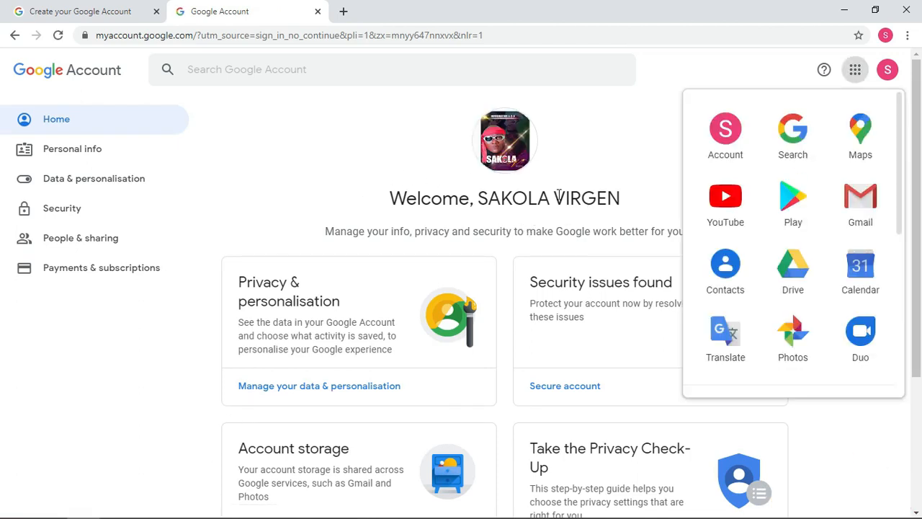
pyautogui.moveTo(524, 229)
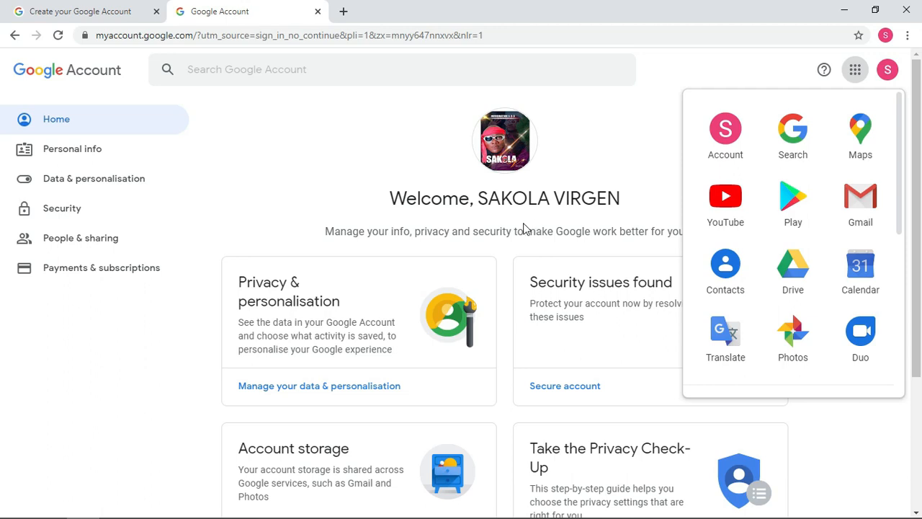
pyautogui.moveTo(636, 138)
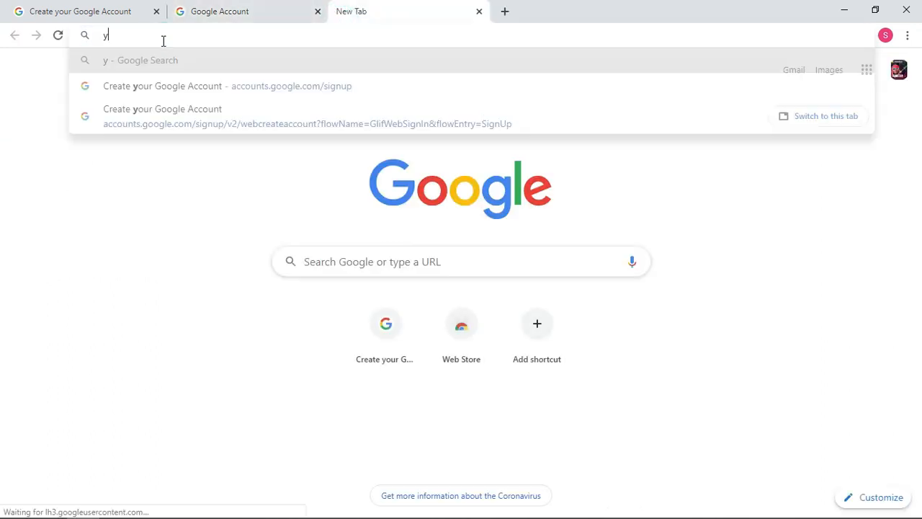
pyautogui.write('outube')
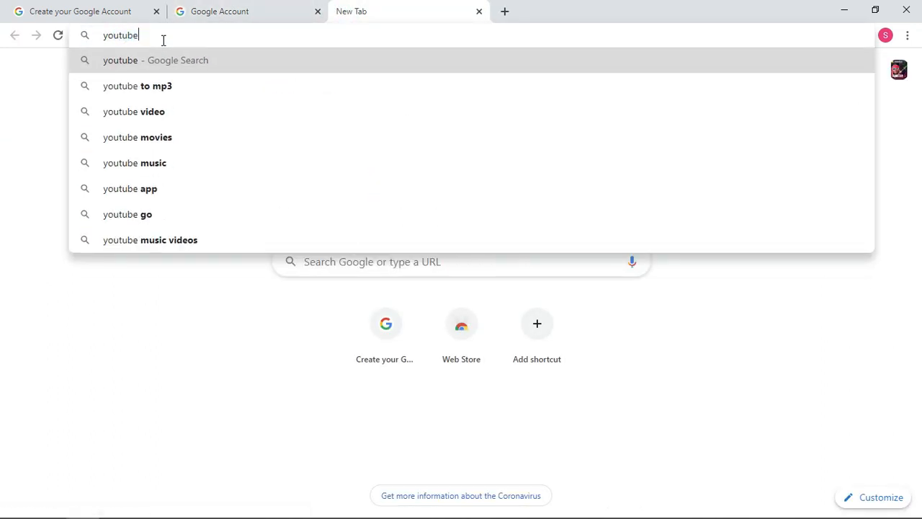
pyautogui.press('Enter')
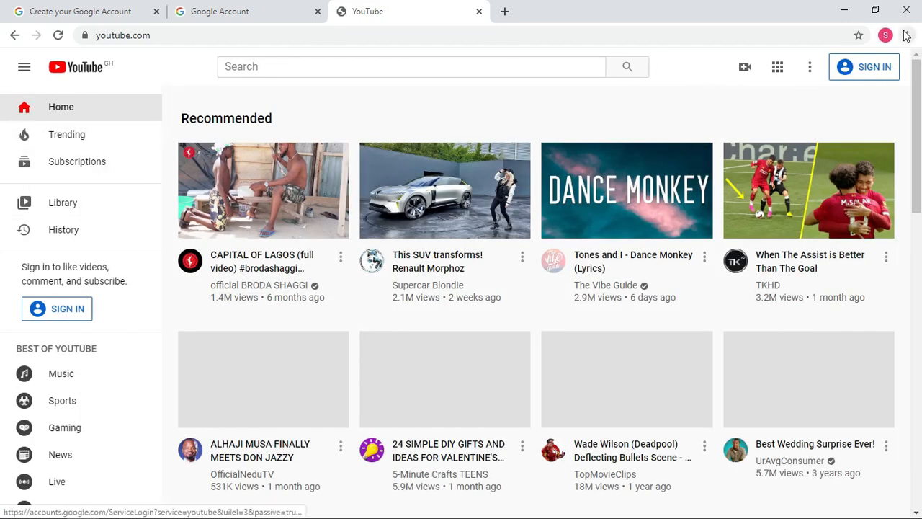
# Step: Sign in to YouTube as SAKOLA VIRGEN and show the account menu
pyautogui.click(58, 35)
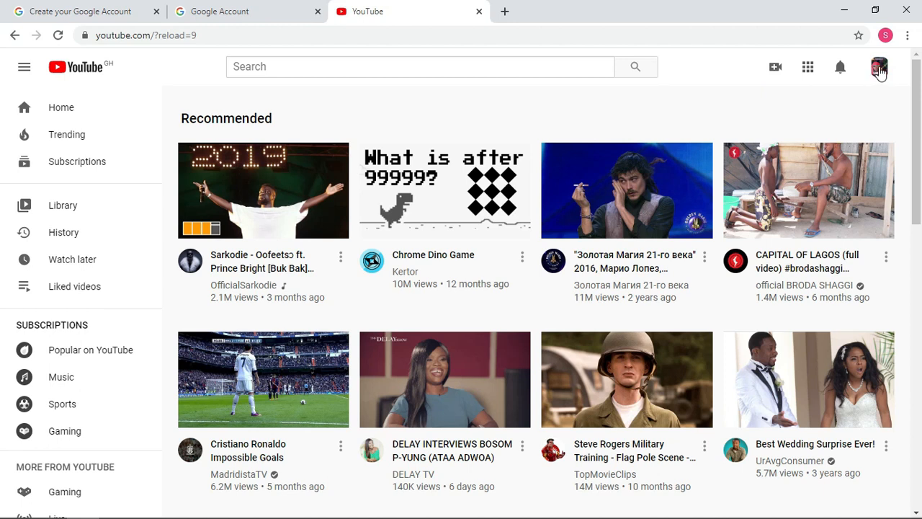
pyautogui.click(879, 67)
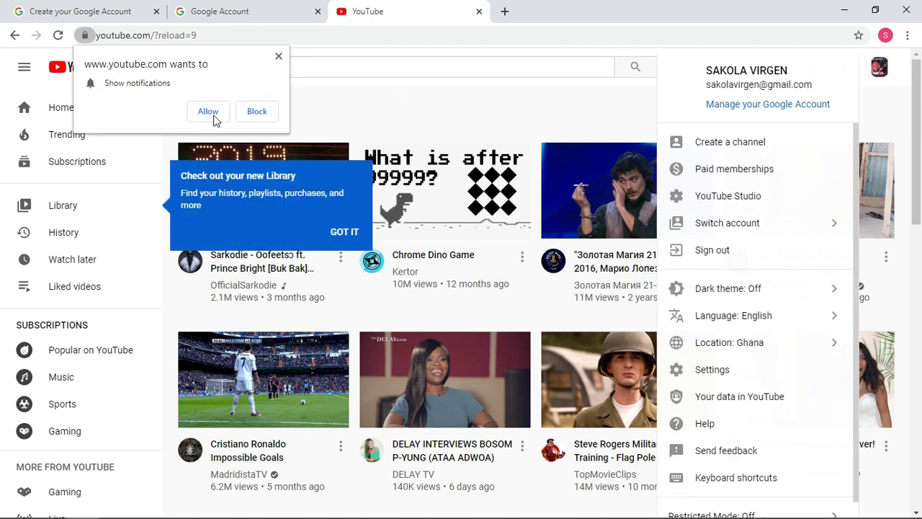
# Step: Allow YouTube notifications and start a channel under the account's own name
pyautogui.click(256, 111)
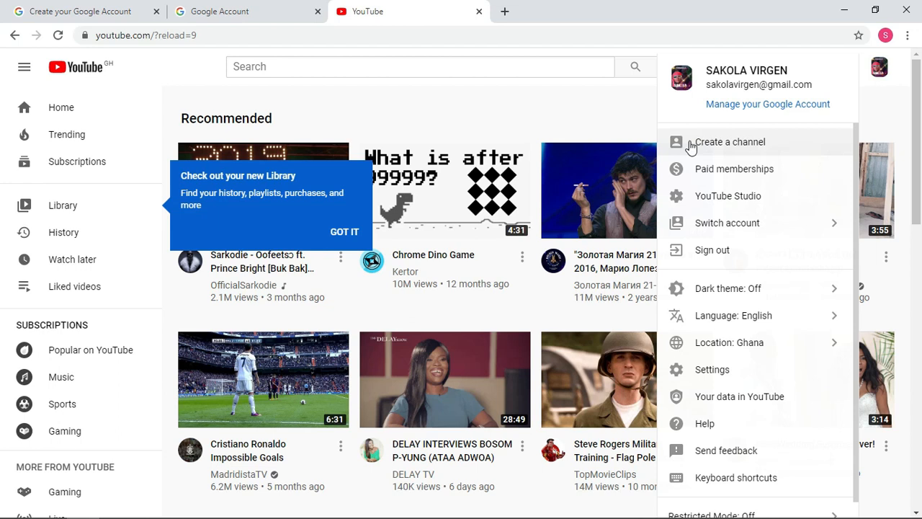
pyautogui.moveTo(734, 140)
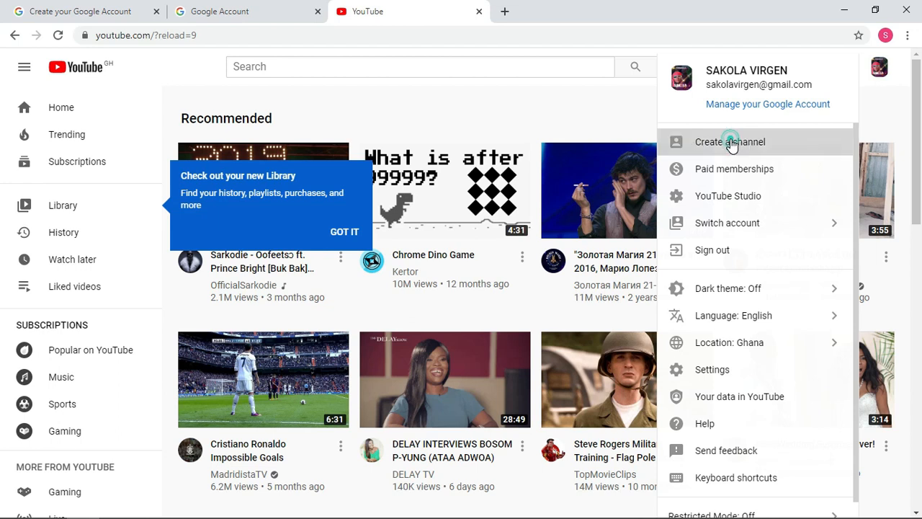
pyautogui.click(729, 141)
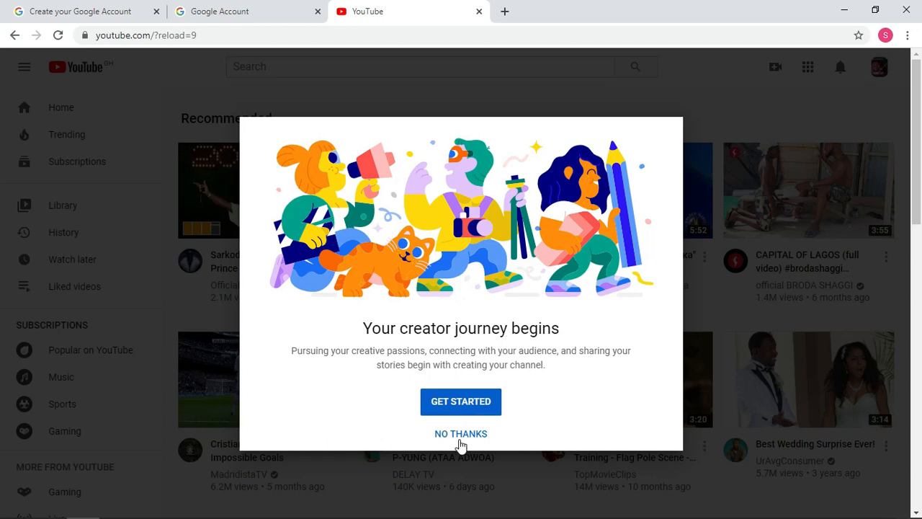
pyautogui.moveTo(384, 358)
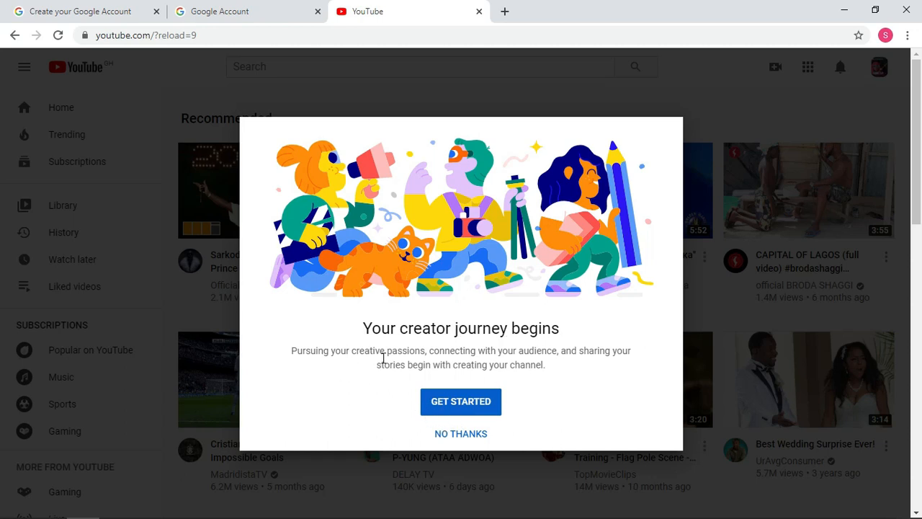
pyautogui.click(461, 402)
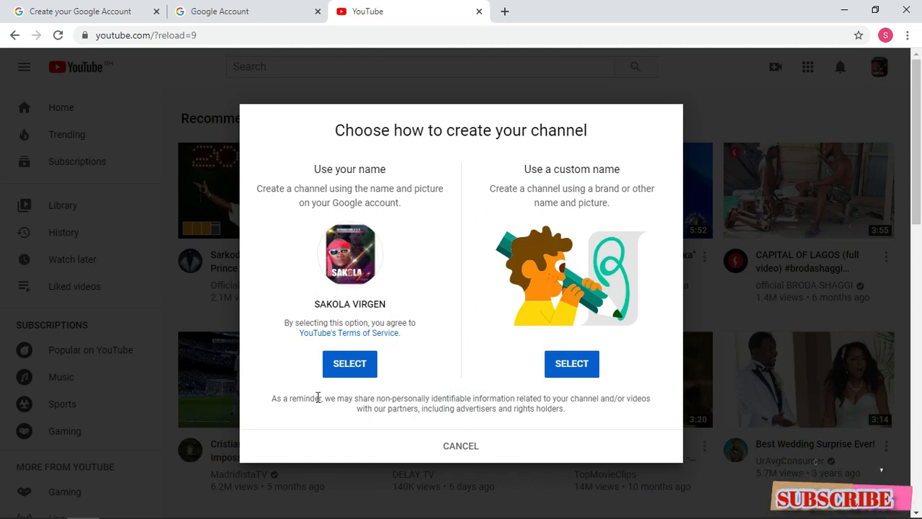
pyautogui.click(350, 363)
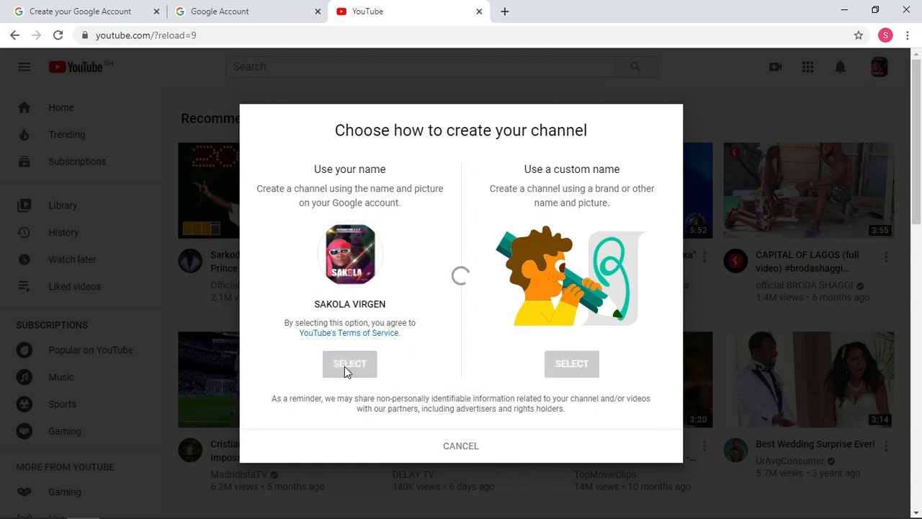
pyautogui.click(349, 363)
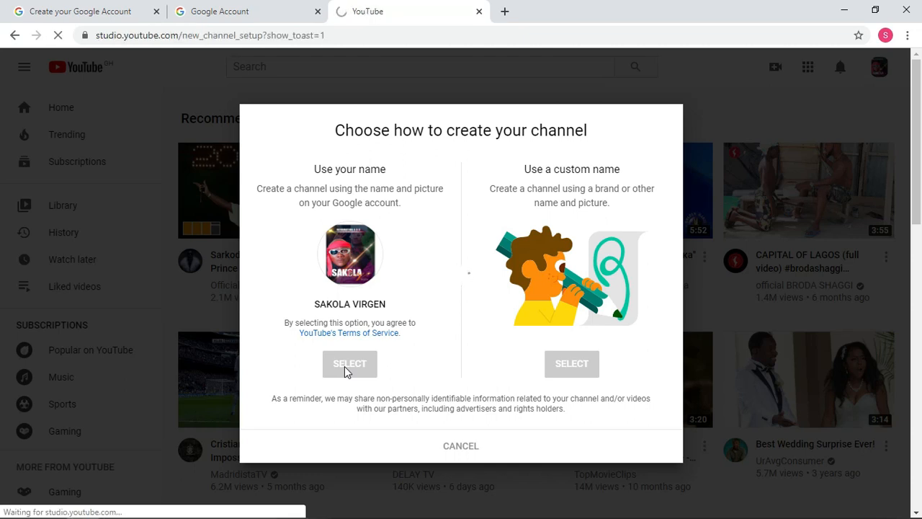
# Step: Type a channel description, leave the site links blank, and save the setup
pyautogui.click(349, 363)
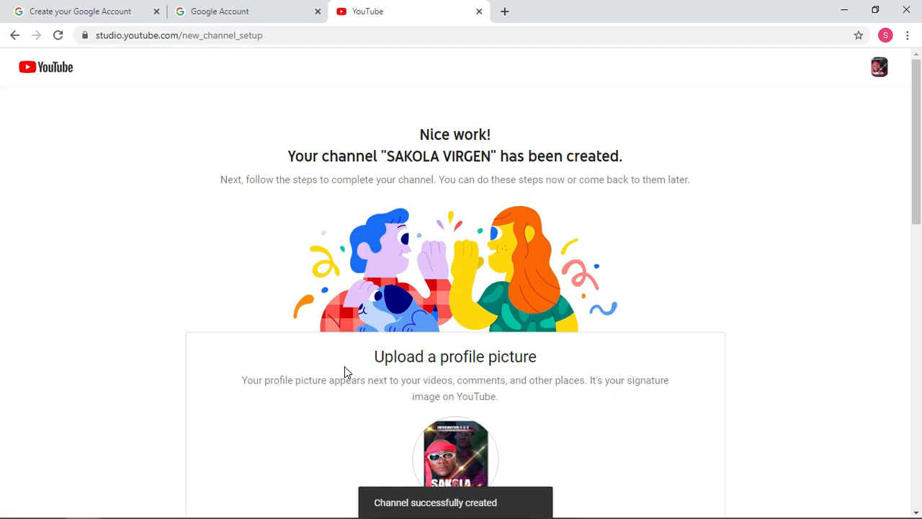
pyautogui.moveTo(368, 423)
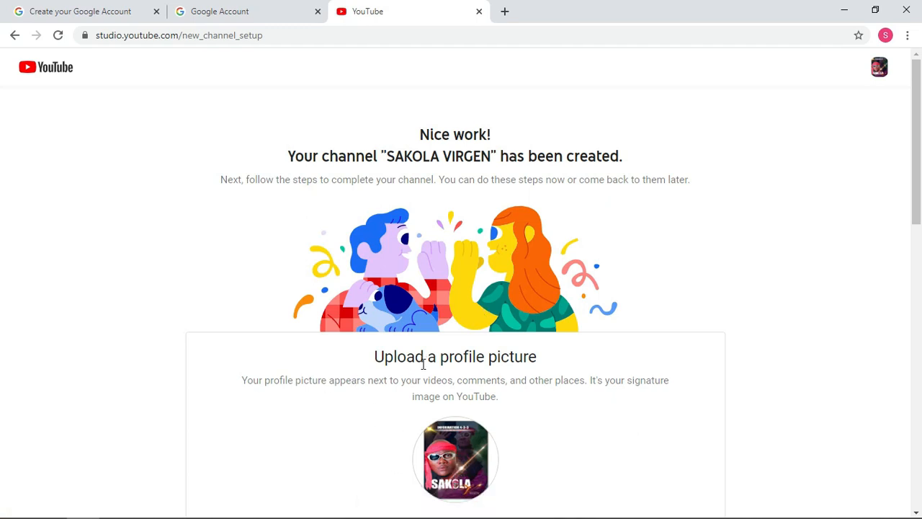
pyautogui.scroll(-3)
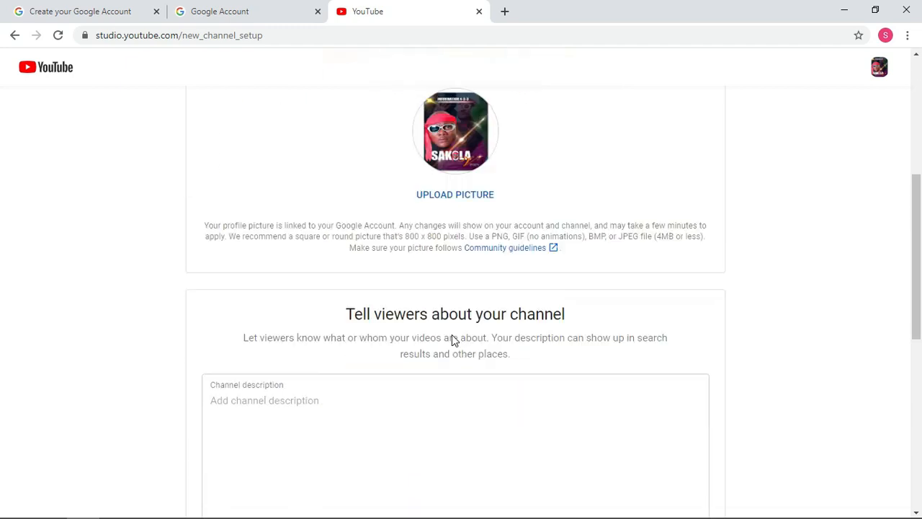
pyautogui.scroll(-3)
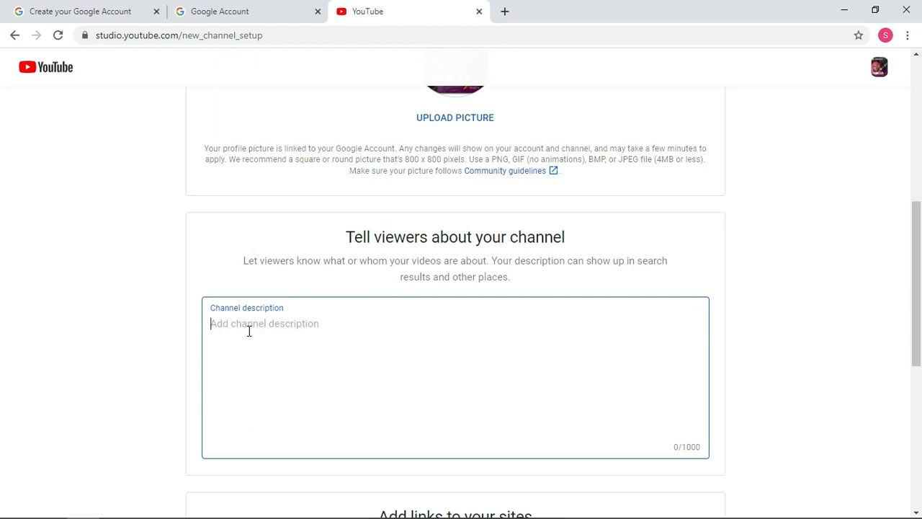
pyautogui.write('thi')
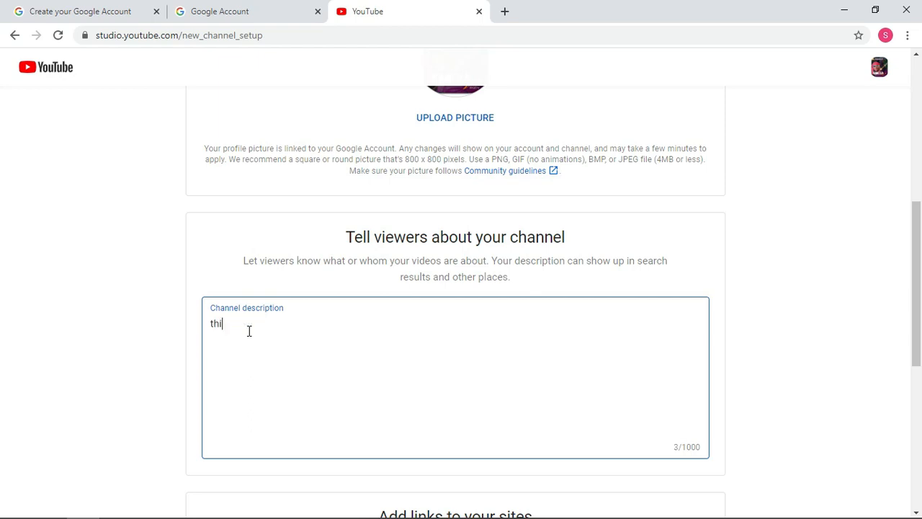
pyautogui.write('s')
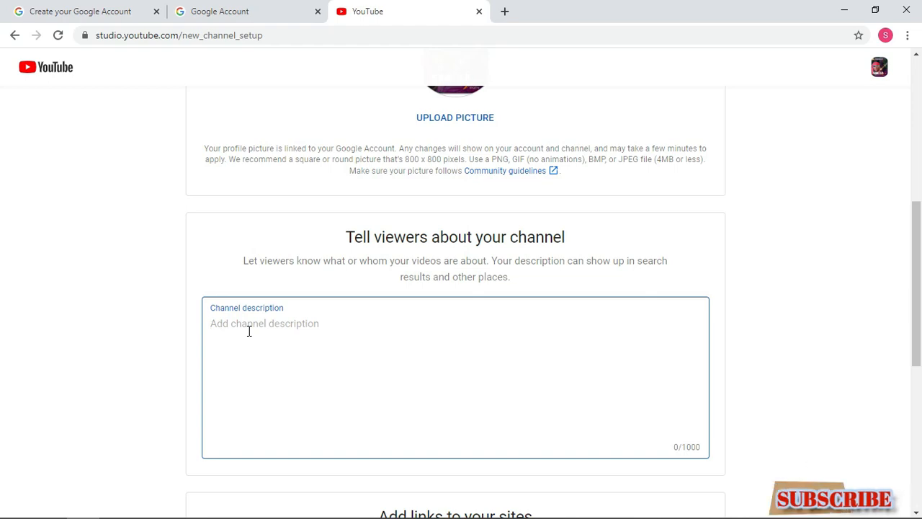
pyautogui.write('Th')
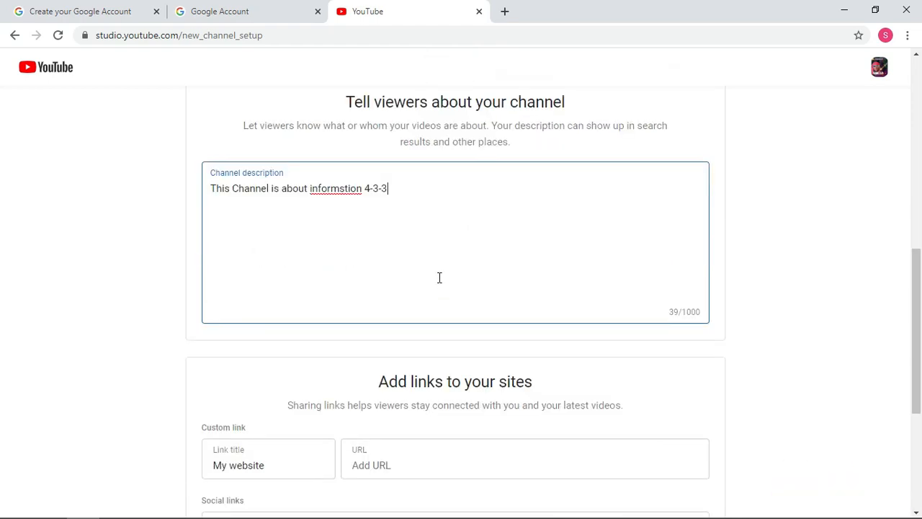
pyautogui.scroll(-3)
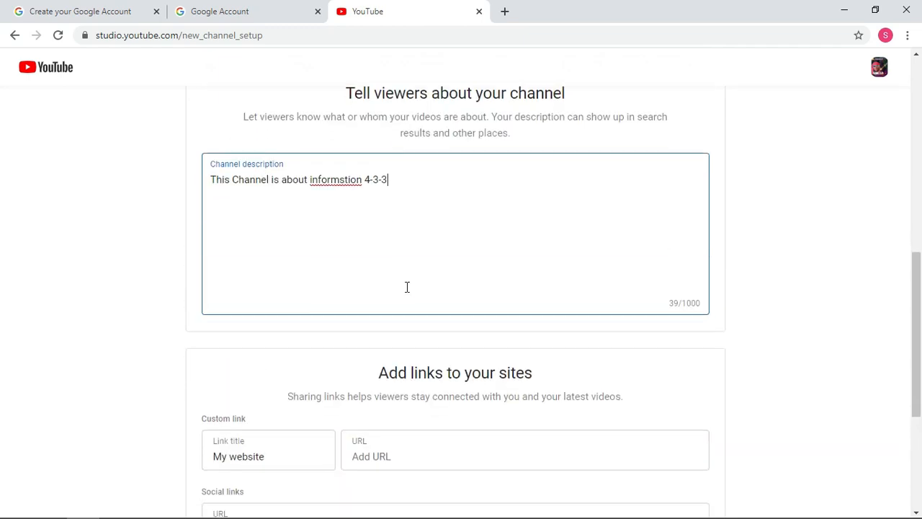
pyautogui.scroll(-3)
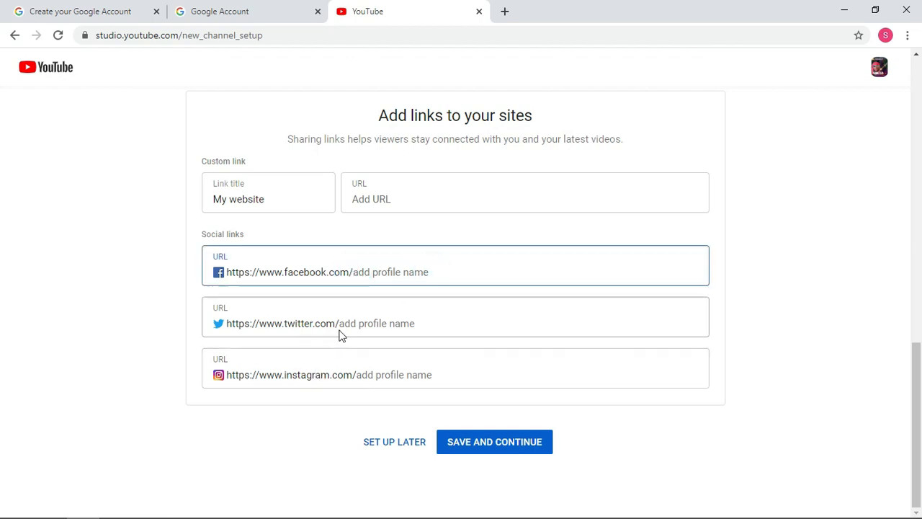
pyautogui.click(455, 323)
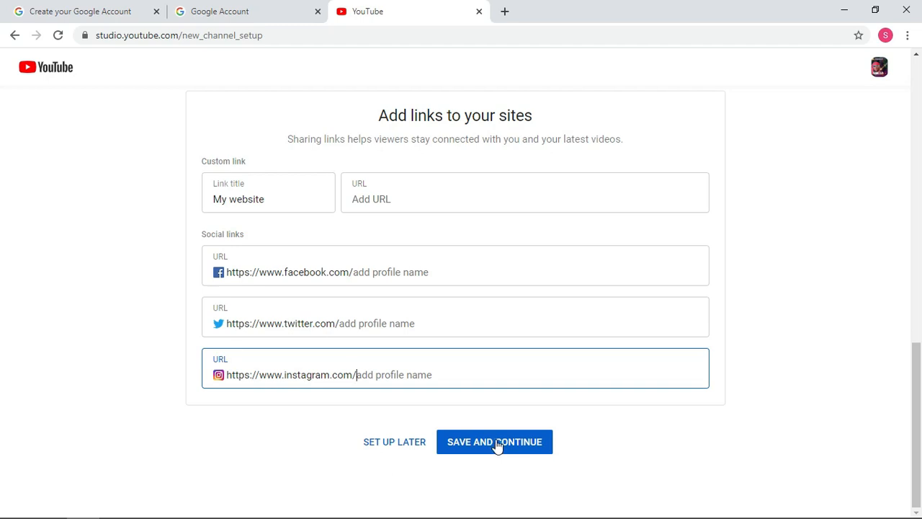
pyautogui.click(494, 442)
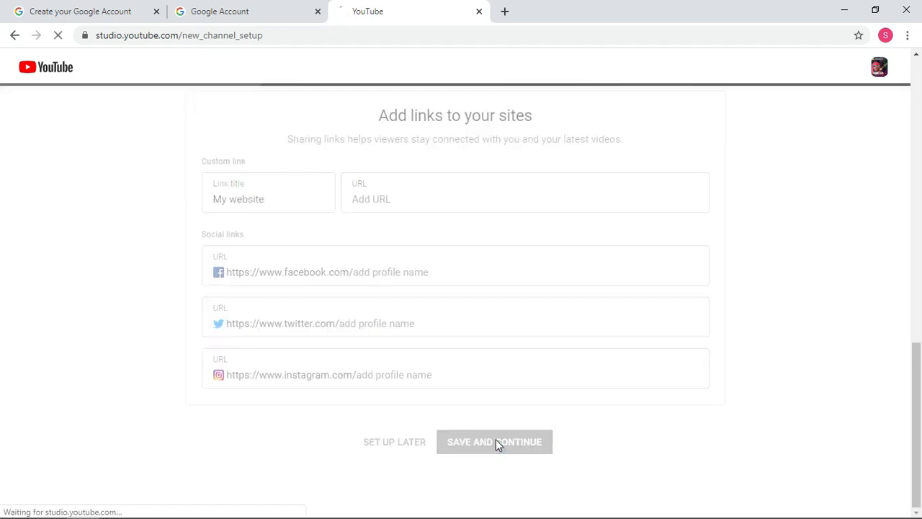
# Step: Dismiss the customization tip on the new SAKOLA VIRGEN channel page
pyautogui.click(494, 442)
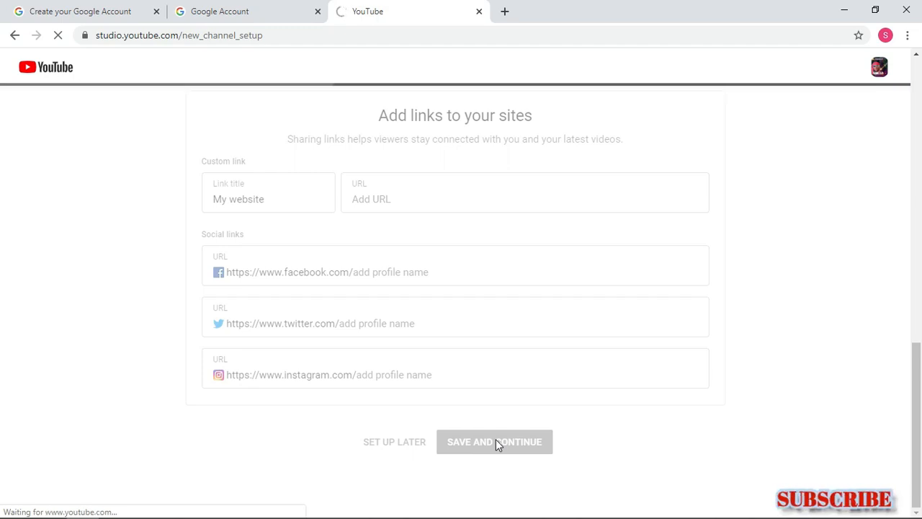
pyautogui.click(494, 442)
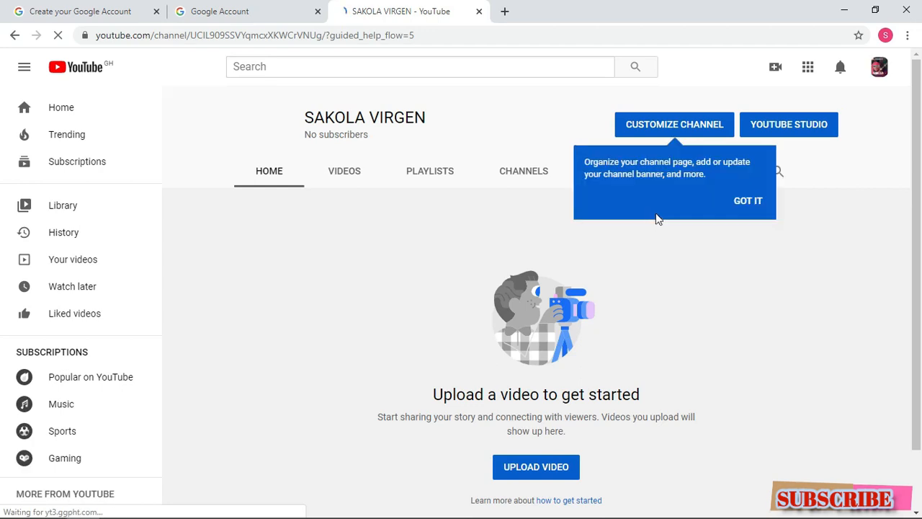
pyautogui.click(747, 200)
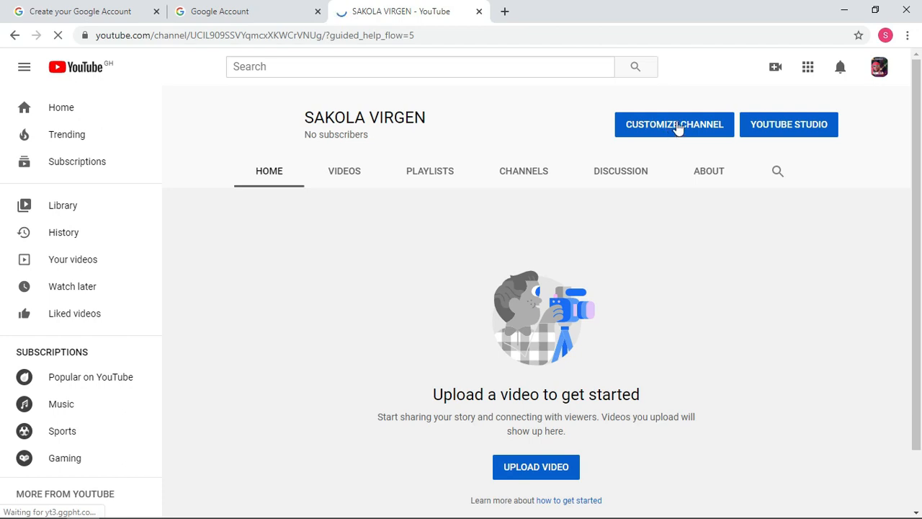
pyautogui.moveTo(649, 176)
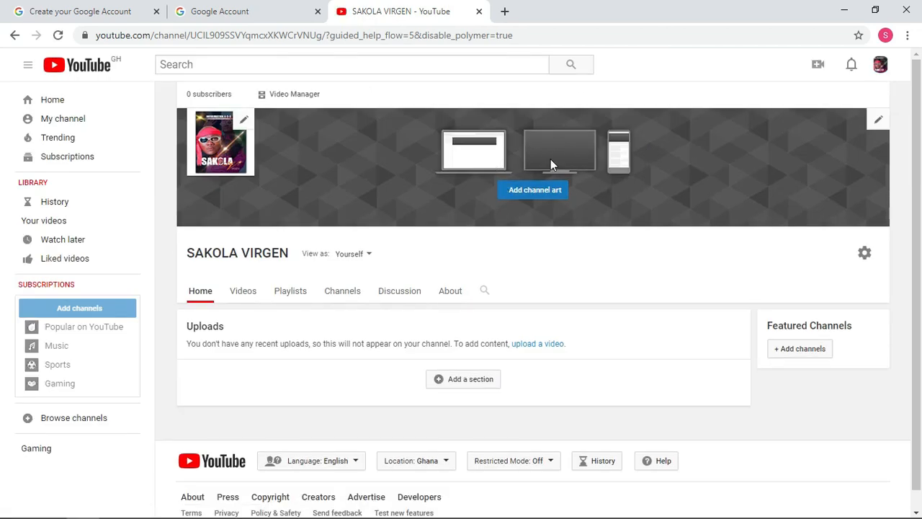
pyautogui.moveTo(627, 178)
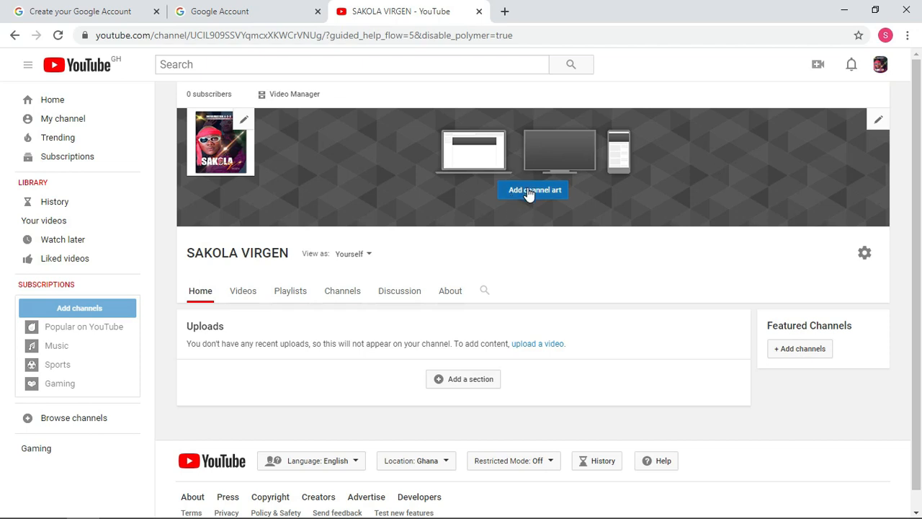
# Step: Upload the SAKOLA INFORMATION 4-3-3 banner from the computer and apply it as channel art
pyautogui.click(533, 189)
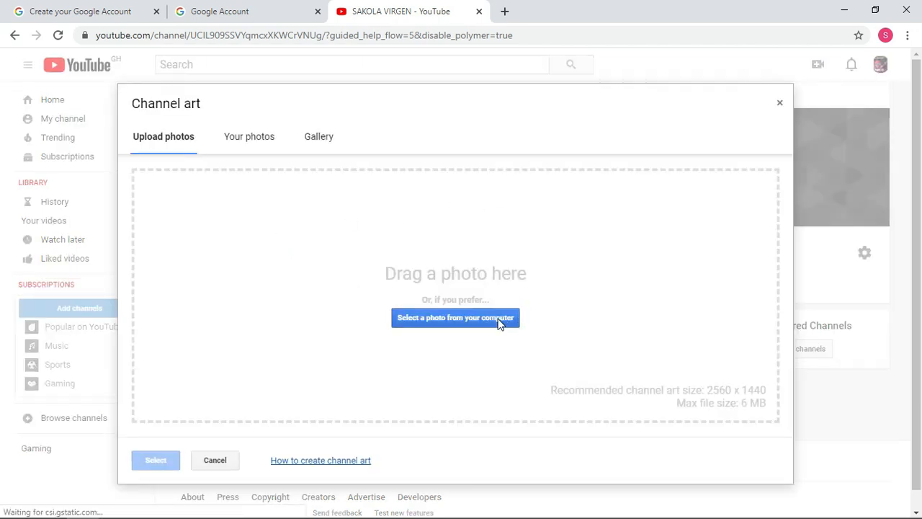
pyautogui.moveTo(554, 394)
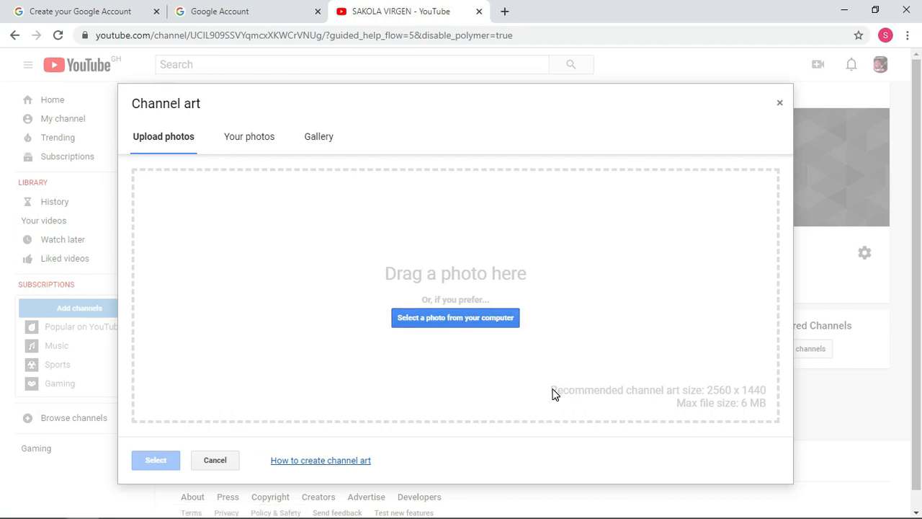
pyautogui.moveTo(427, 340)
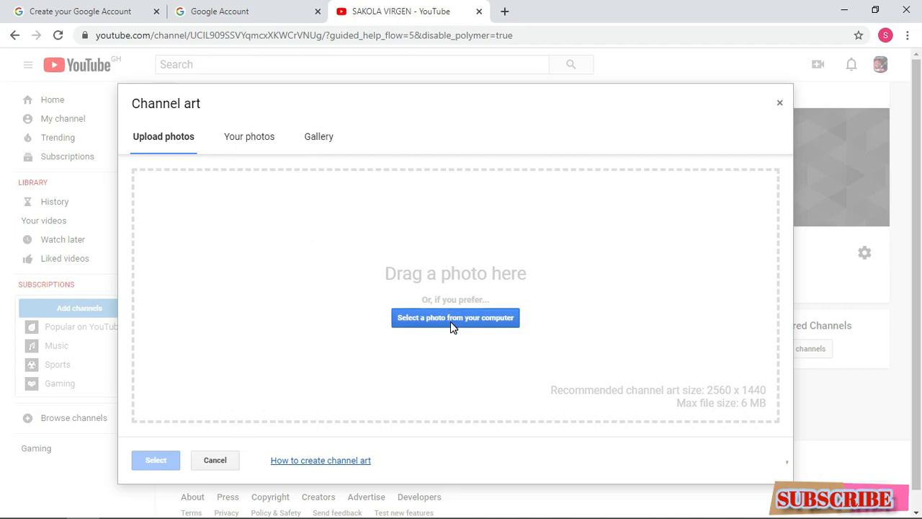
pyautogui.click(455, 317)
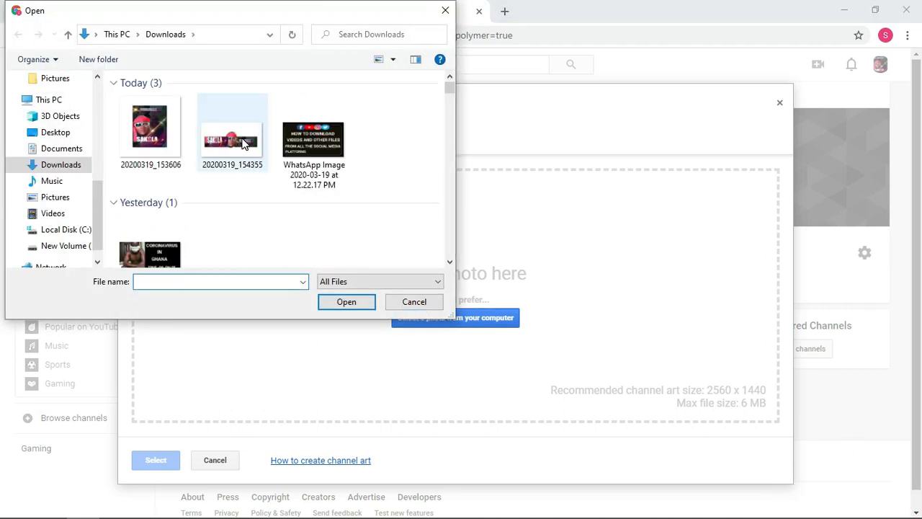
pyautogui.moveTo(232, 136)
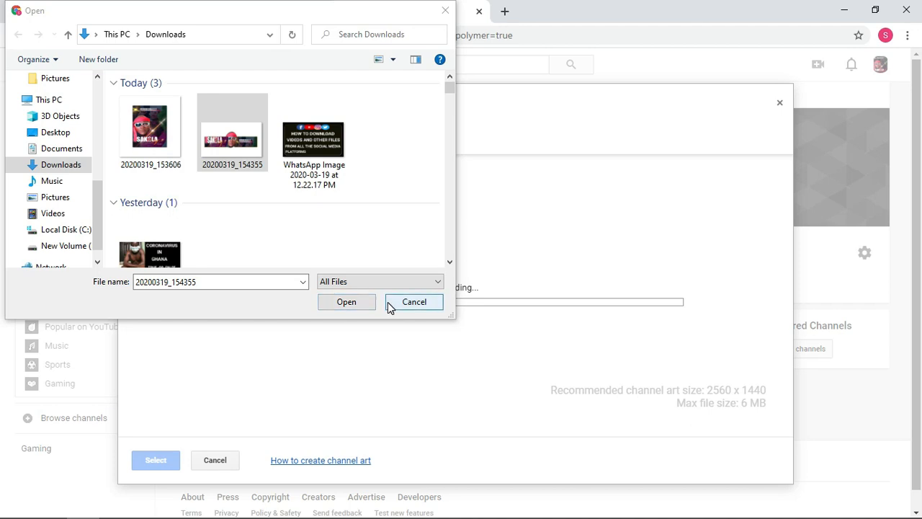
pyautogui.click(347, 301)
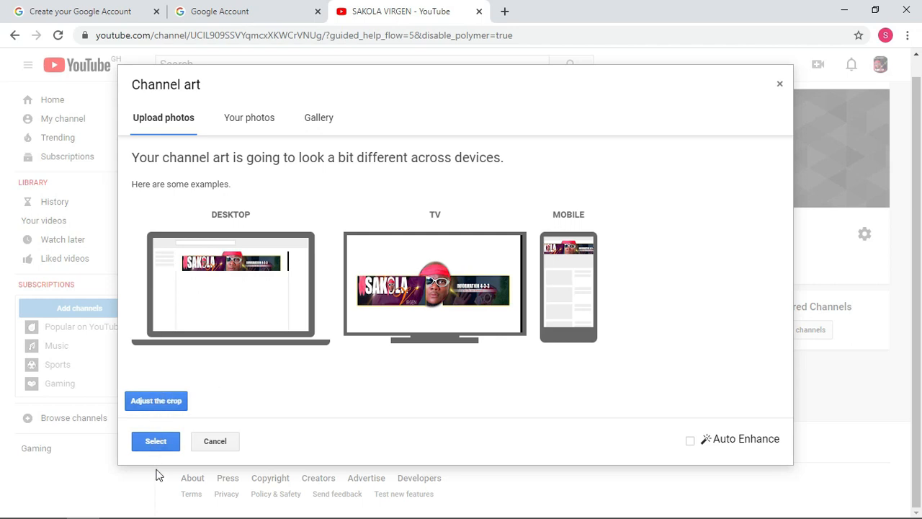
pyautogui.click(156, 441)
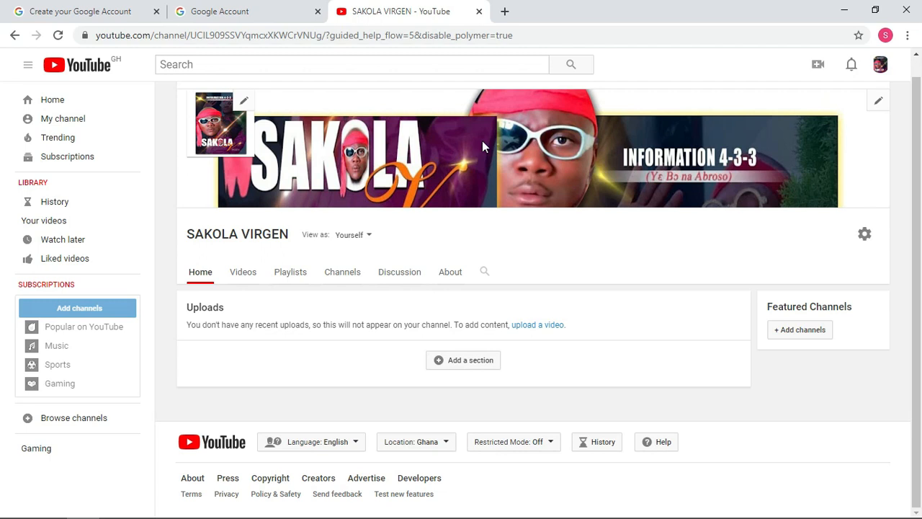
pyautogui.moveTo(636, 162)
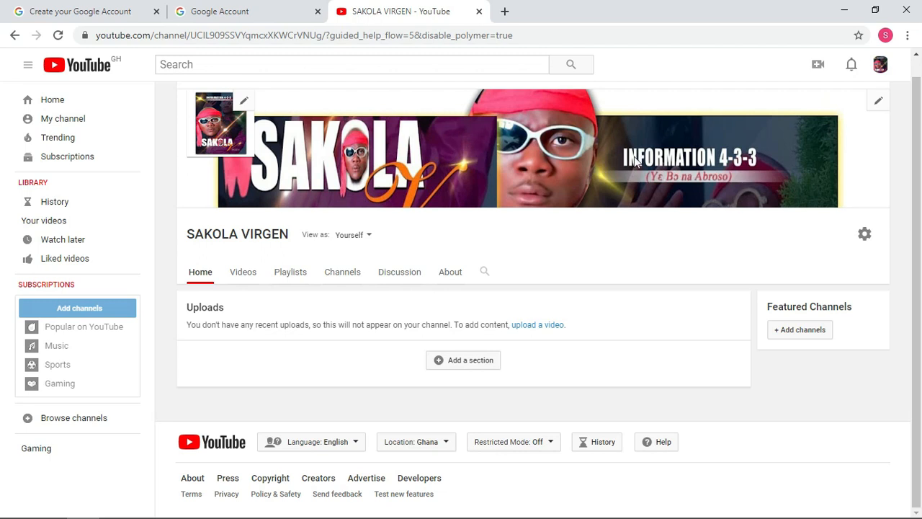
pyautogui.moveTo(476, 290)
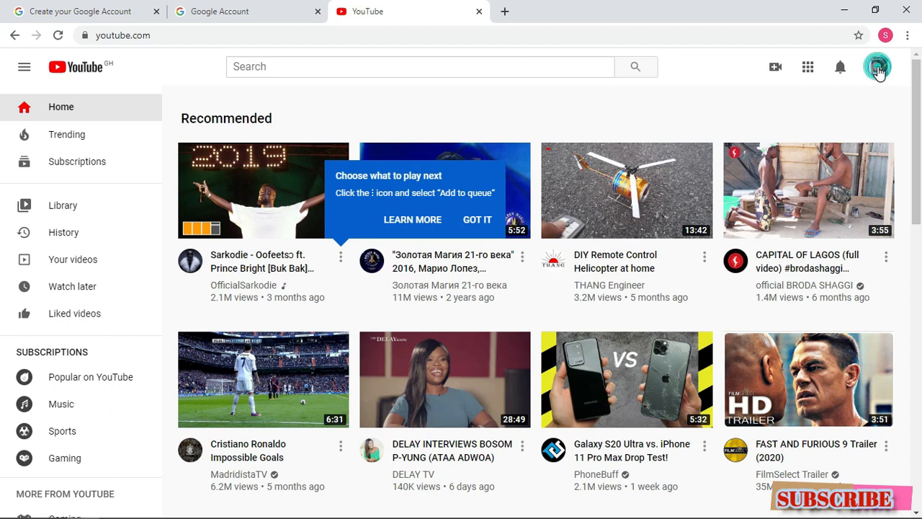
# Step: Choose YouTube Studio from the profile account menu
pyautogui.click(877, 66)
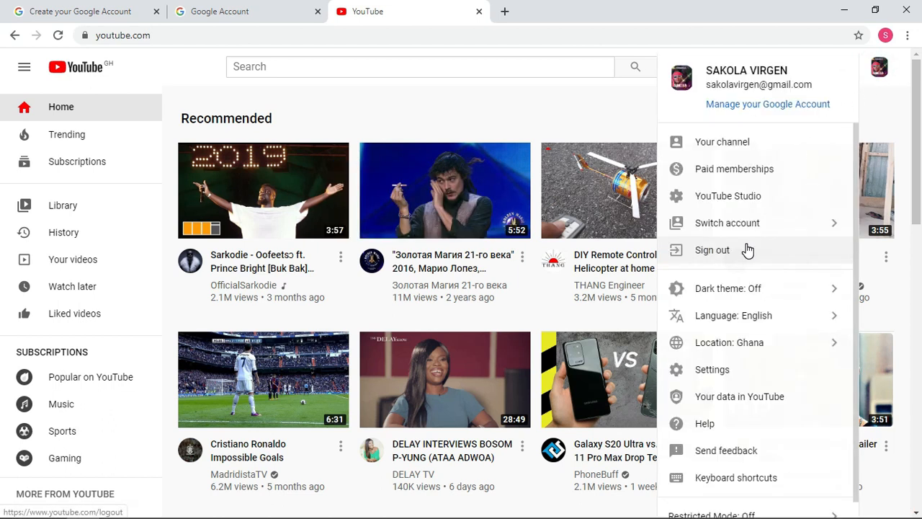
pyautogui.moveTo(722, 142)
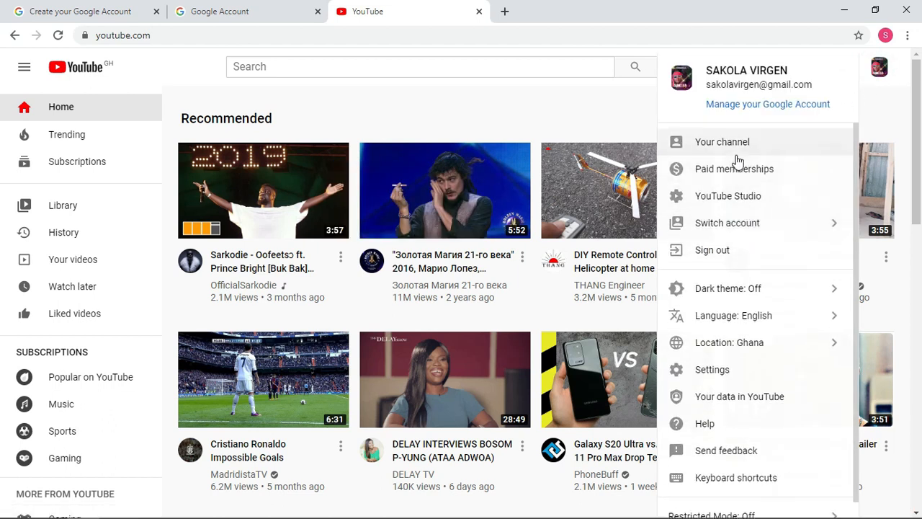
pyautogui.moveTo(734, 168)
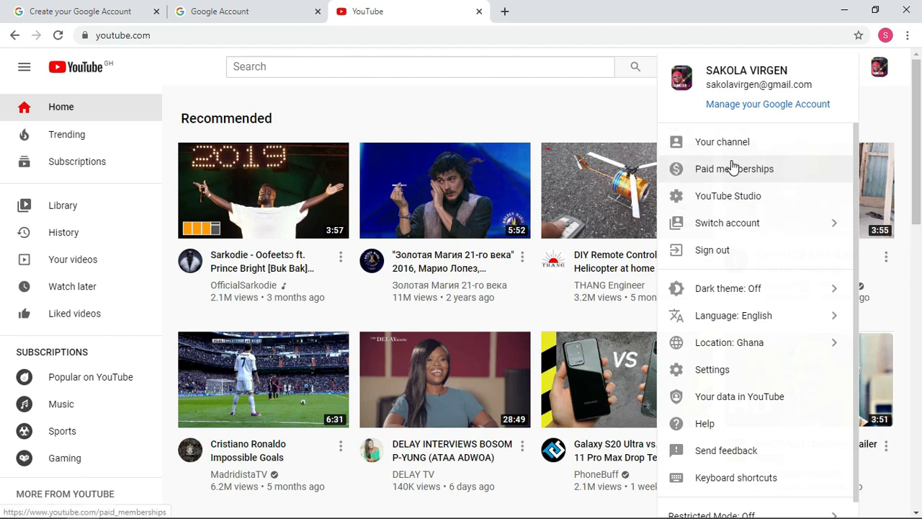
pyautogui.moveTo(728, 195)
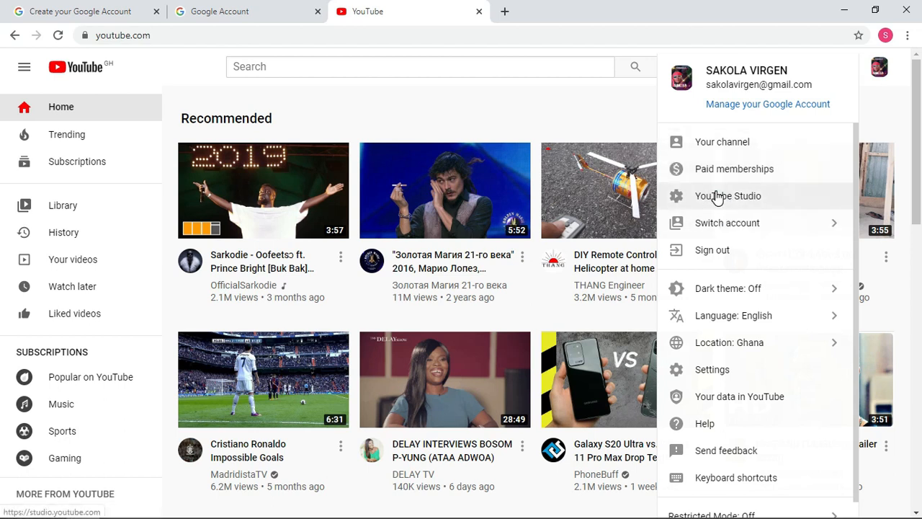
pyautogui.click(728, 196)
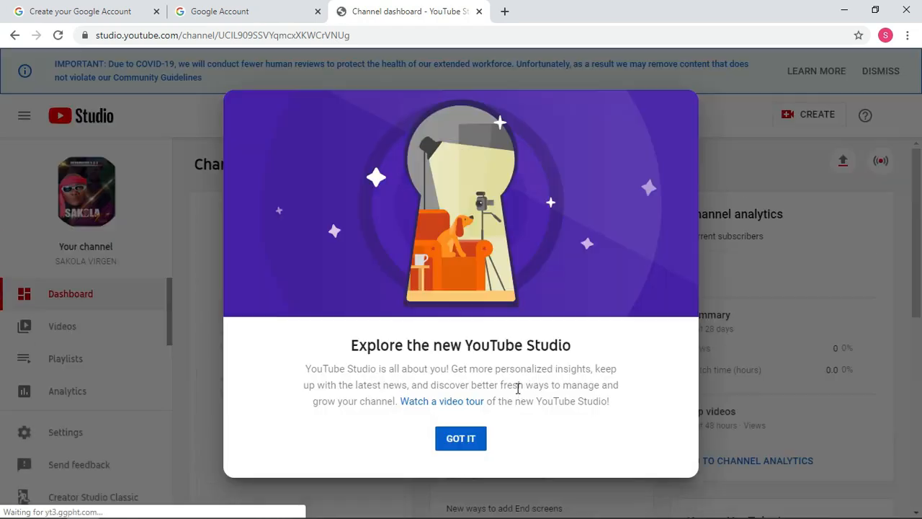
# Step: Dismiss the Studio welcome popup and go to Settings
pyautogui.click(460, 438)
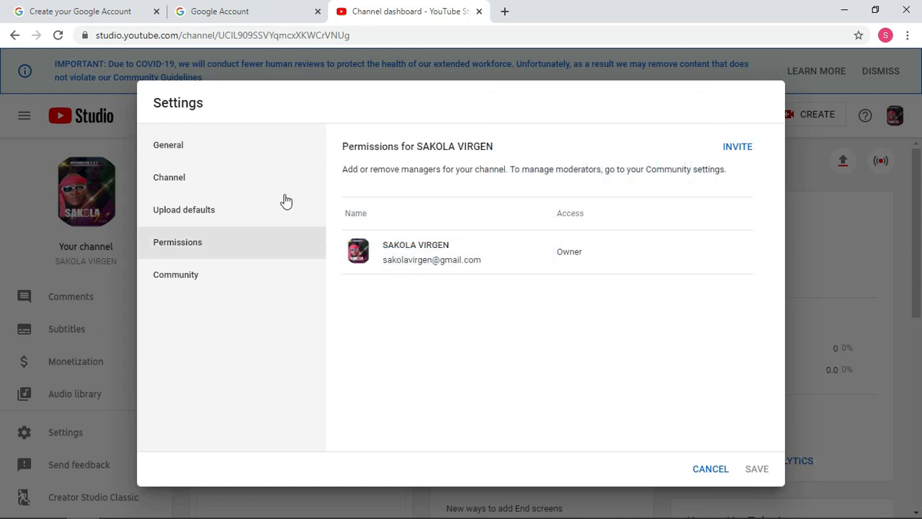
pyautogui.moveTo(195, 178)
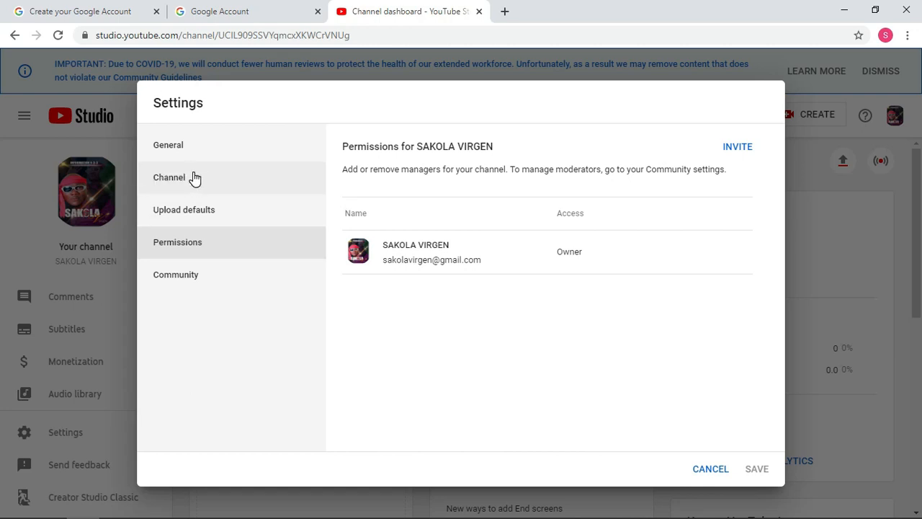
pyautogui.click(169, 177)
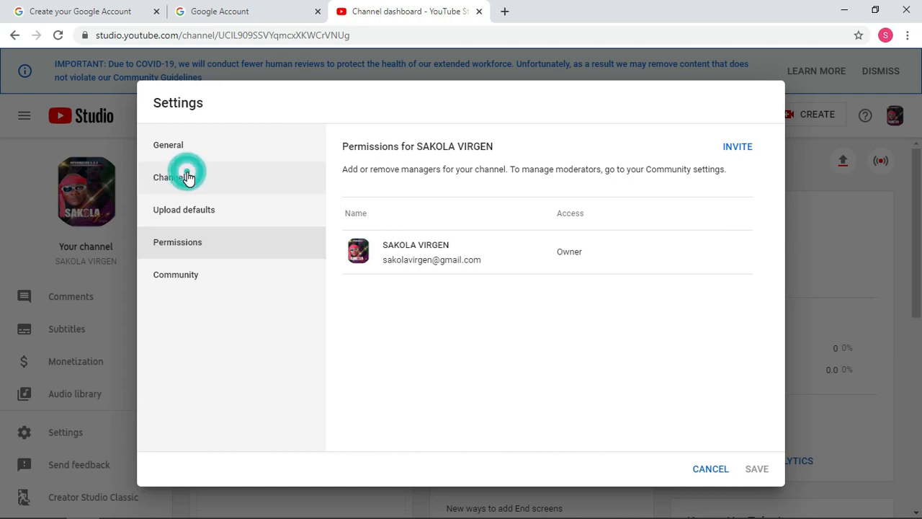
# Step: Set the channel country to Ghana in Basic info, save, and reopen Settings
pyautogui.click(169, 177)
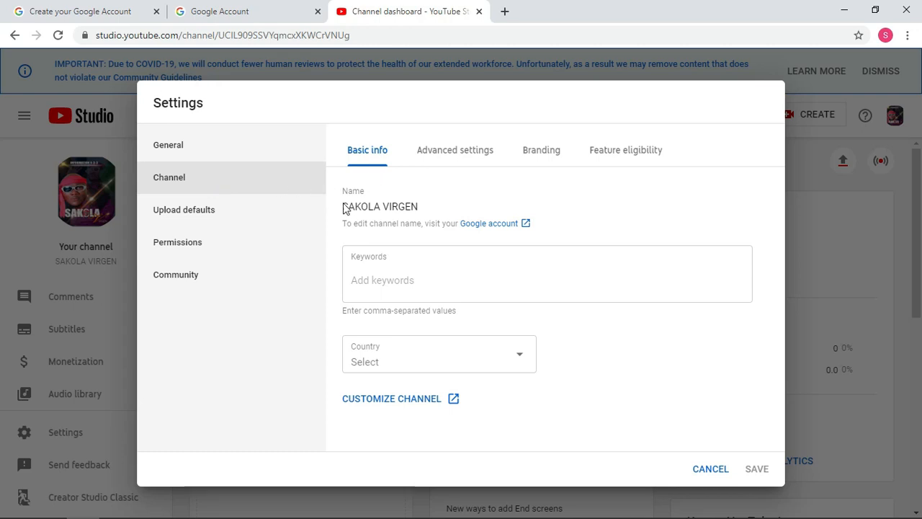
pyautogui.moveTo(395, 203)
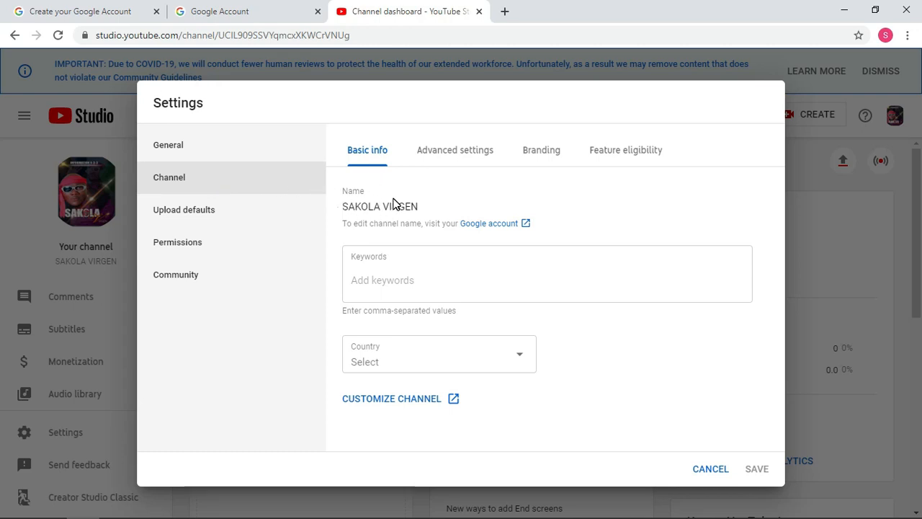
pyautogui.moveTo(348, 202)
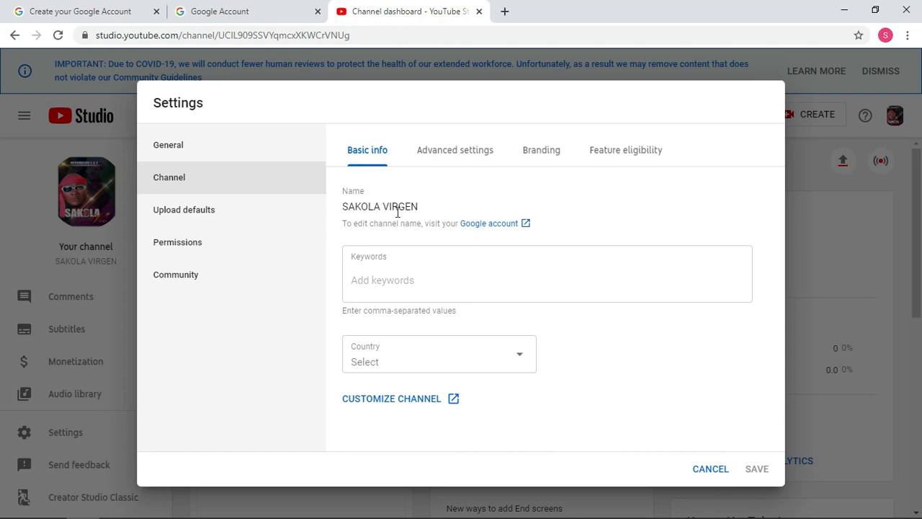
pyautogui.moveTo(418, 402)
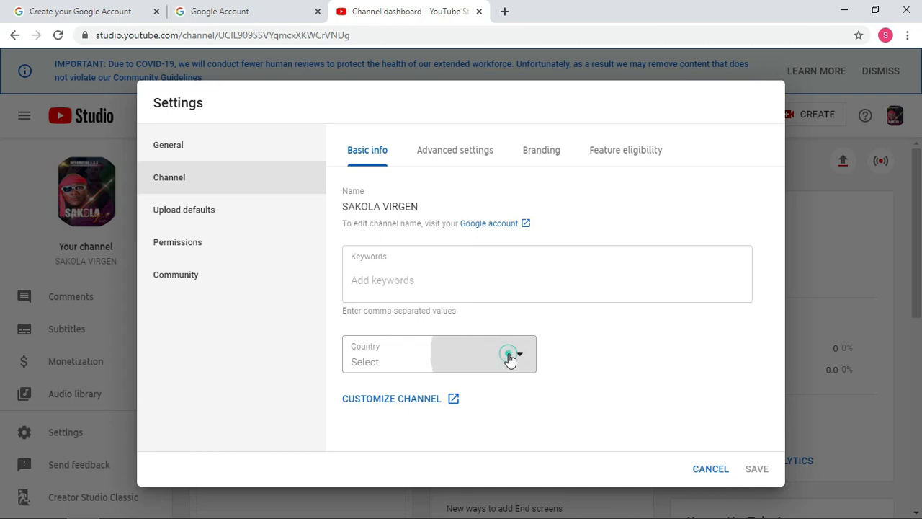
pyautogui.click(512, 358)
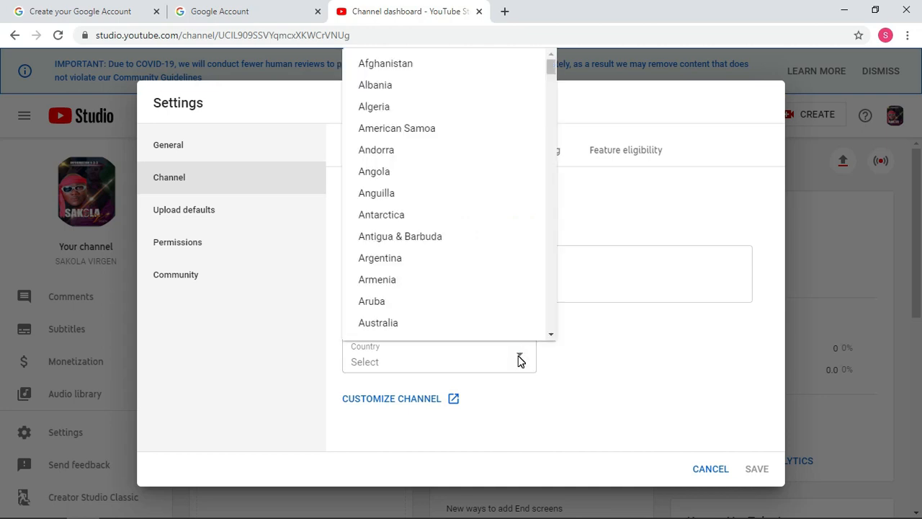
pyautogui.moveTo(468, 283)
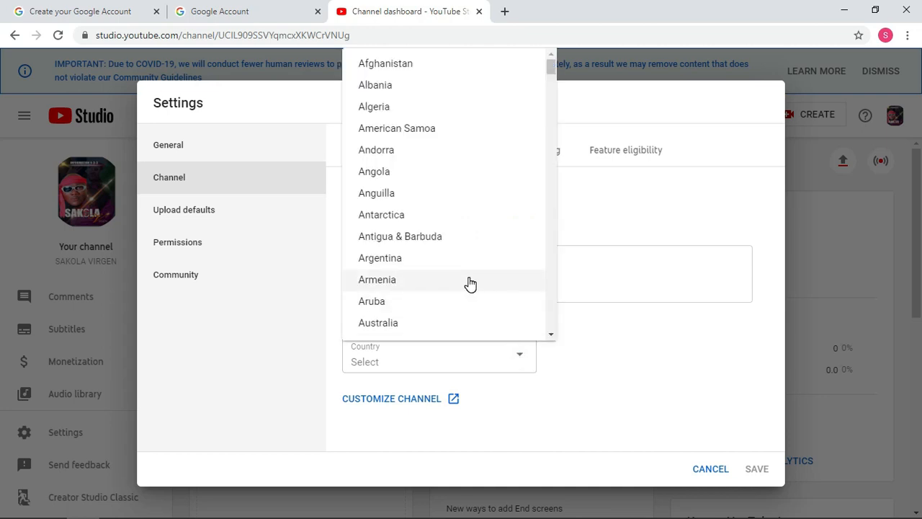
pyautogui.moveTo(414, 257)
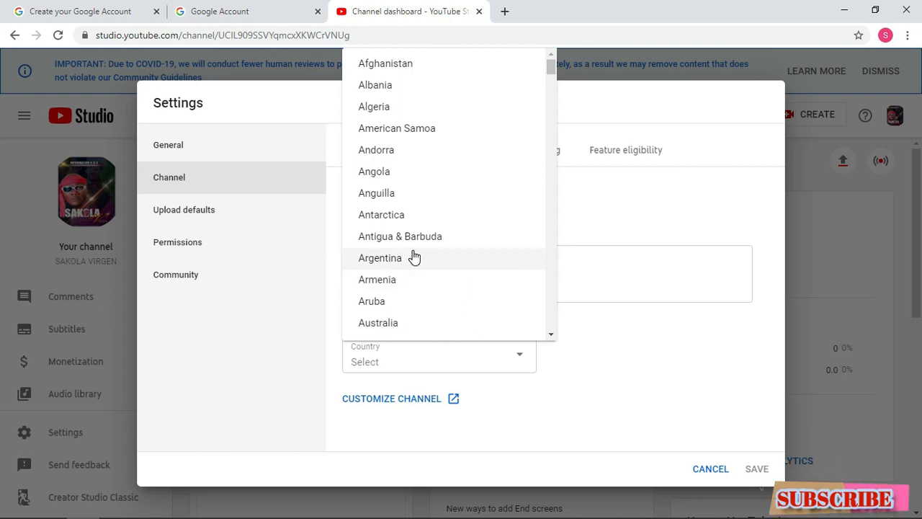
pyautogui.scroll(-3)
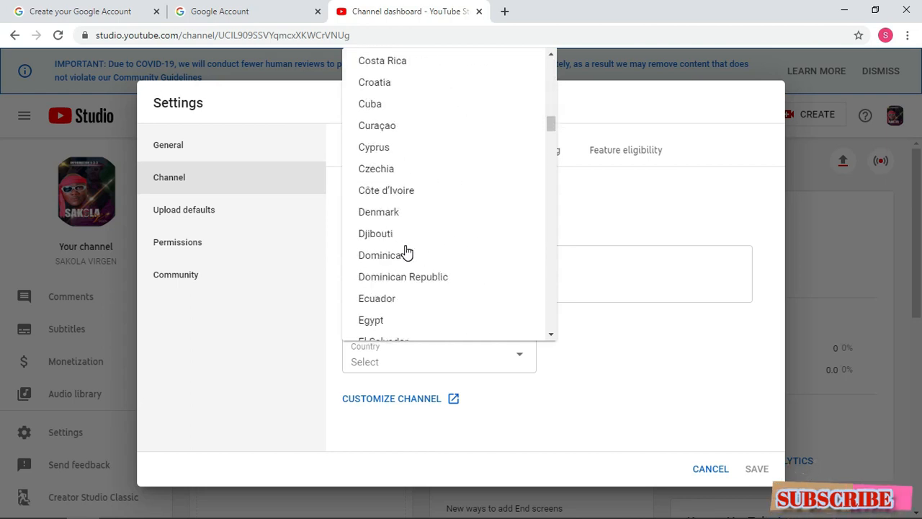
pyautogui.scroll(-3)
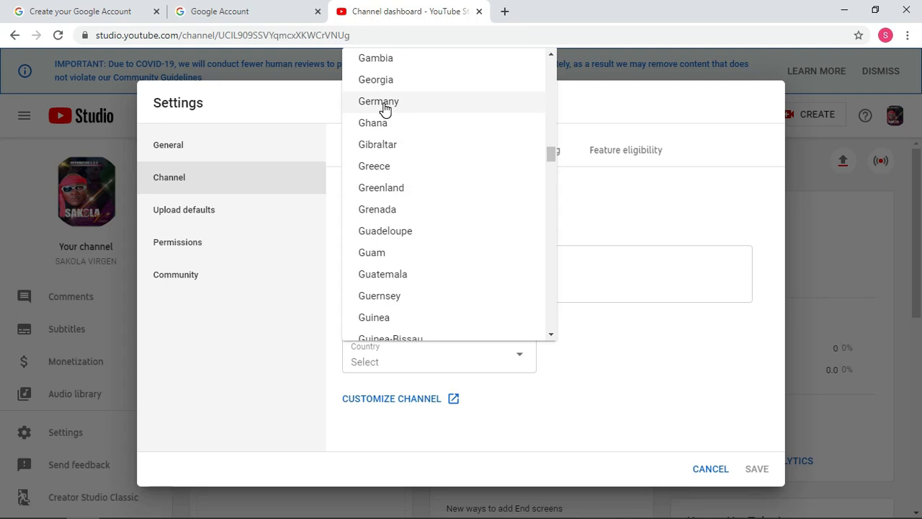
pyautogui.click(373, 122)
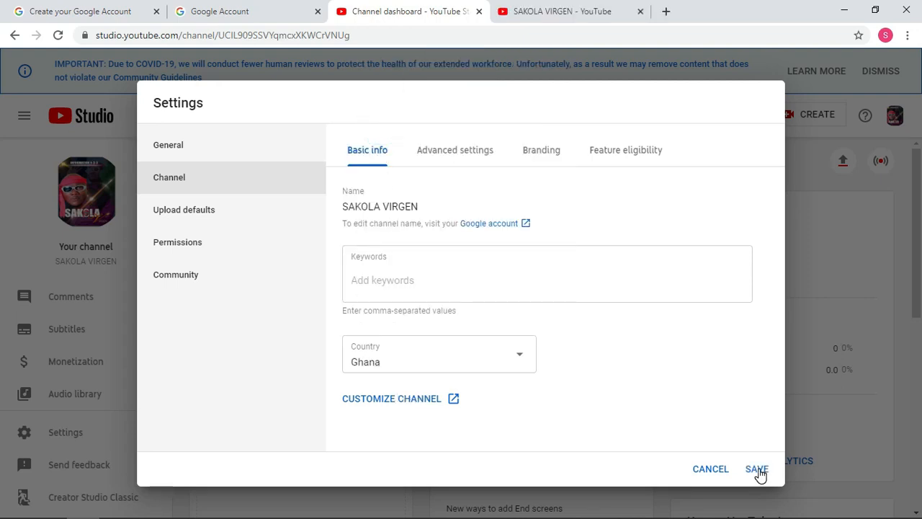
pyautogui.click(756, 469)
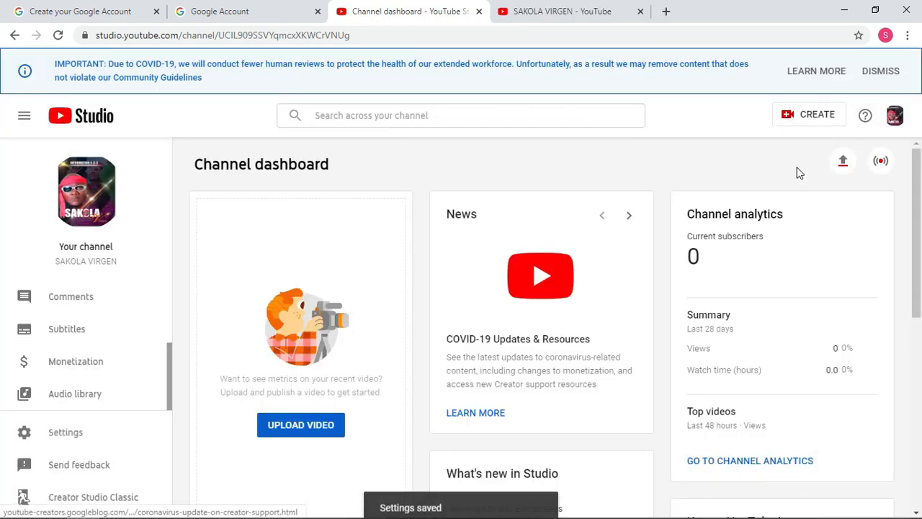
pyautogui.moveTo(893, 115)
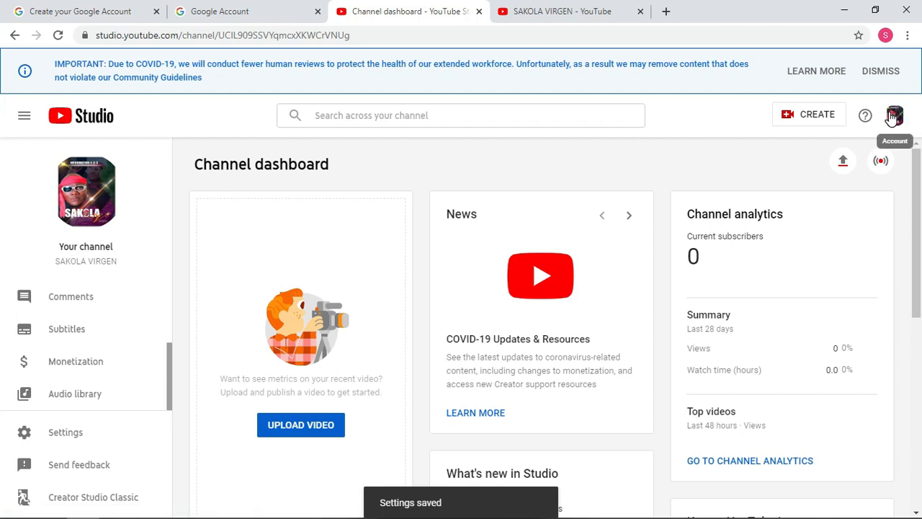
pyautogui.moveTo(75, 393)
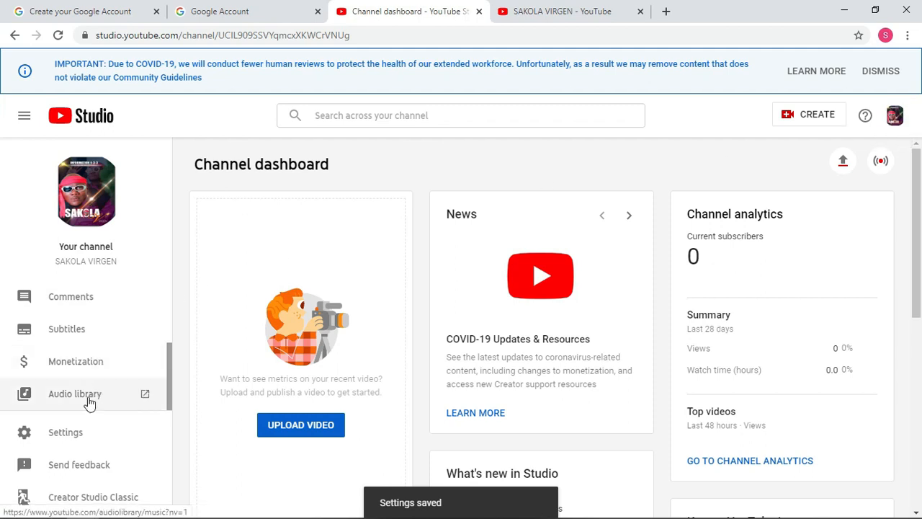
pyautogui.click(65, 432)
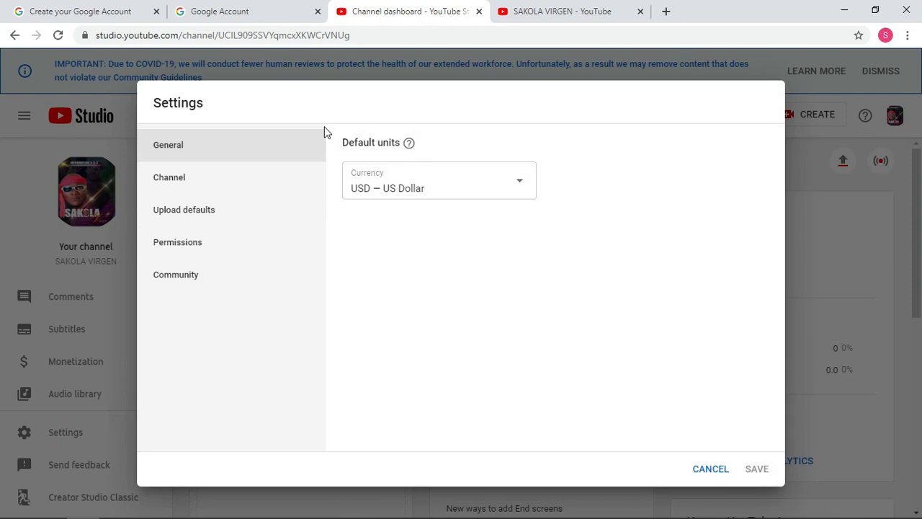
# Step: Follow the Channel section's 'Google account' link to the About me page
pyautogui.click(169, 177)
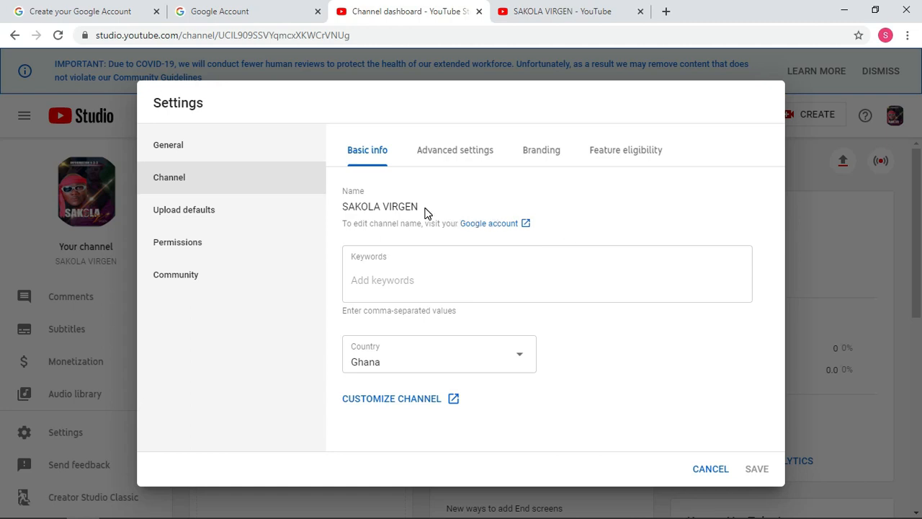
pyautogui.moveTo(495, 223)
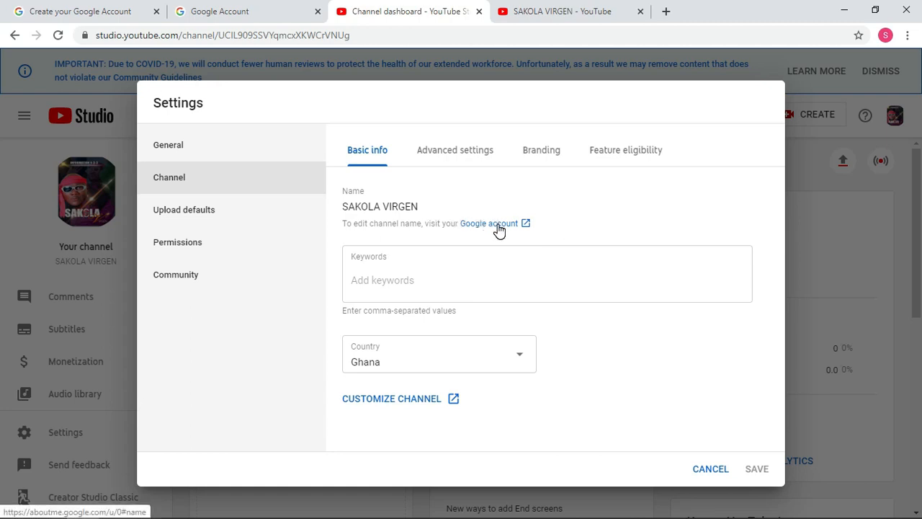
pyautogui.click(489, 223)
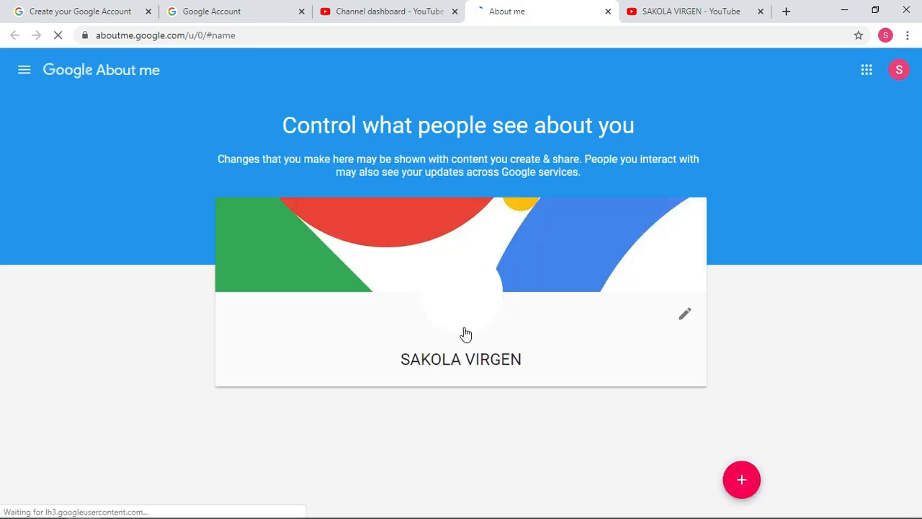
# Step: Change the account name to first name INFORMATION, surname 433, and confirm
pyautogui.click(684, 313)
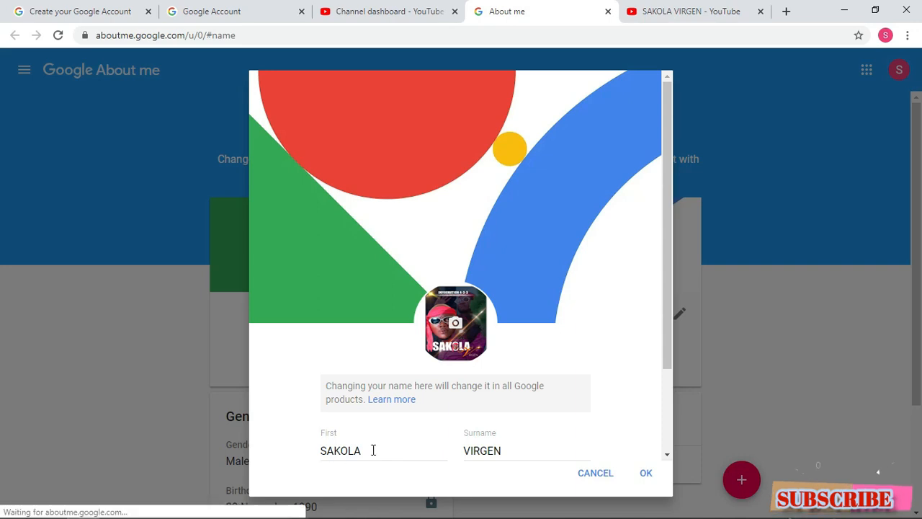
pyautogui.click(361, 450)
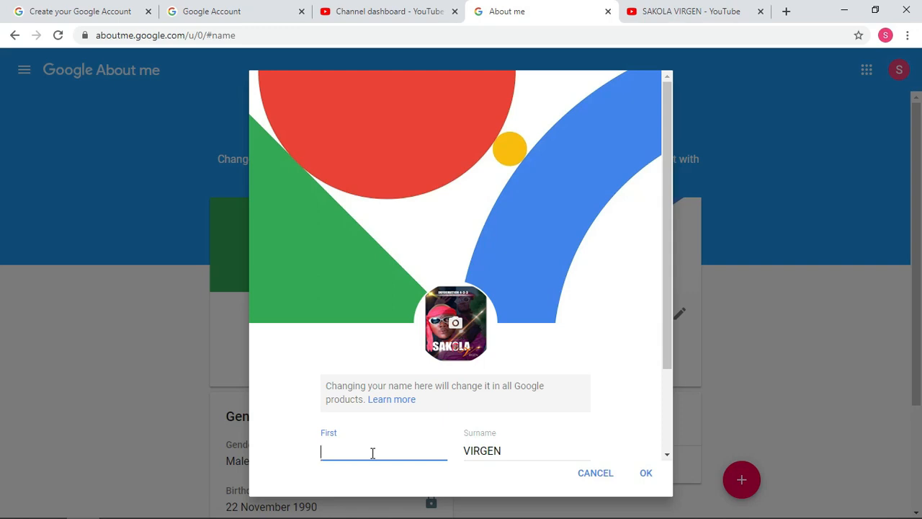
pyautogui.write('l')
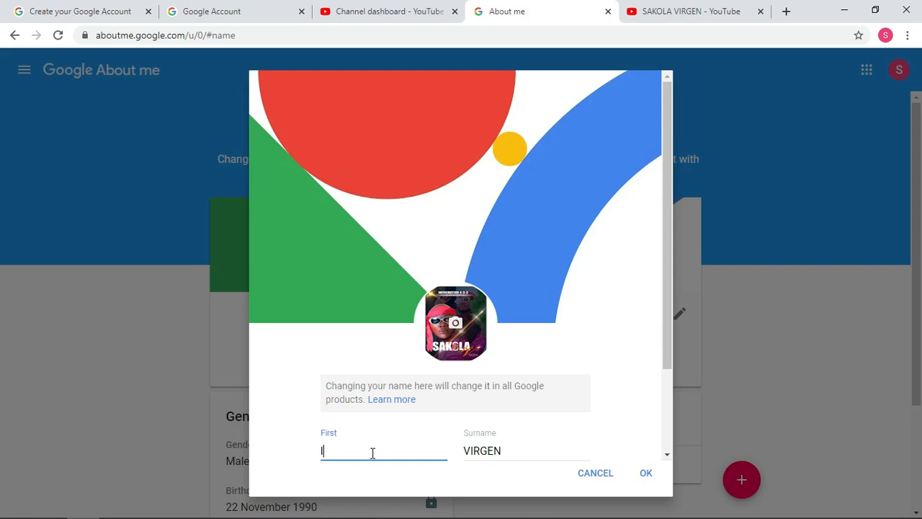
pyautogui.write('INFORM')
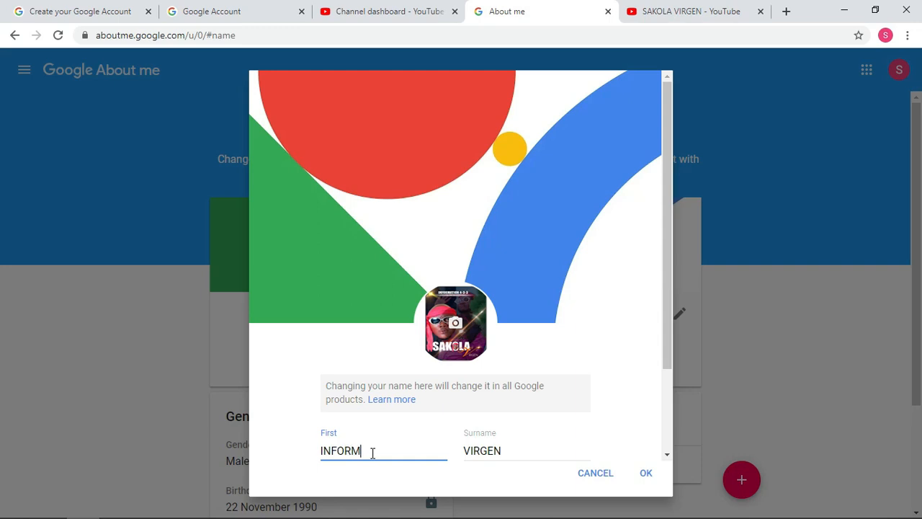
pyautogui.write('A')
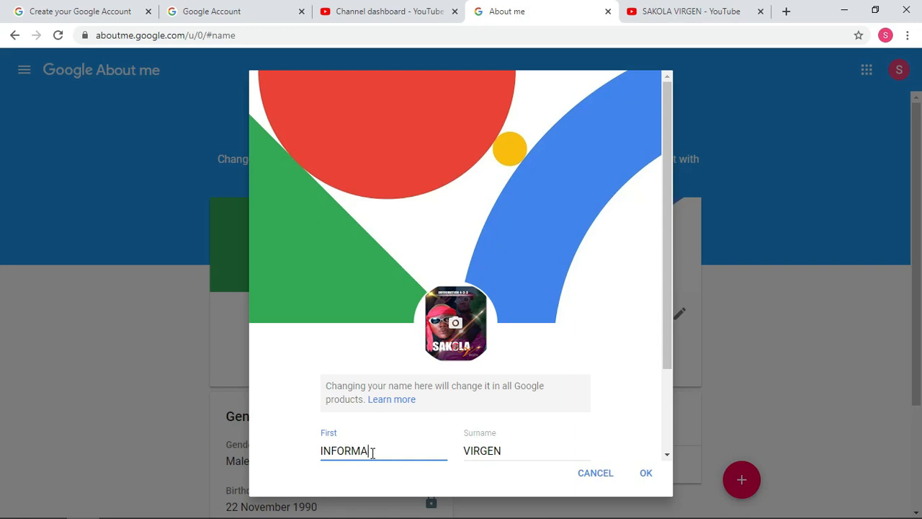
pyautogui.write('TION')
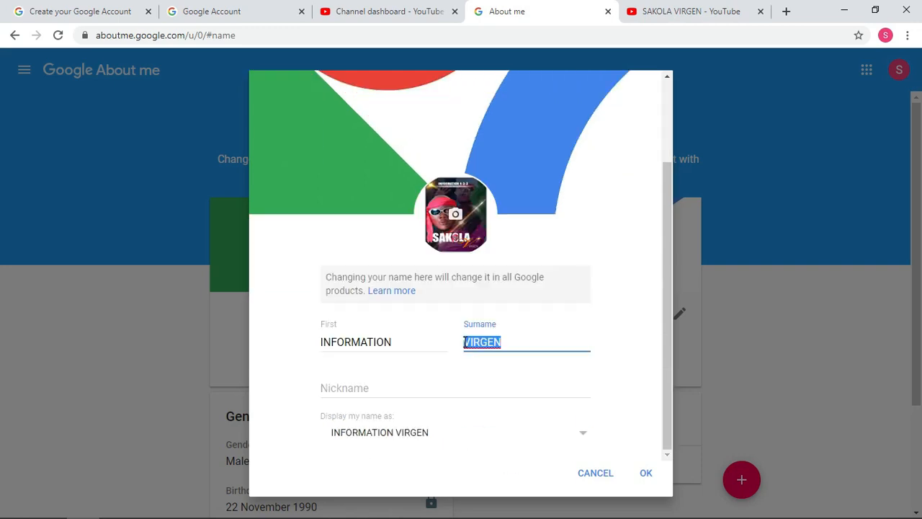
pyautogui.write('433')
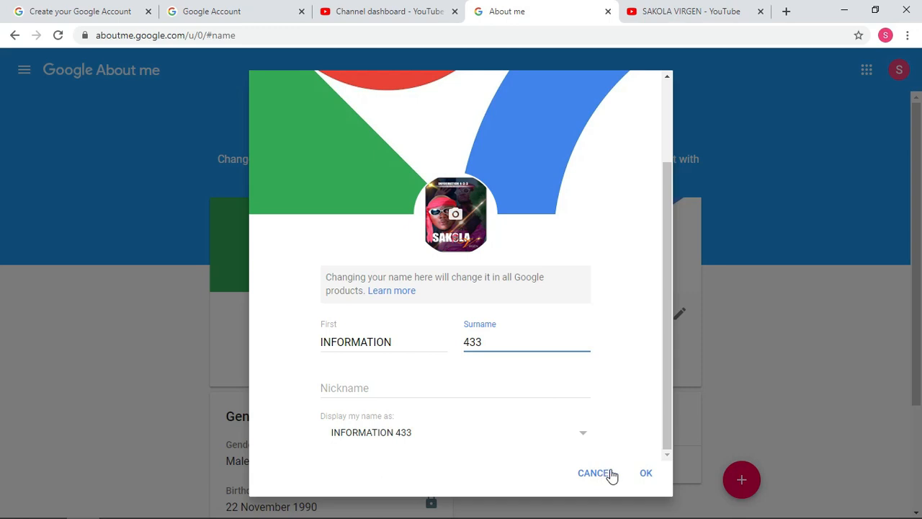
pyautogui.moveTo(645, 475)
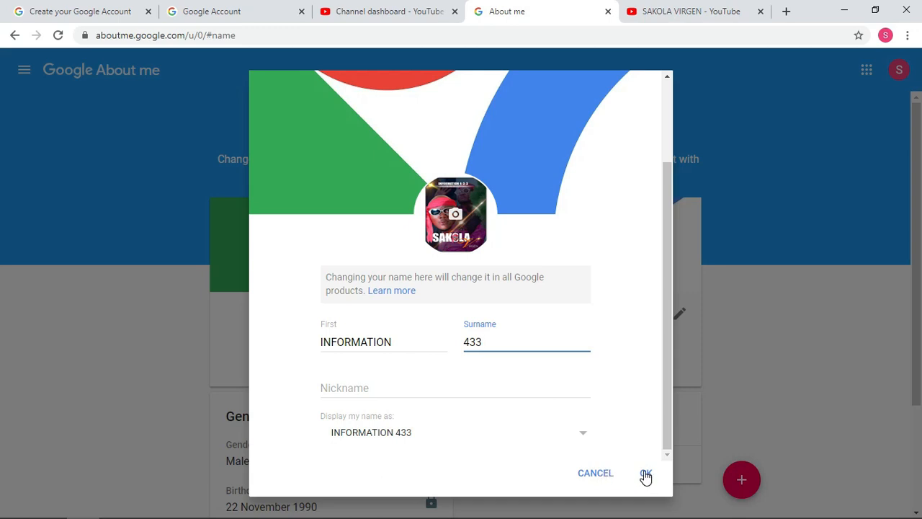
pyautogui.moveTo(646, 474)
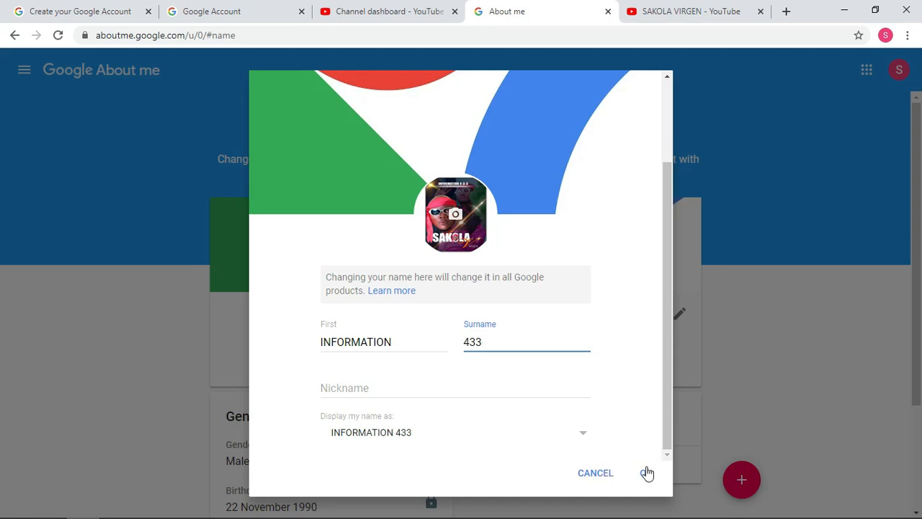
pyautogui.click(645, 473)
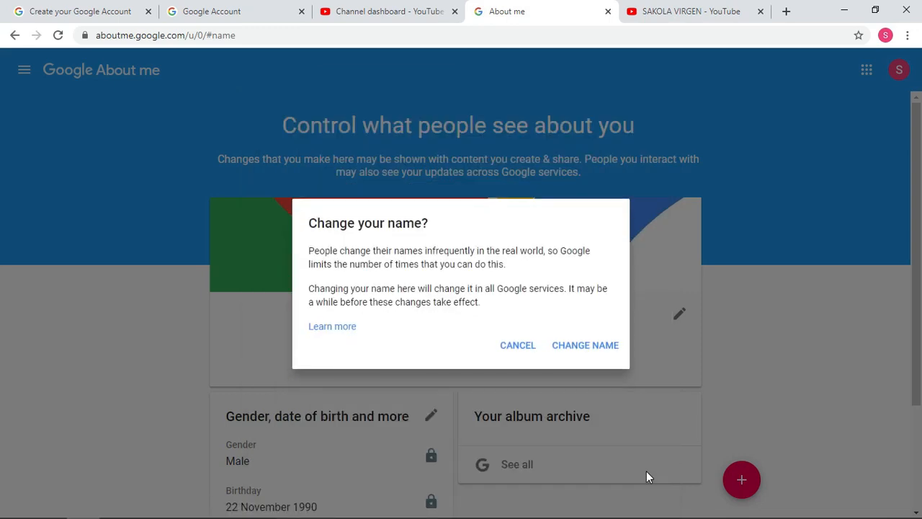
pyautogui.moveTo(583, 345)
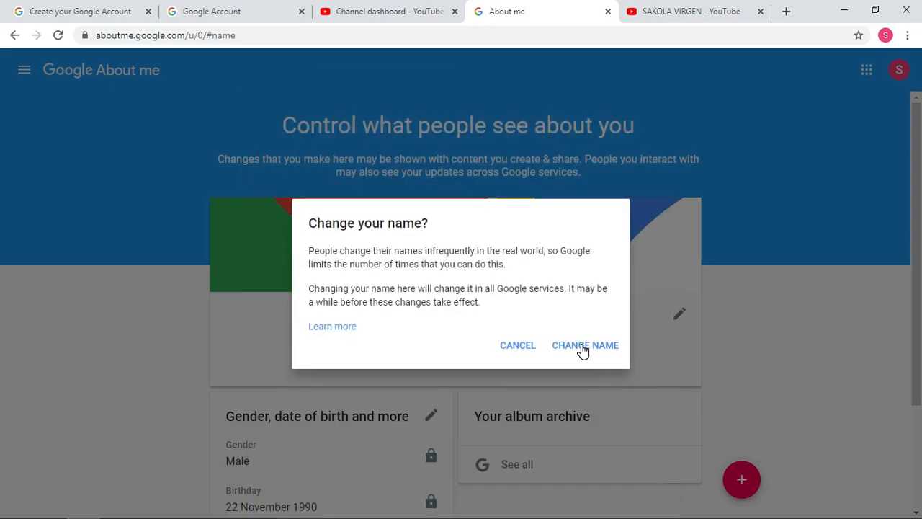
pyautogui.click(585, 345)
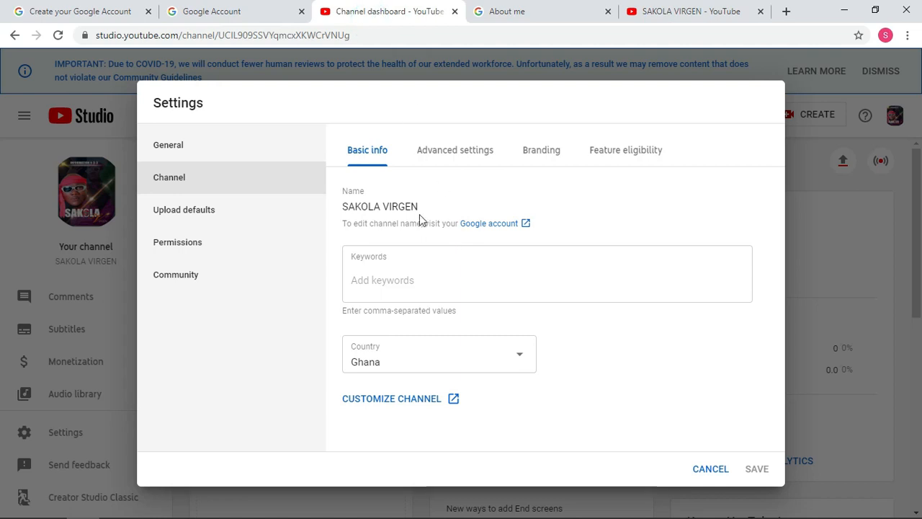
pyautogui.moveTo(728, 476)
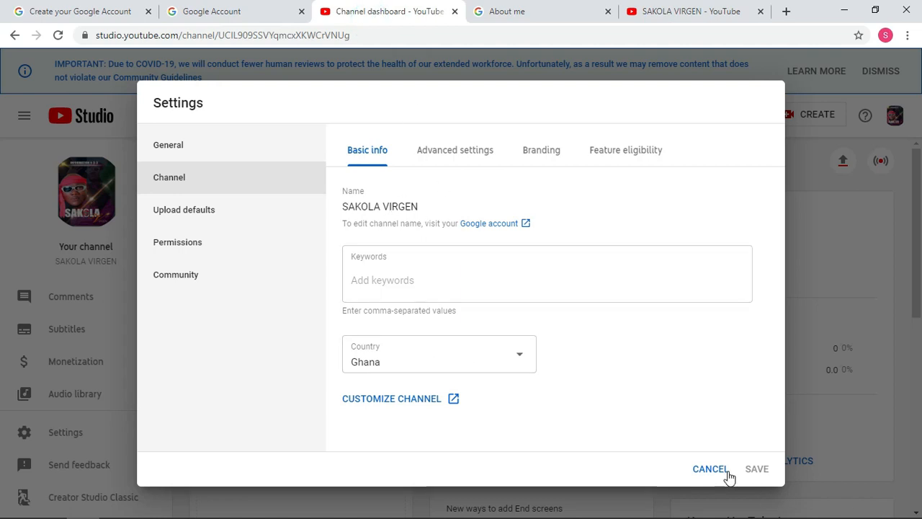
pyautogui.moveTo(710, 472)
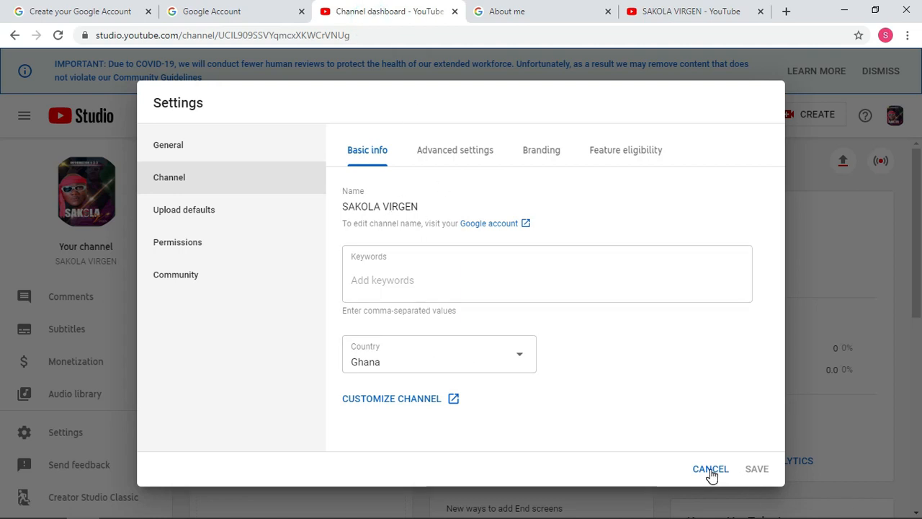
# Step: Close Settings, check the INFORMATION 433 name in the account menu, and cancel an upload
pyautogui.click(710, 468)
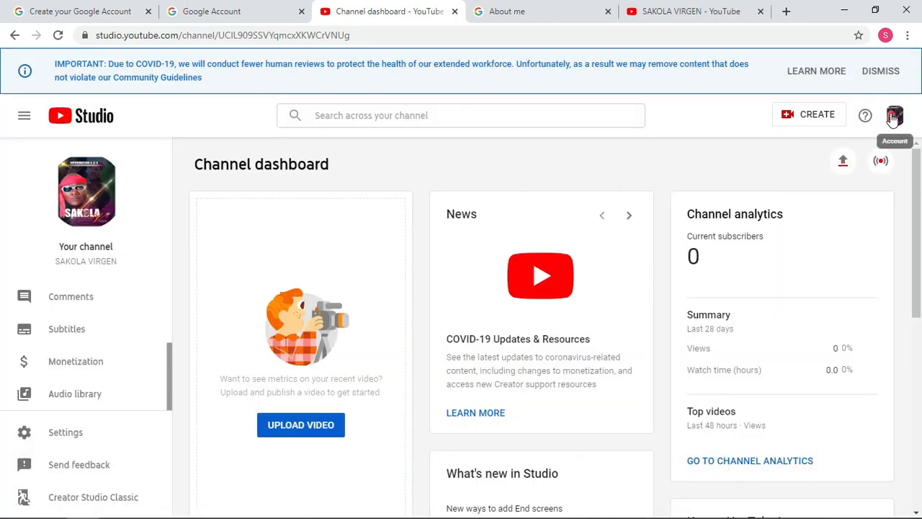
pyautogui.click(894, 114)
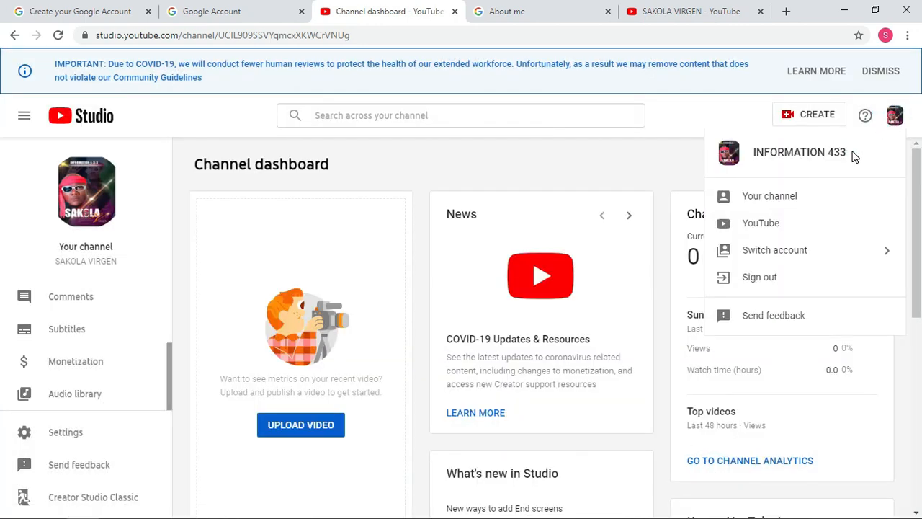
pyautogui.doubleClick(806, 152)
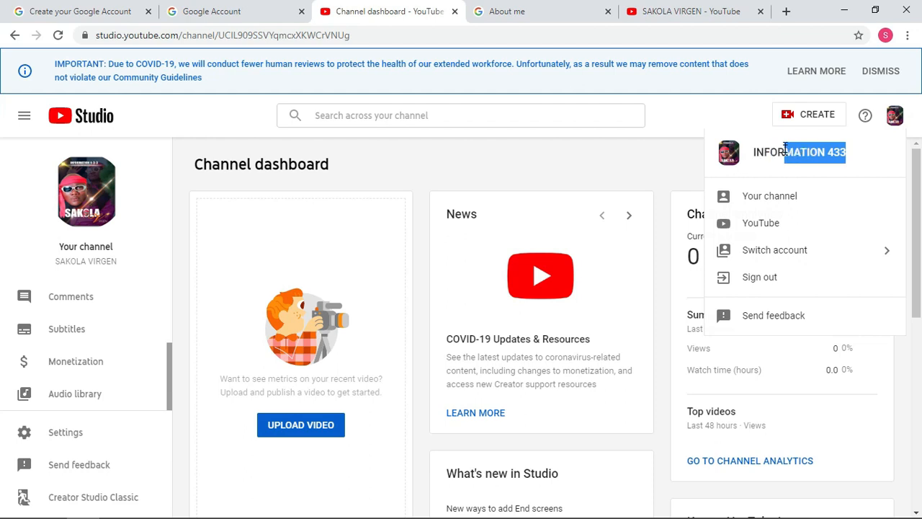
pyautogui.click(780, 121)
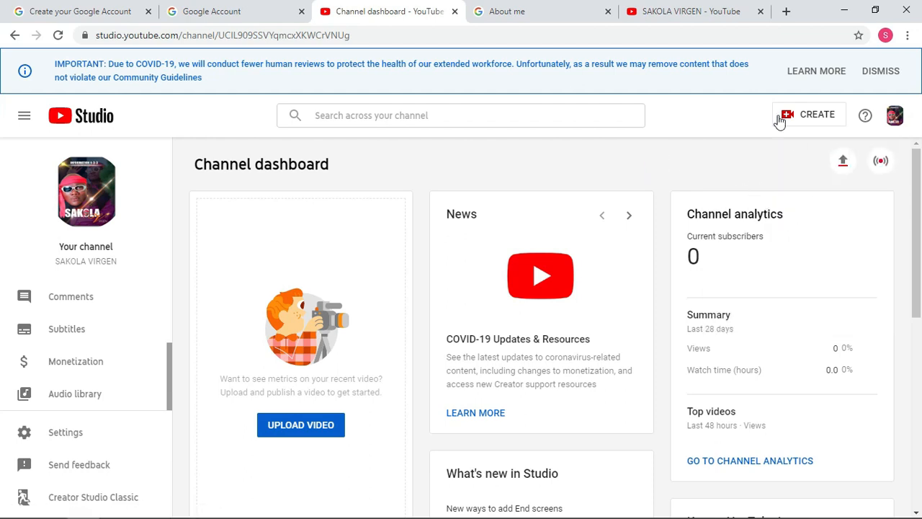
pyautogui.click(809, 115)
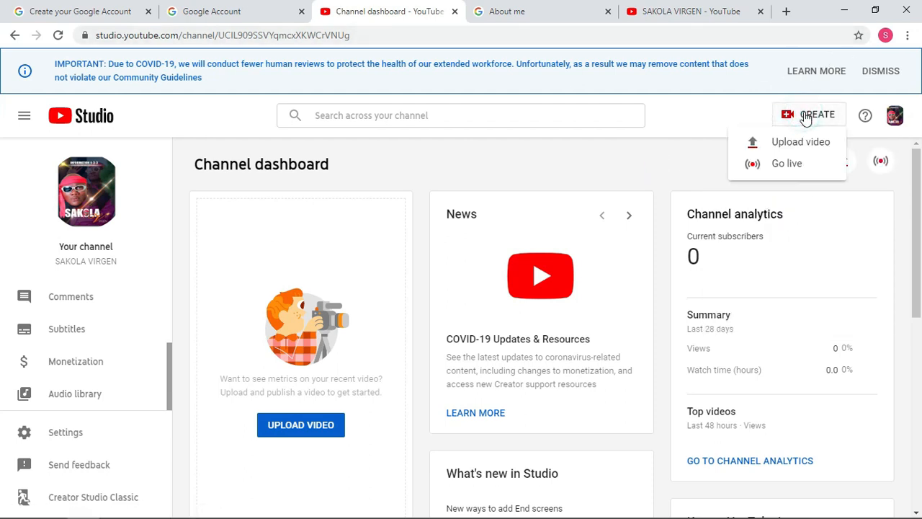
pyautogui.click(800, 141)
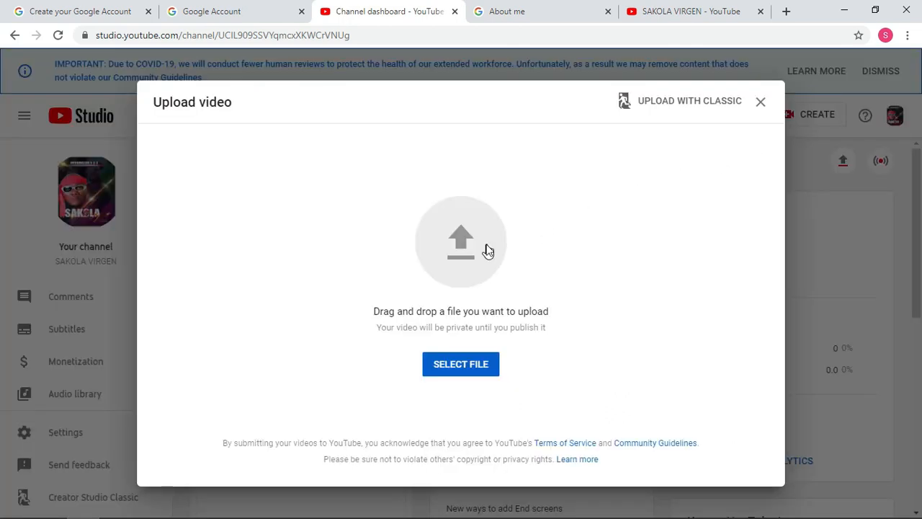
pyautogui.moveTo(761, 103)
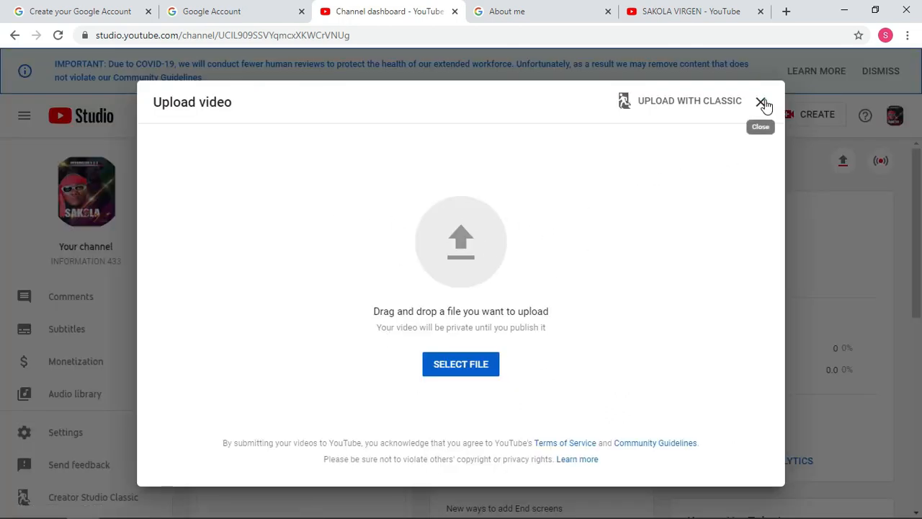
pyautogui.click(761, 101)
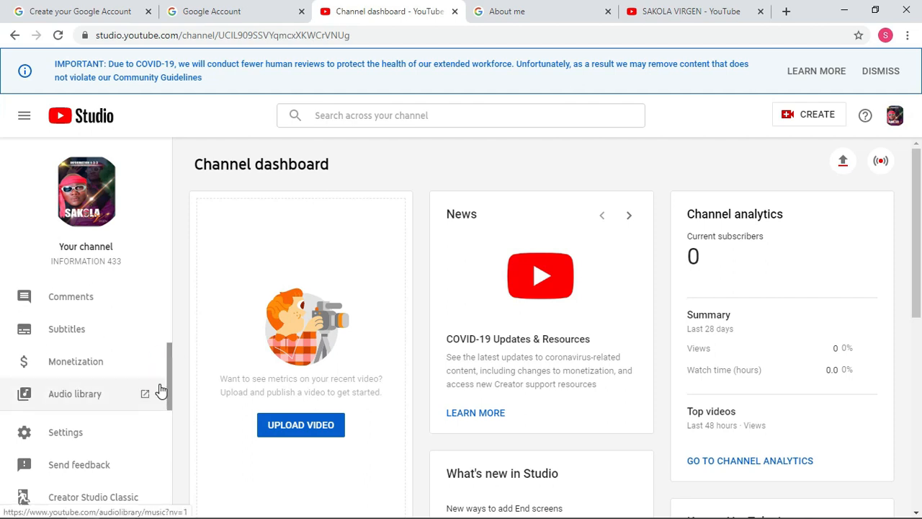
# Step: Request eligibility notification on the Monetization page, then return to the dashboard
pyautogui.click(76, 361)
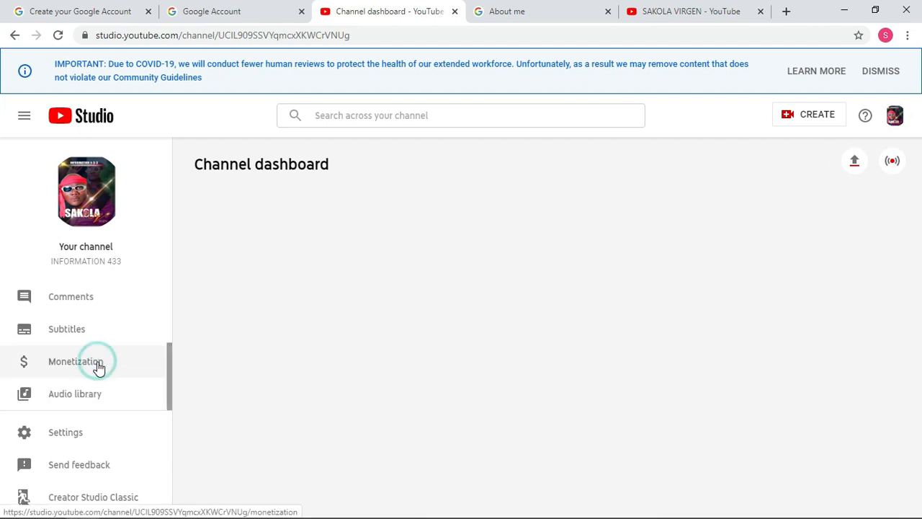
pyautogui.click(76, 361)
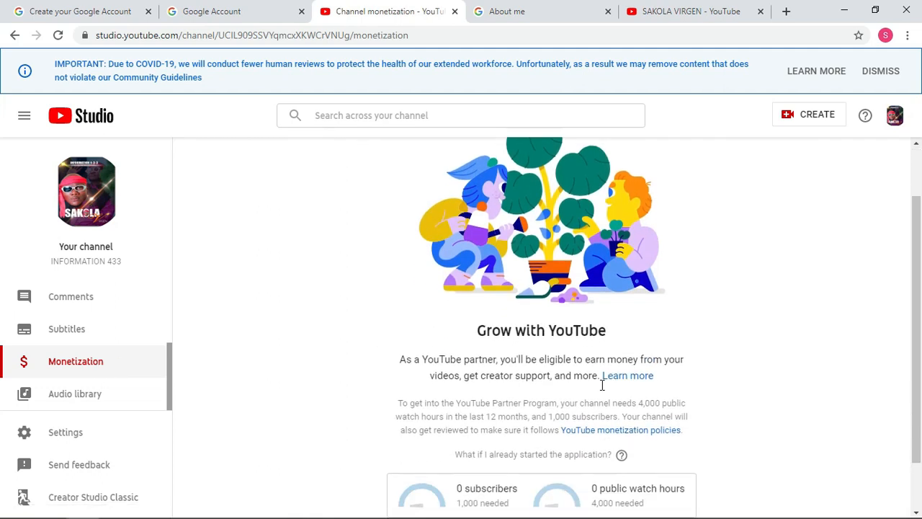
pyautogui.scroll(-3)
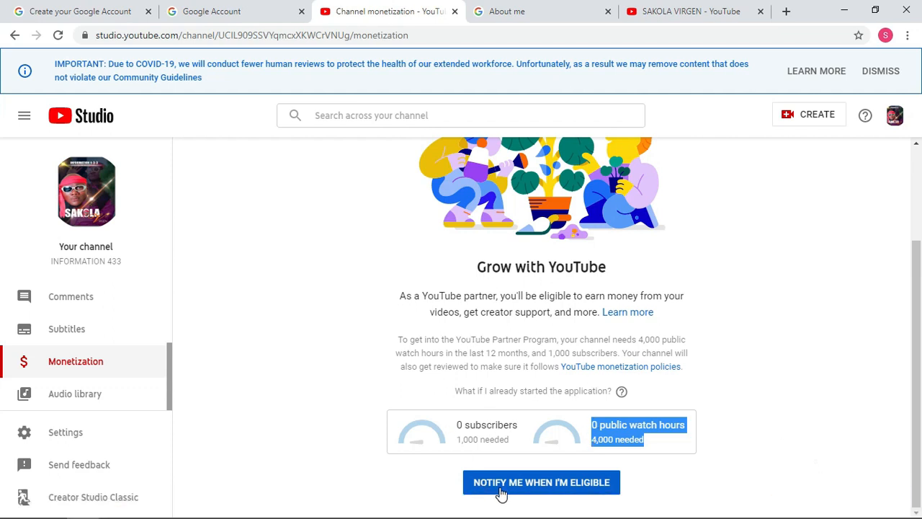
pyautogui.moveTo(547, 484)
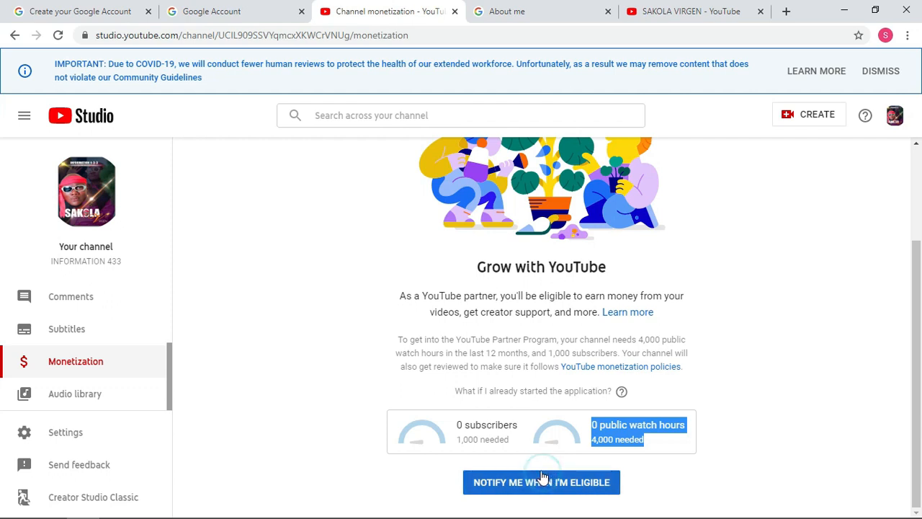
pyautogui.click(541, 482)
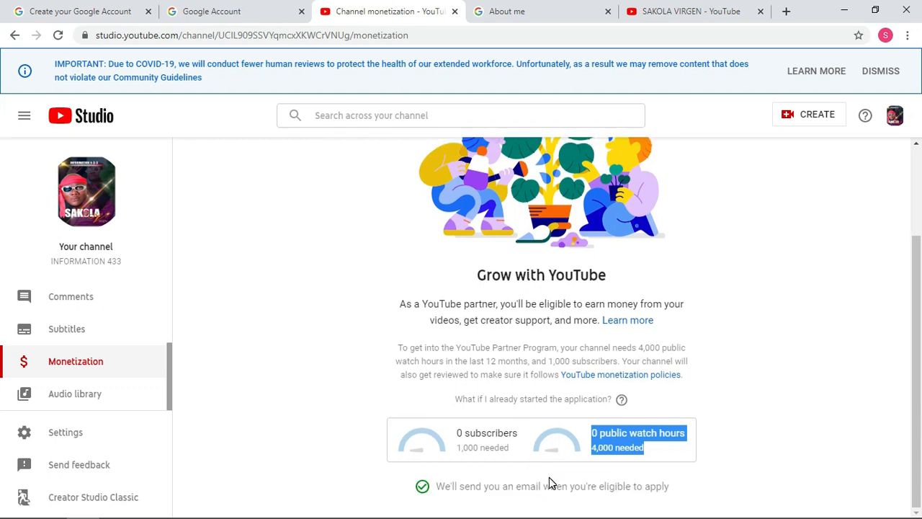
pyautogui.moveTo(741, 458)
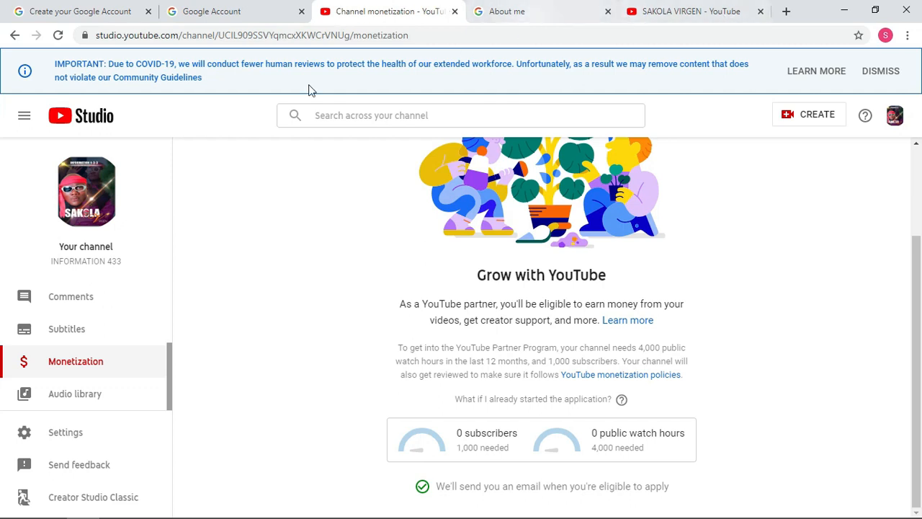
pyautogui.click(81, 116)
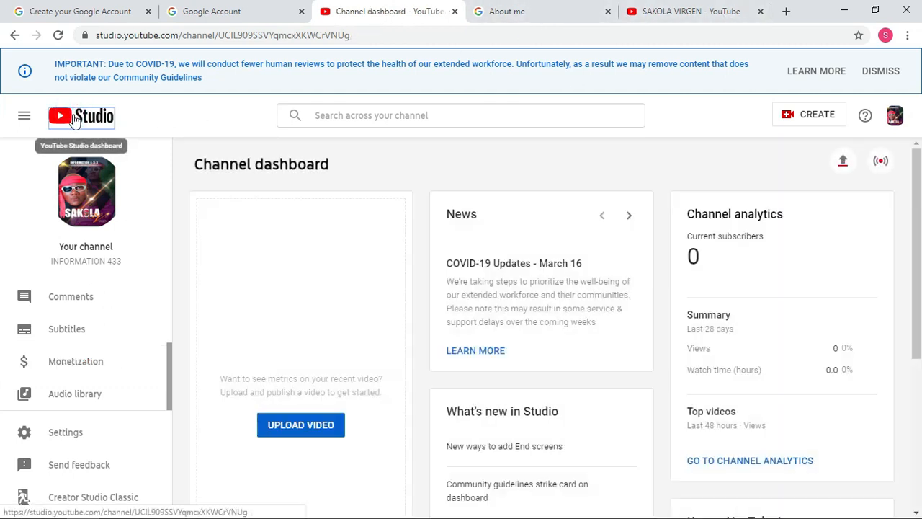
# Step: Open the Videos page and scroll the empty Channel videos list
pyautogui.scroll(-3)
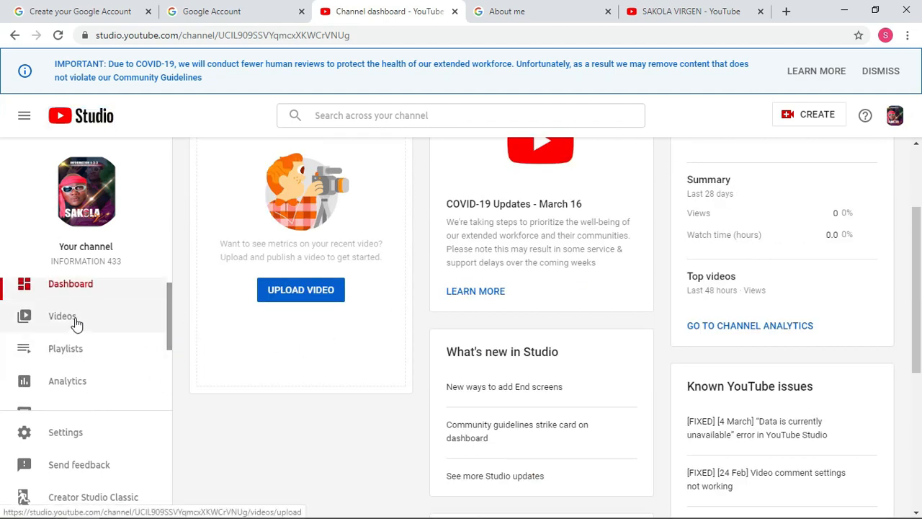
pyautogui.click(62, 315)
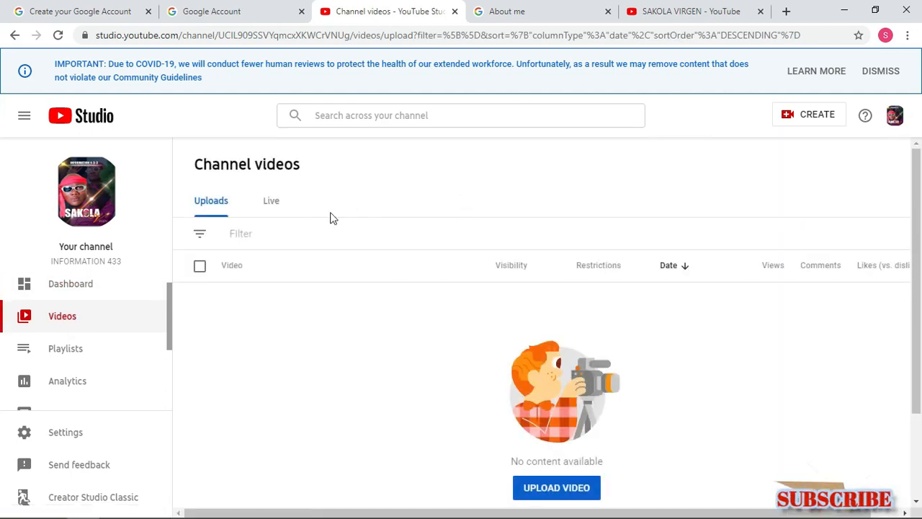
pyautogui.moveTo(155, 390)
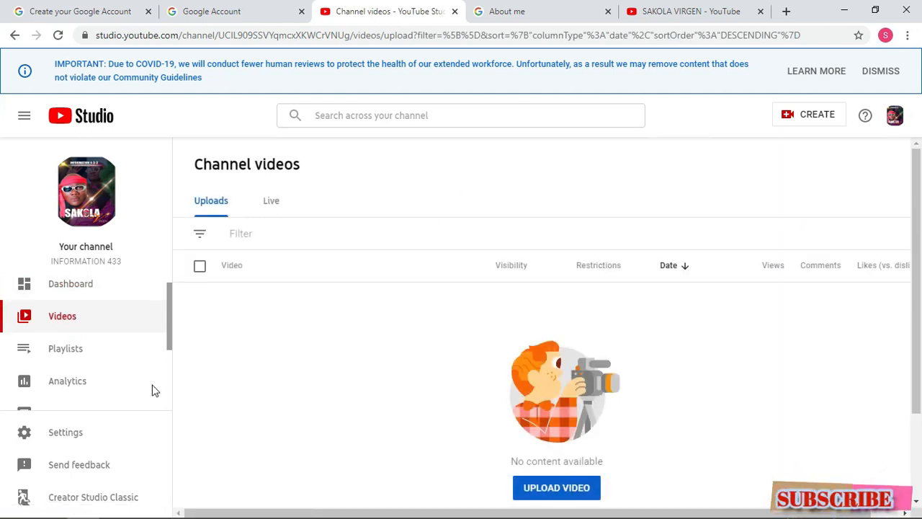
pyautogui.moveTo(173, 317)
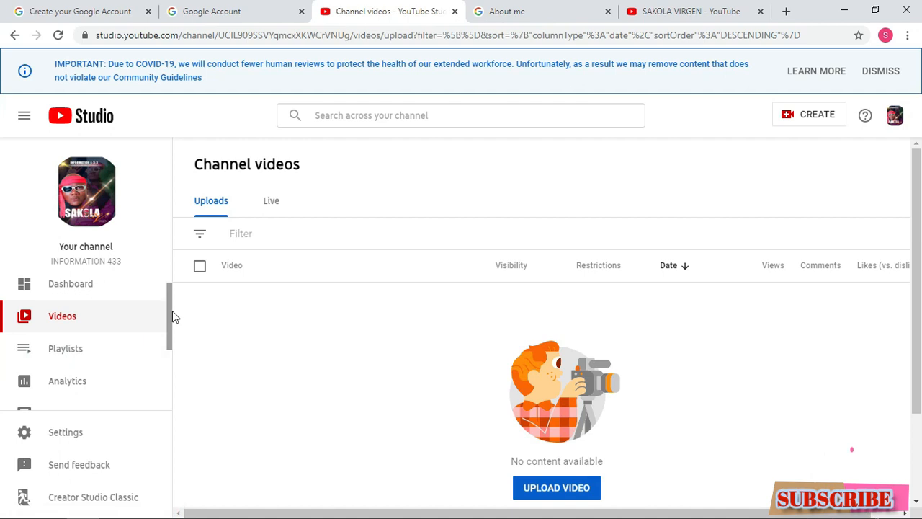
pyautogui.scroll(-3)
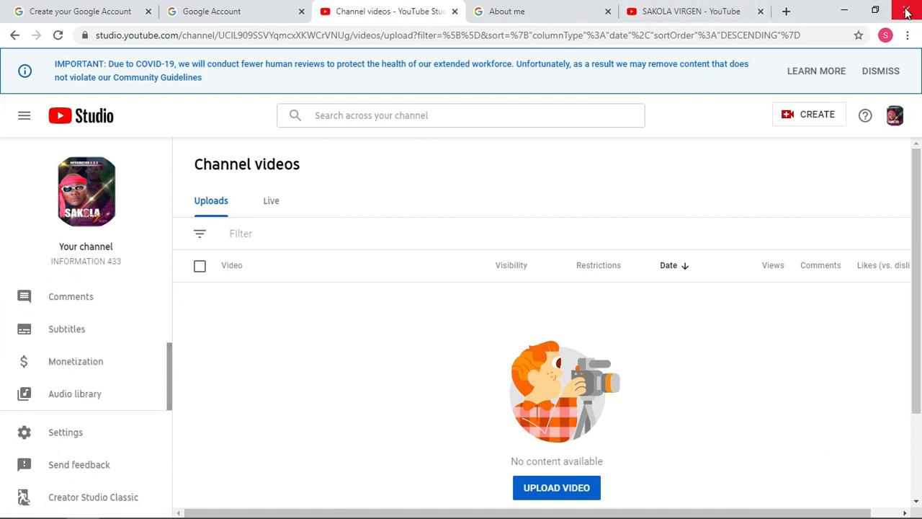
pyautogui.moveTo(906, 13)
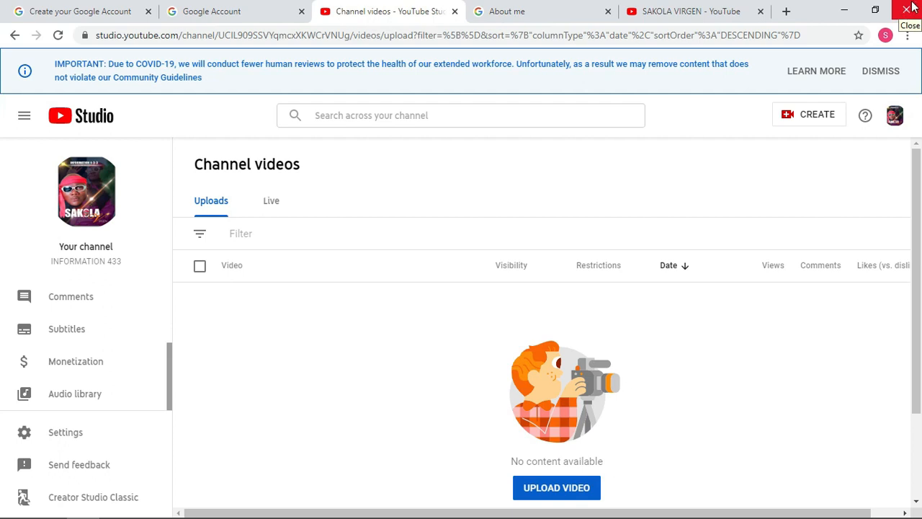
# Step: Close the Chrome window
pyautogui.click(907, 9)
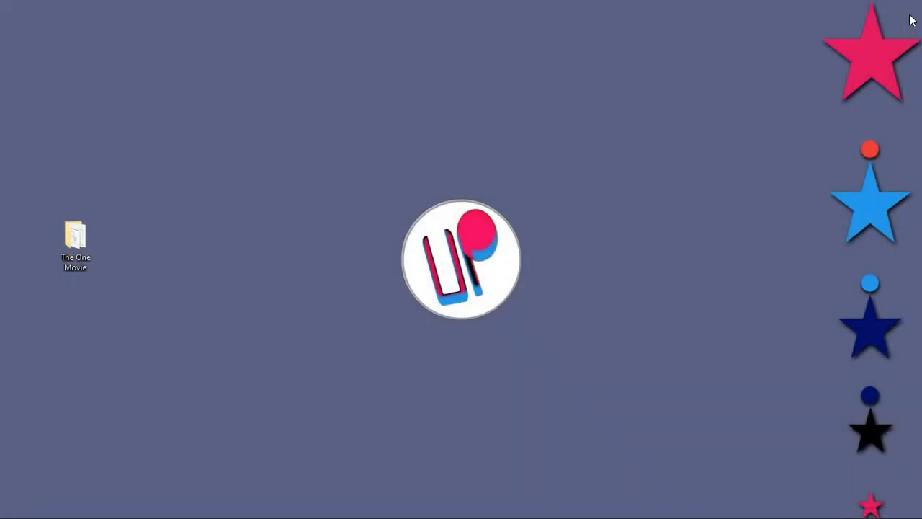
pyautogui.moveTo(790, 91)
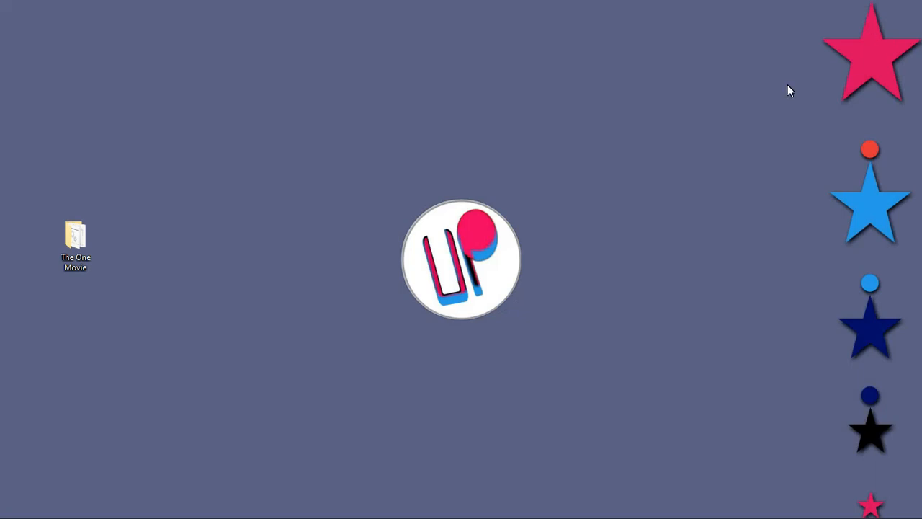
pyautogui.moveTo(786, 91)
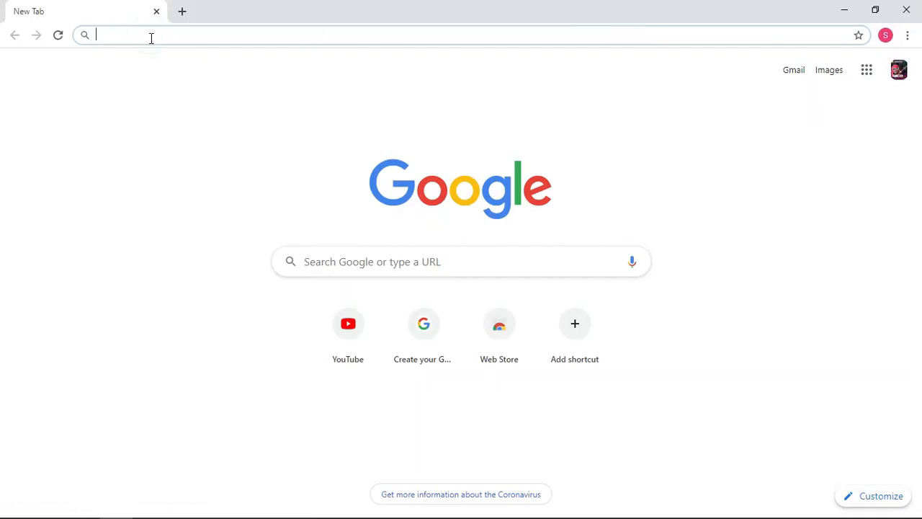
pyautogui.moveTo(347, 324)
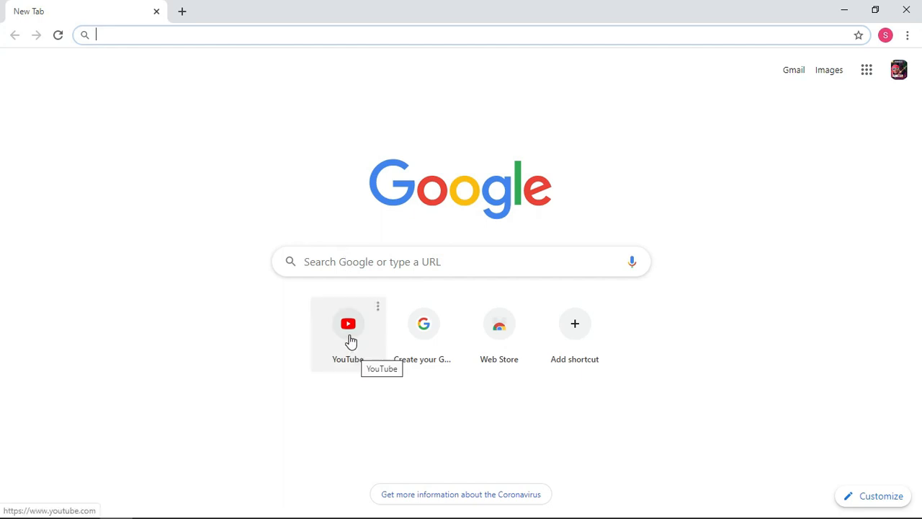
# Step: Open YouTube and add /verify to the address bar URL
pyautogui.click(348, 324)
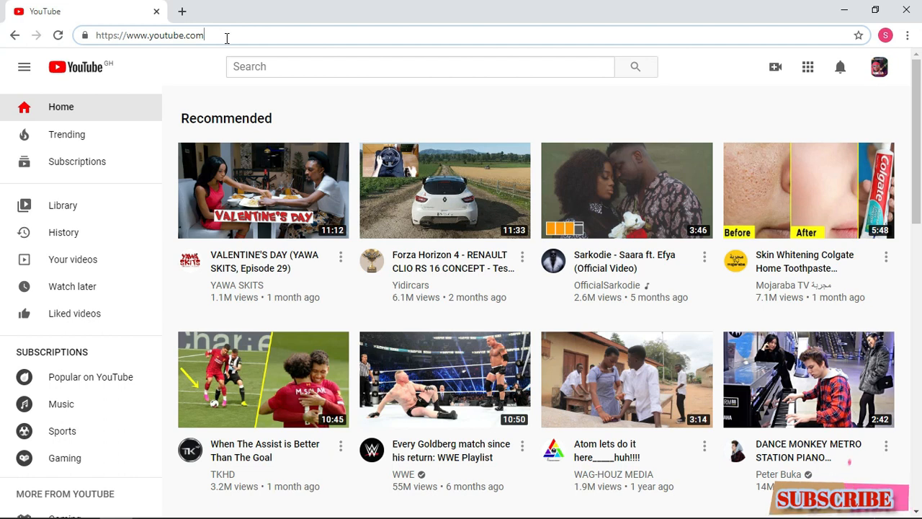
pyautogui.write('/v')
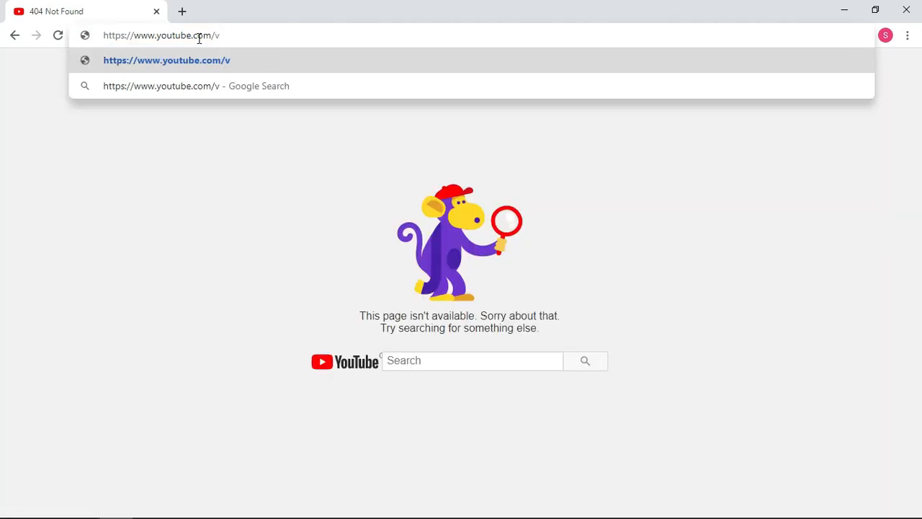
pyautogui.write('er')
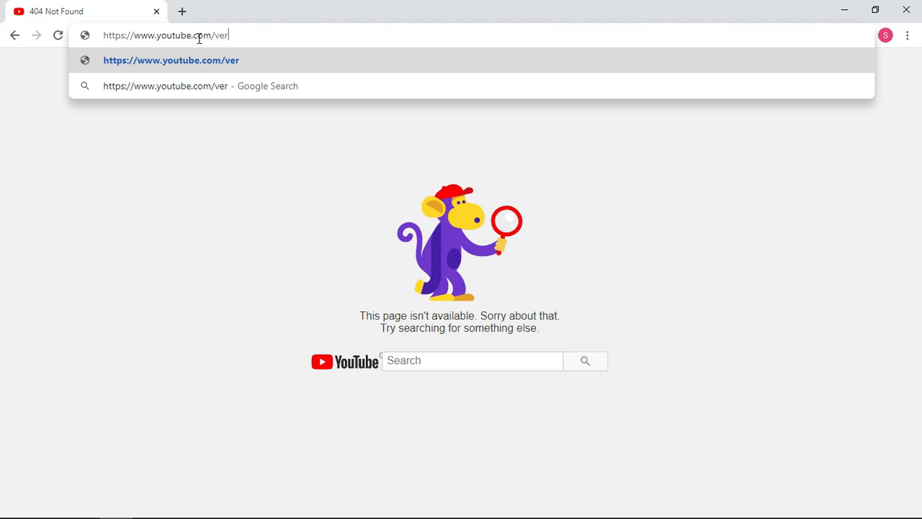
pyautogui.write('ify')
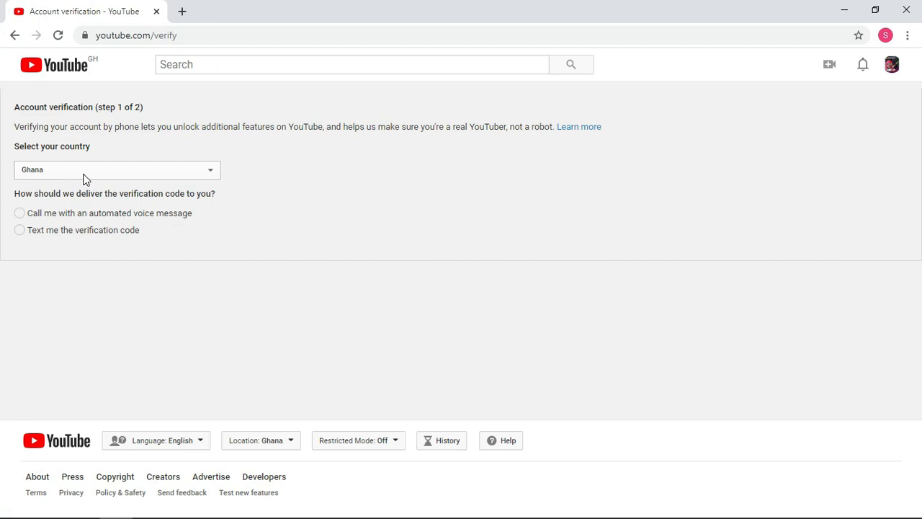
# Step: Choose text-message delivery and submit phone number 024 for the verification code
pyautogui.click(20, 230)
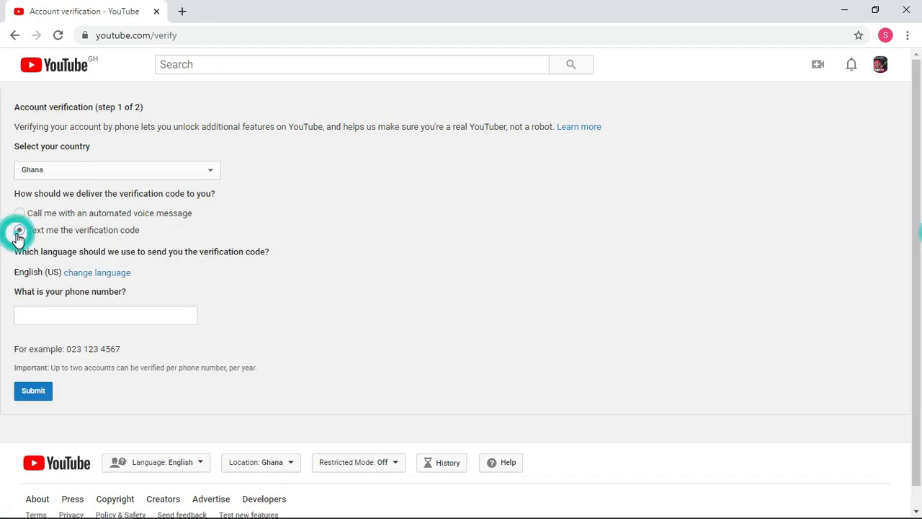
pyautogui.click(20, 230)
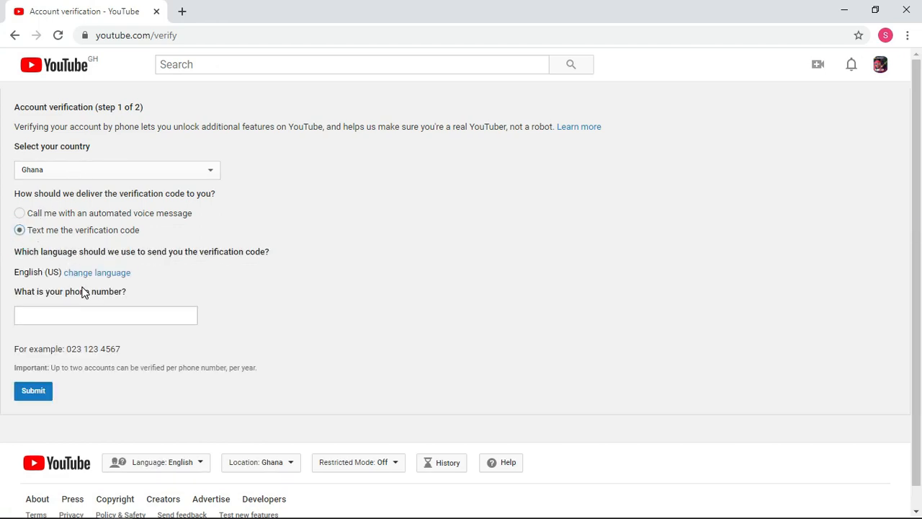
pyautogui.scroll(-3)
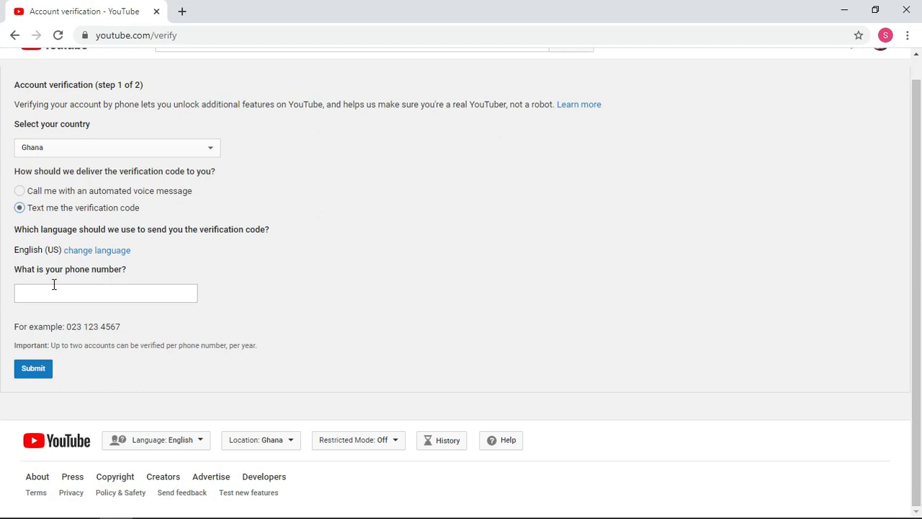
pyautogui.click(105, 292)
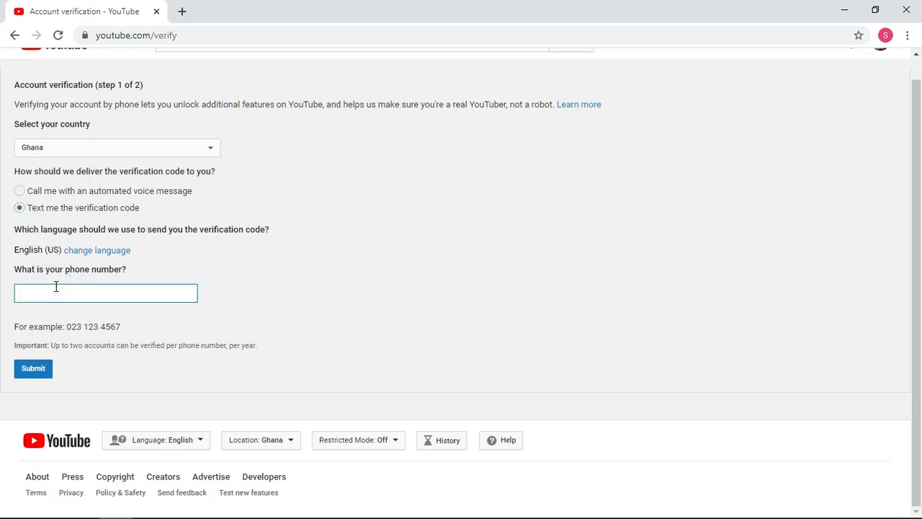
pyautogui.click(105, 292)
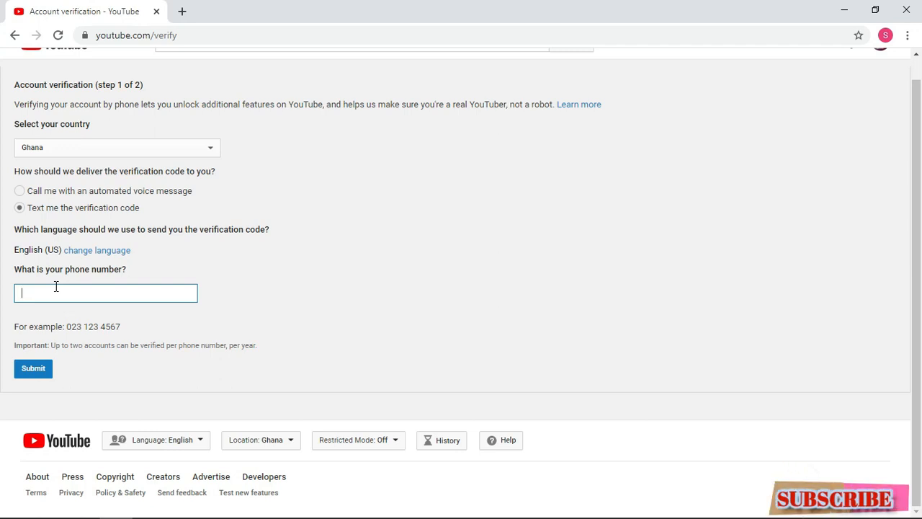
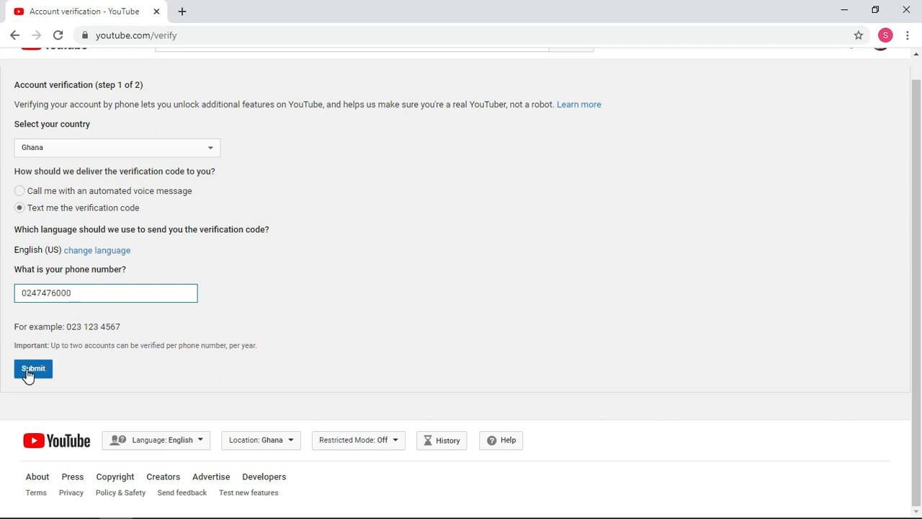
pyautogui.click(34, 368)
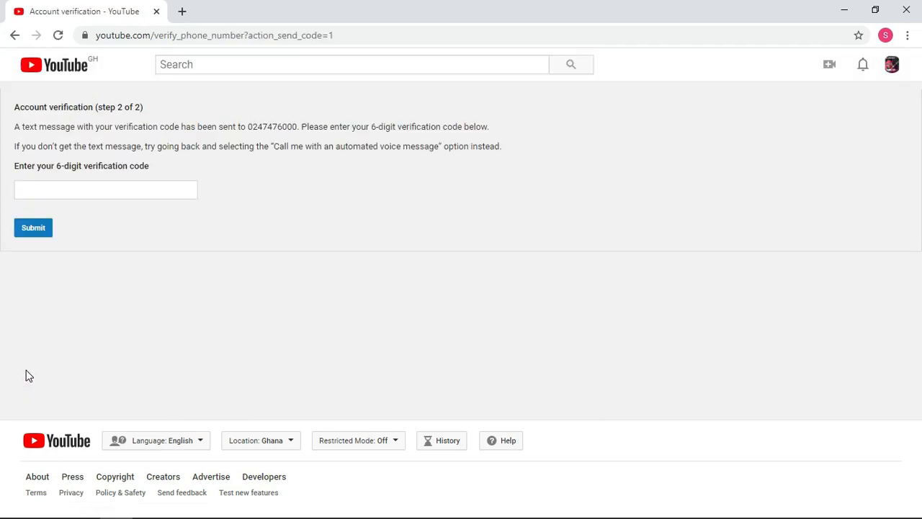
pyautogui.moveTo(31, 378)
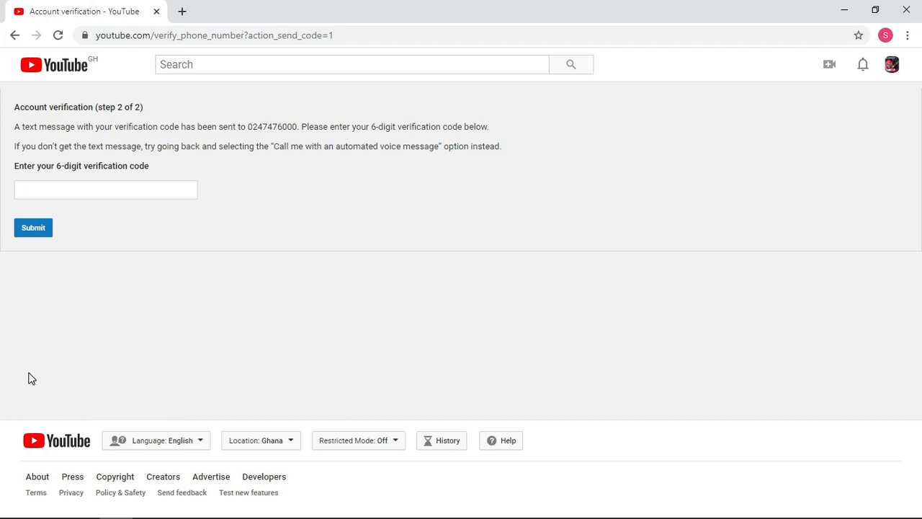
pyautogui.moveTo(28, 374)
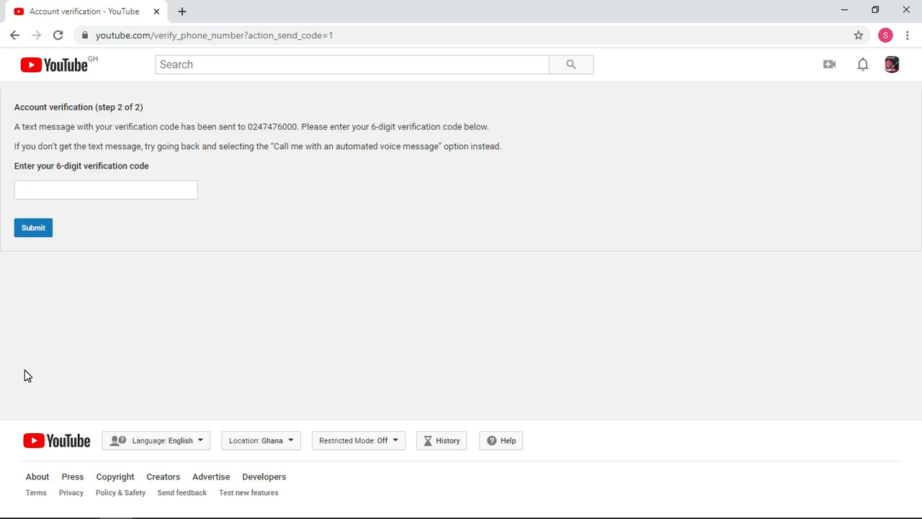
pyautogui.moveTo(28, 371)
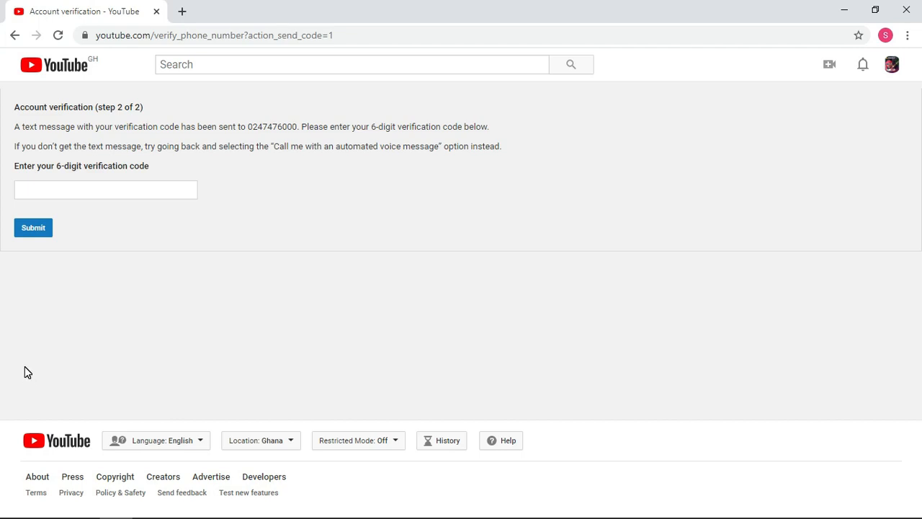
pyautogui.click(62, 190)
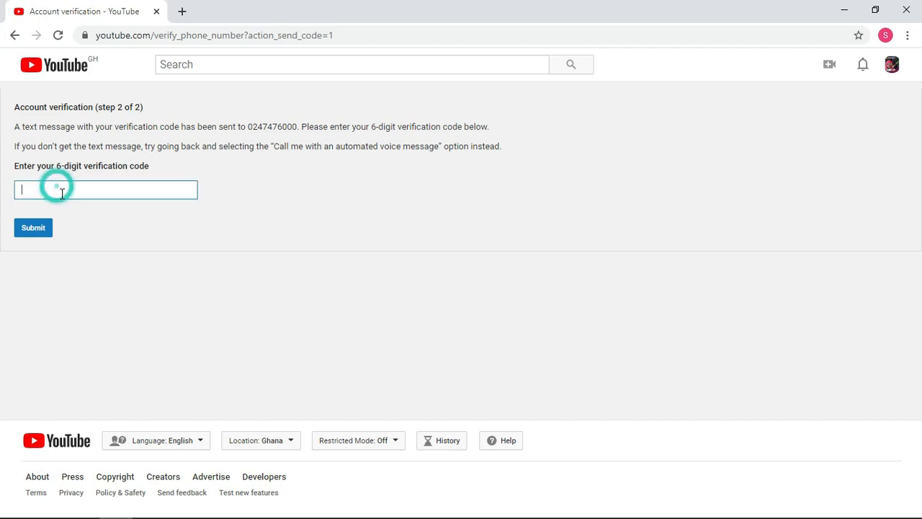
pyautogui.click(61, 190)
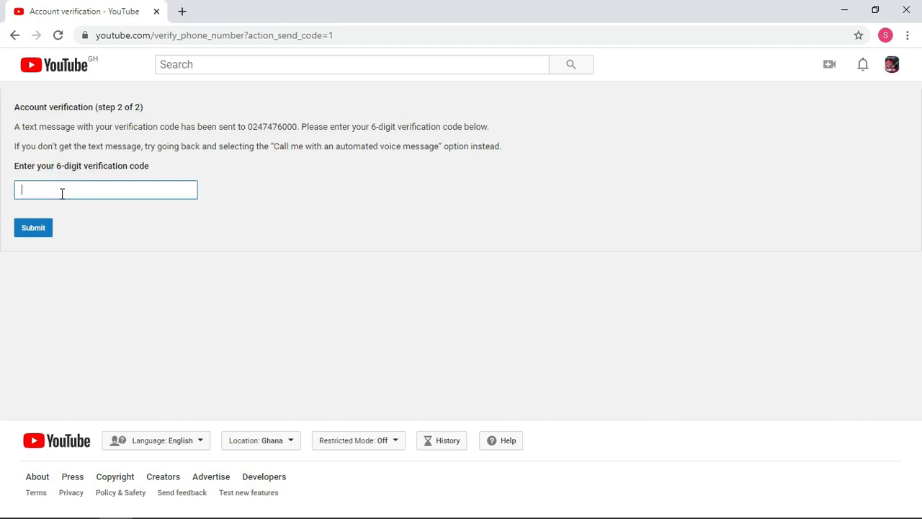
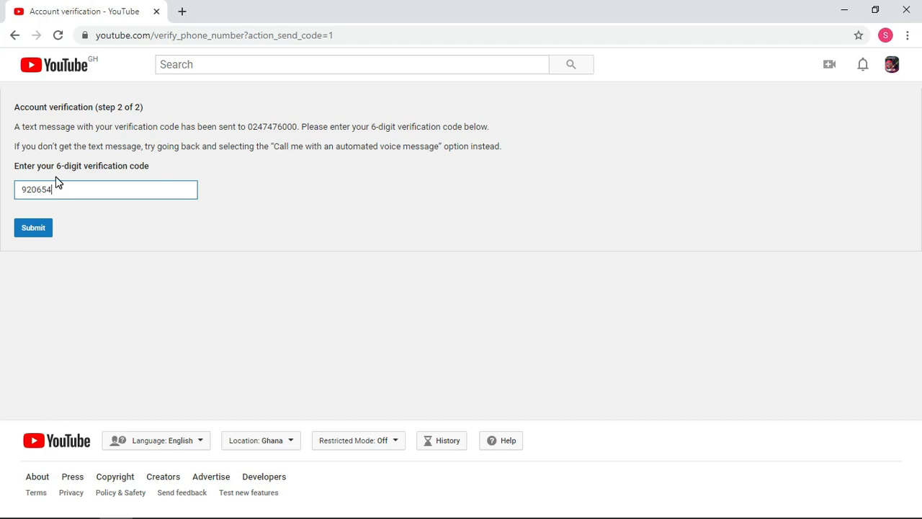
pyautogui.click(33, 228)
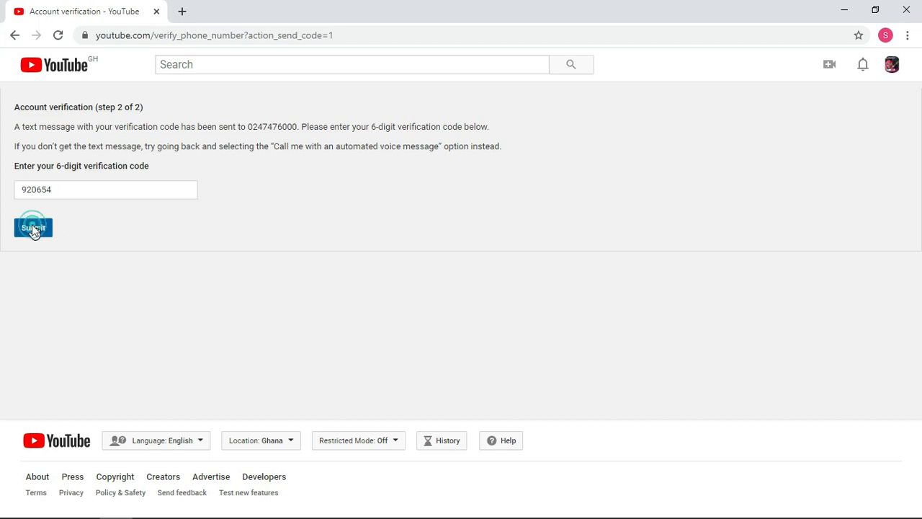
pyautogui.click(33, 227)
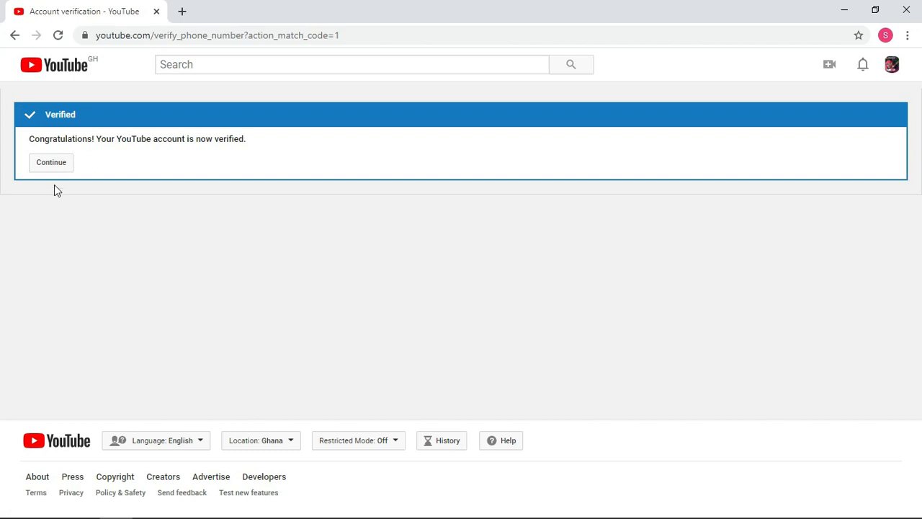
pyautogui.click(51, 161)
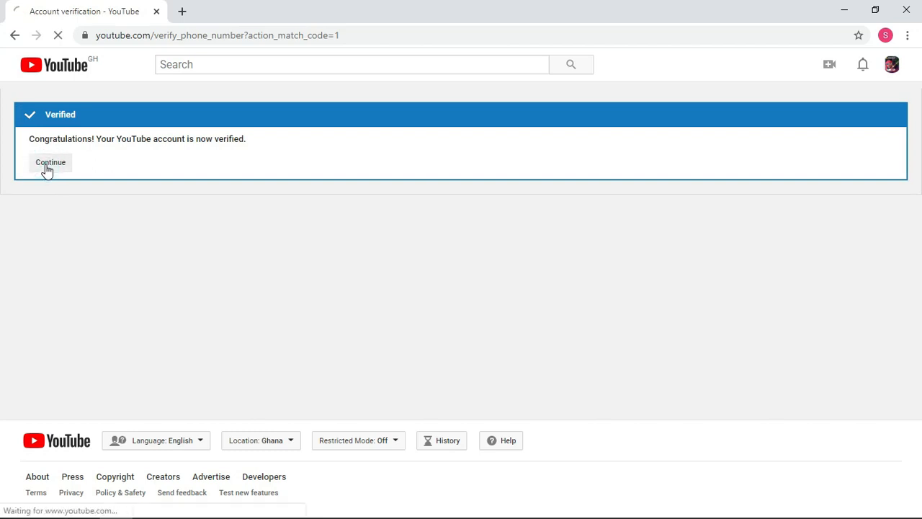
pyautogui.click(49, 162)
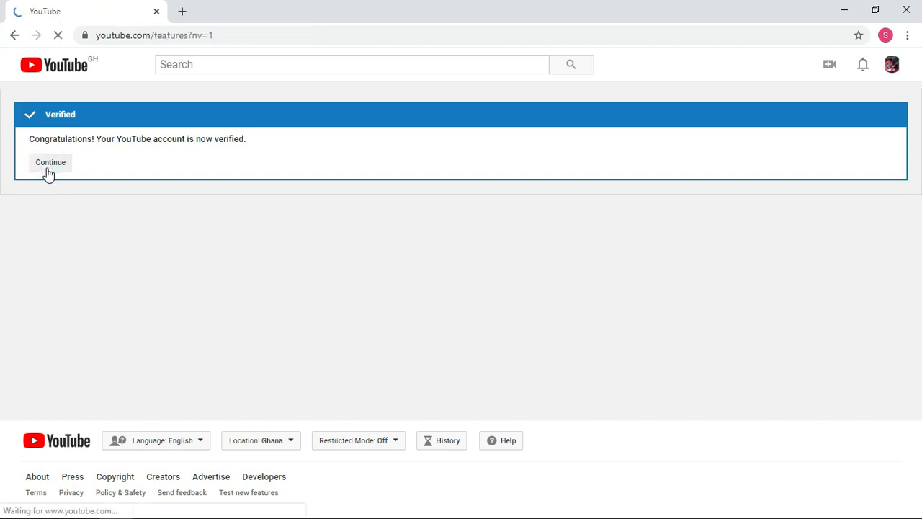
# Step: Scroll through the feature cards showing uploading, longer videos and custom thumbnails enabled
pyautogui.click(50, 162)
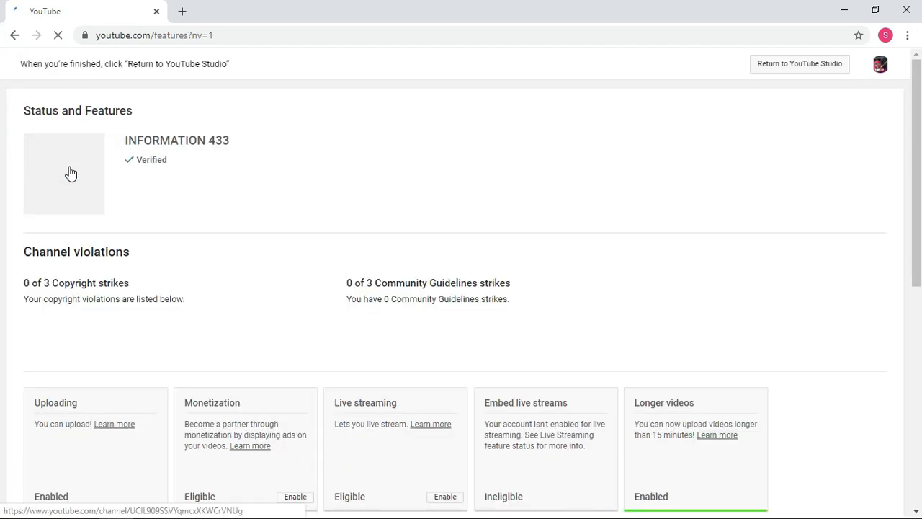
pyautogui.scroll(-3)
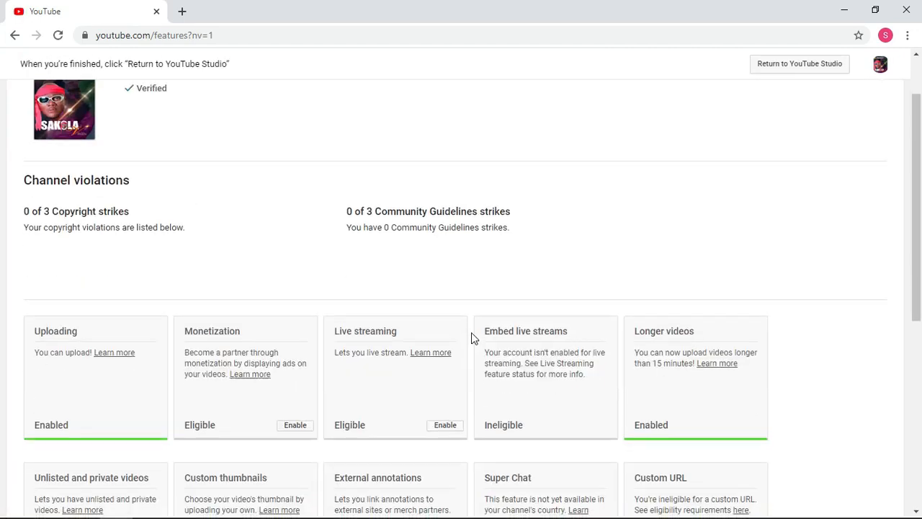
pyautogui.scroll(-3)
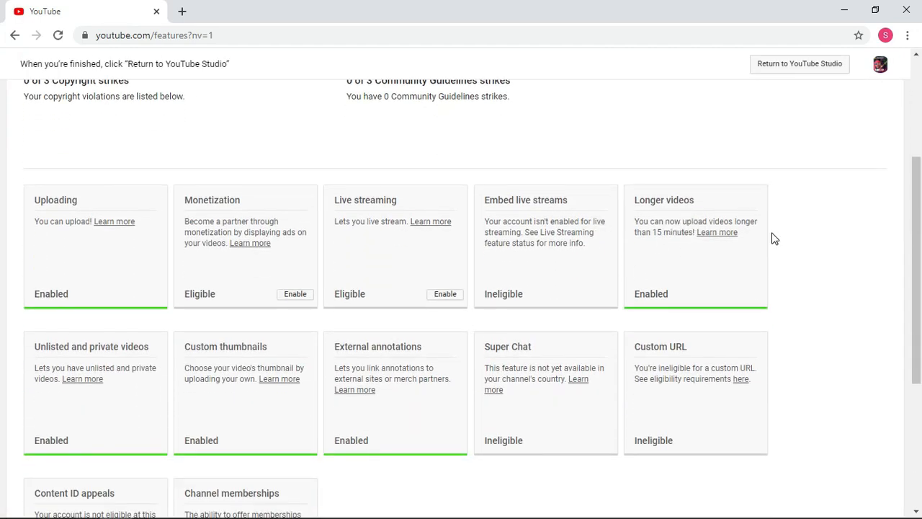
pyautogui.moveTo(655, 177)
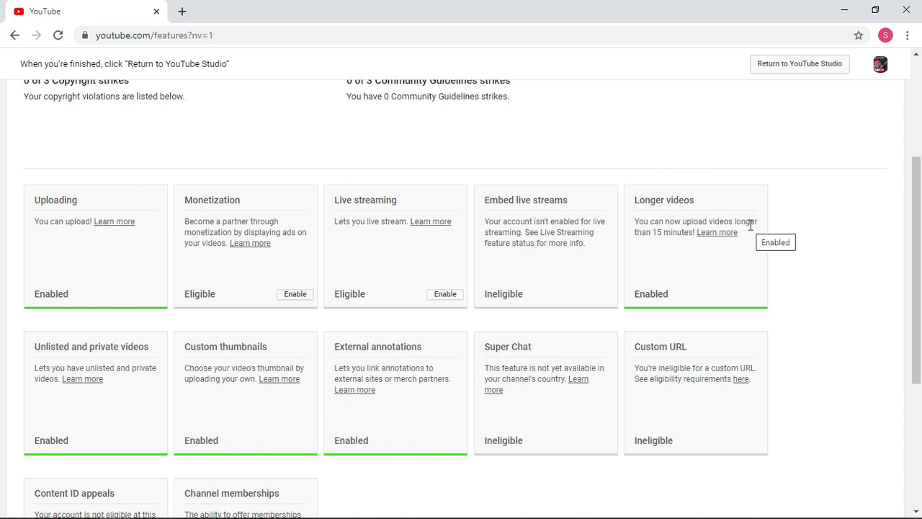
pyautogui.moveTo(616, 348)
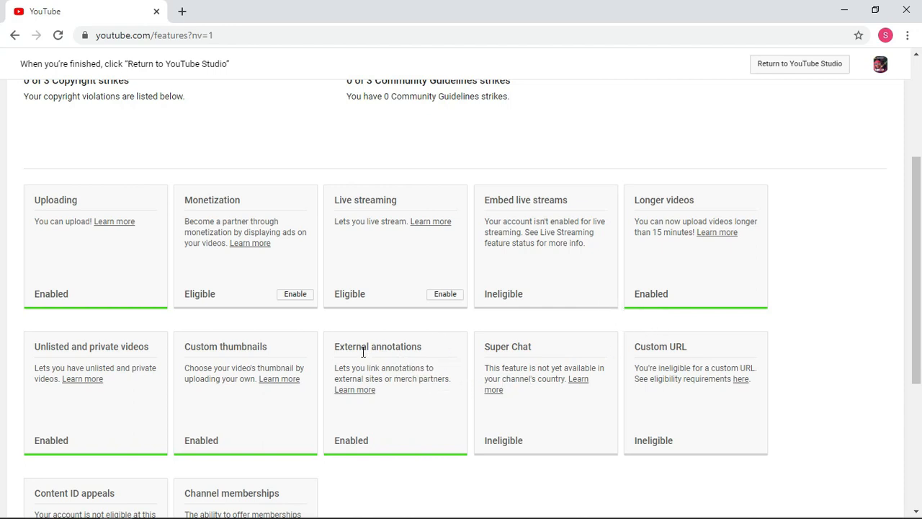
pyautogui.moveTo(98, 279)
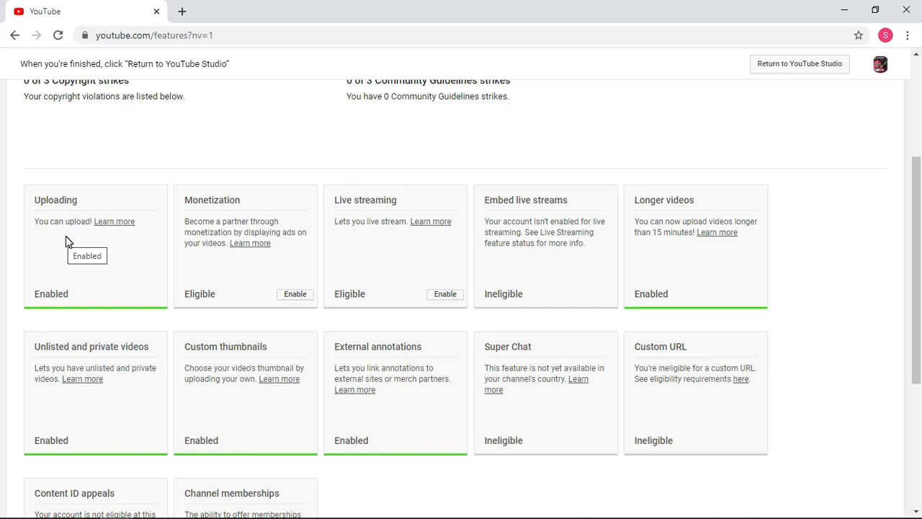
pyautogui.scroll(-3)
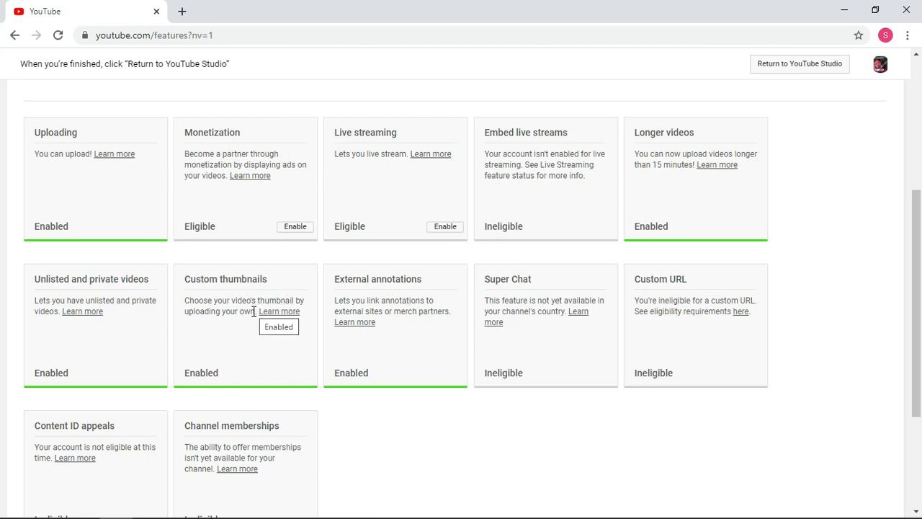
pyautogui.moveTo(293, 287)
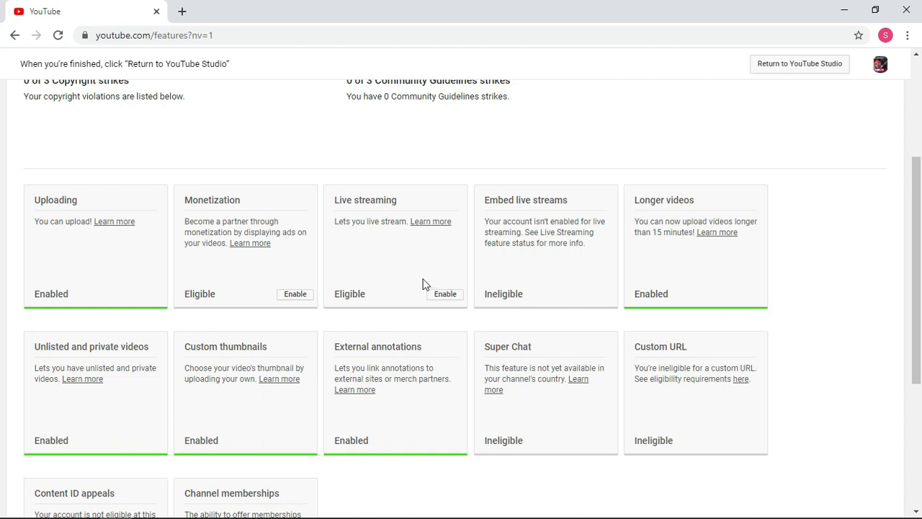
# Step: Enable live streaming from the Live streaming card
pyautogui.click(445, 294)
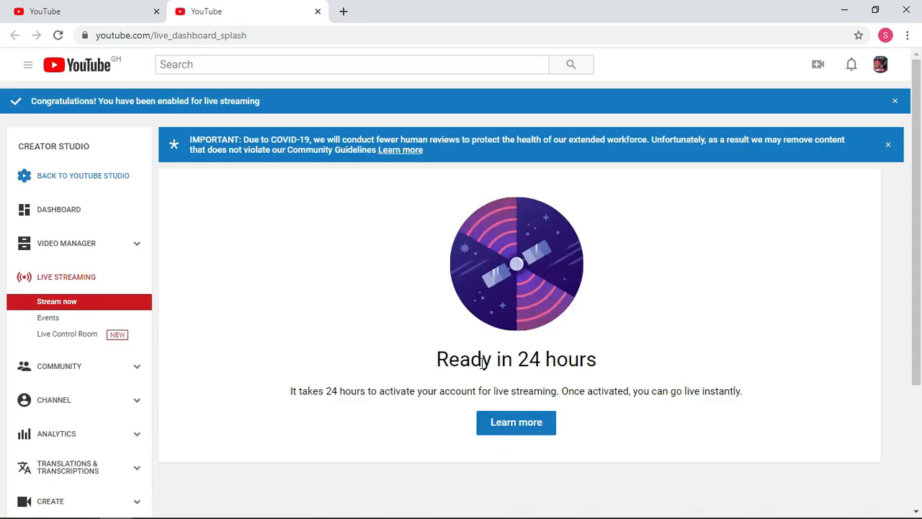
pyautogui.moveTo(319, 123)
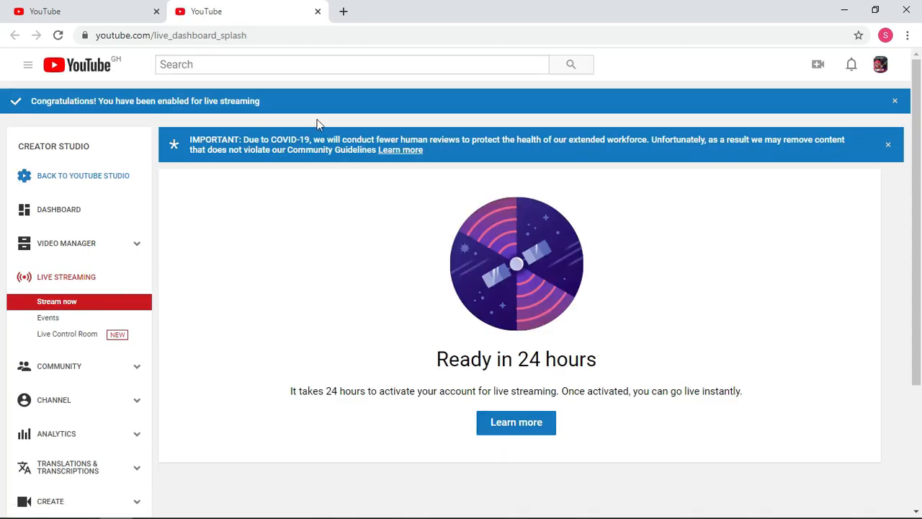
pyautogui.moveTo(34, 36)
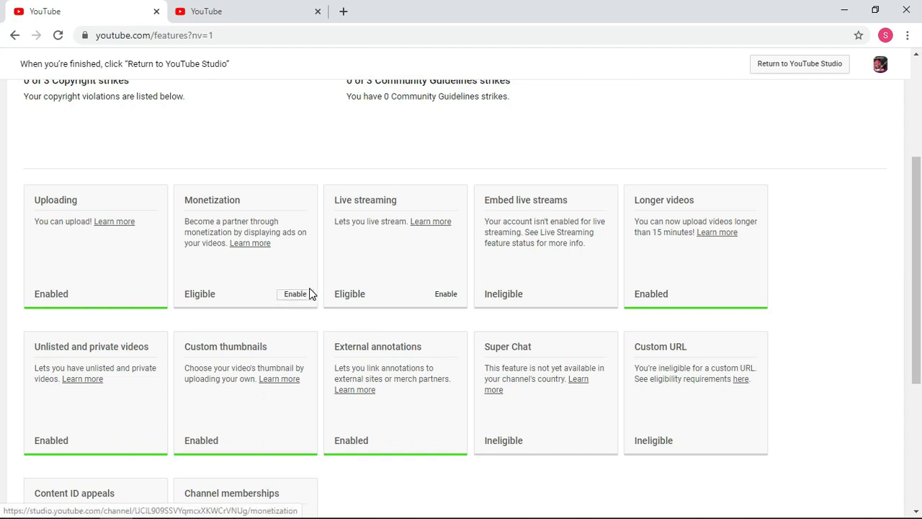
# Step: Open monetization from the Monetization card, then return to YouTube Studio
pyautogui.click(294, 293)
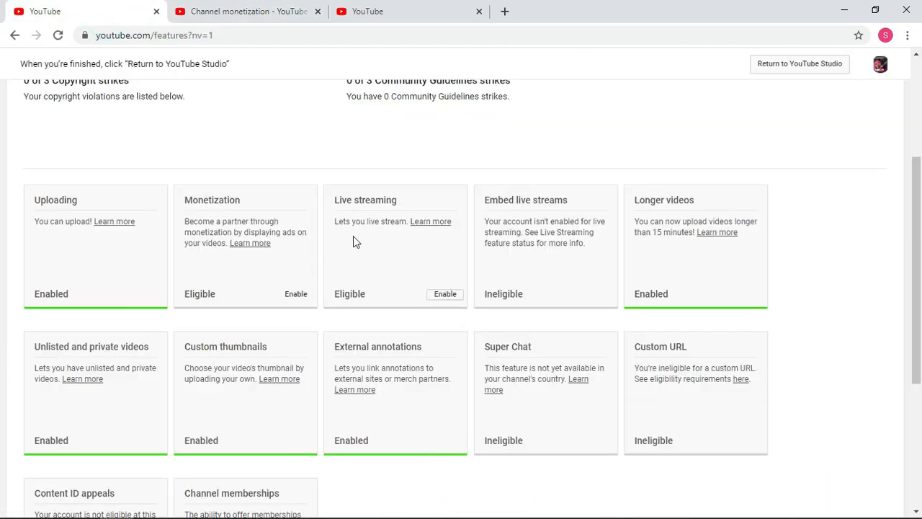
pyautogui.moveTo(536, 310)
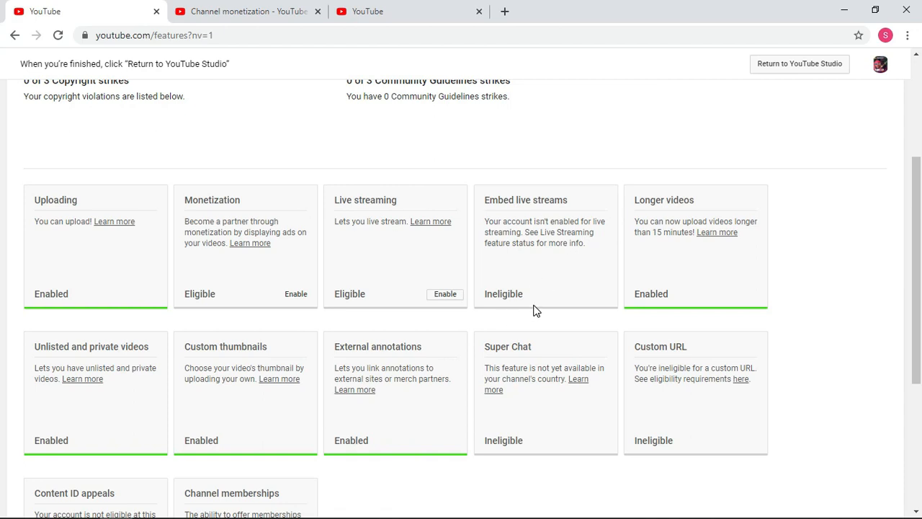
pyautogui.scroll(-3)
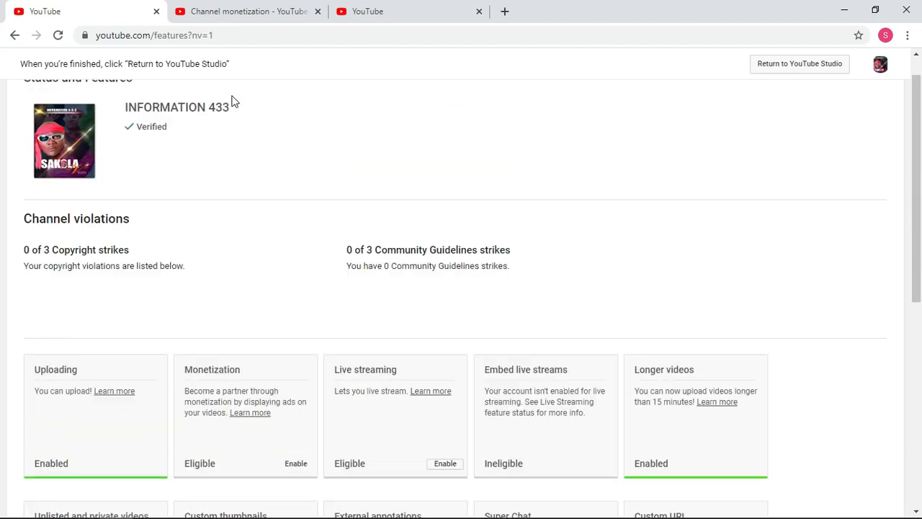
pyautogui.click(799, 63)
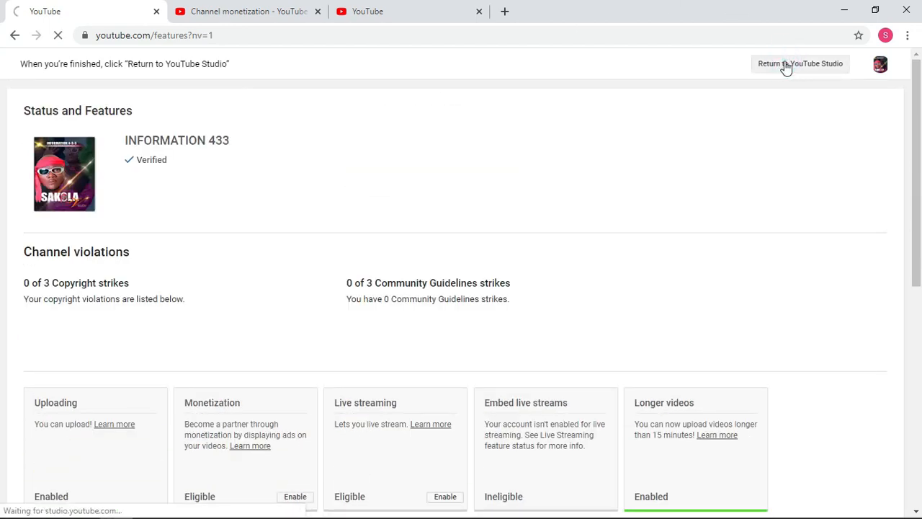
# Step: Scroll through the reloaded INFORMATION 433 dashboard showing zero subscribers and no metrics
pyautogui.click(799, 63)
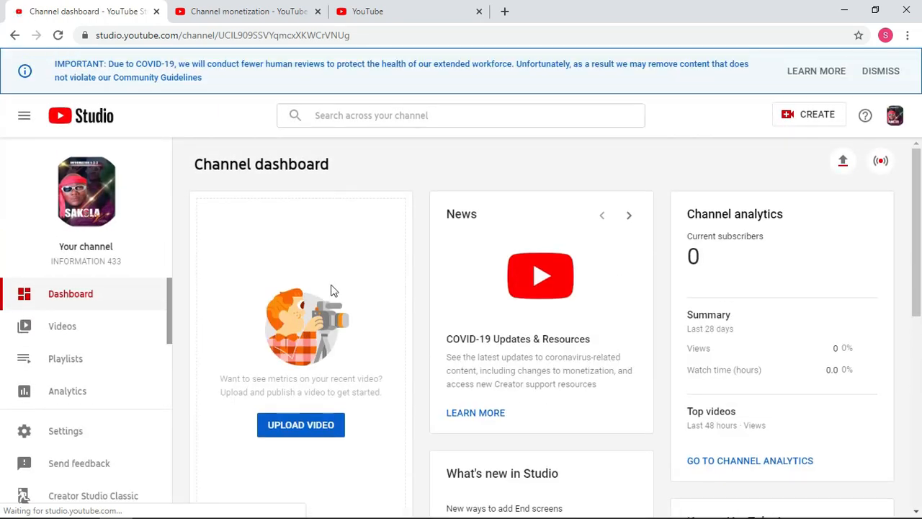
pyautogui.scroll(-3)
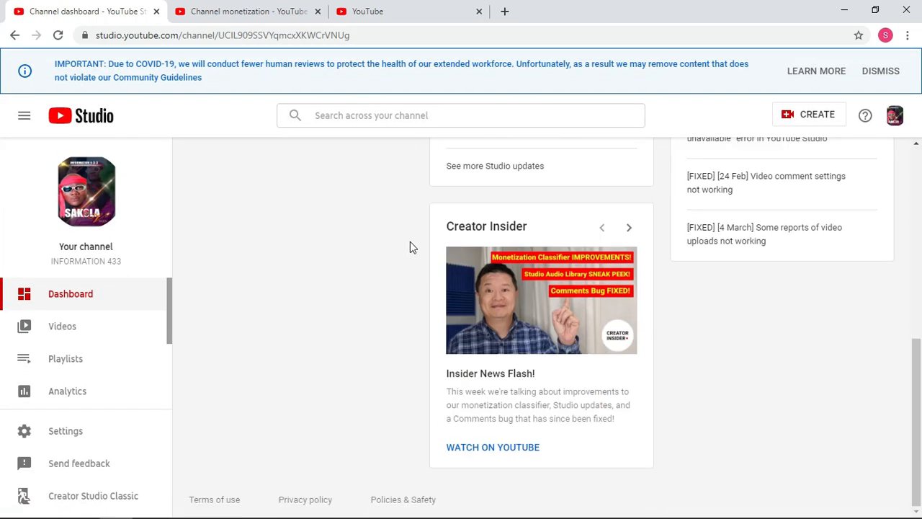
pyautogui.moveTo(220, 145)
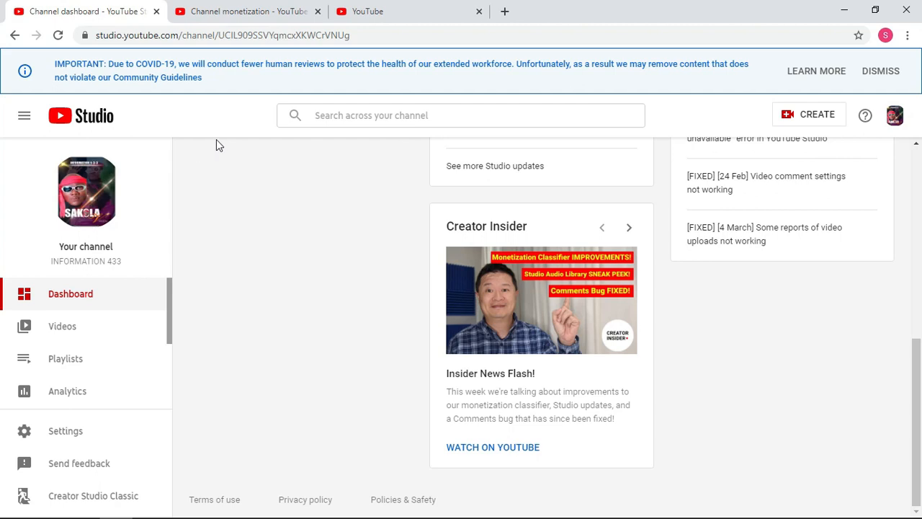